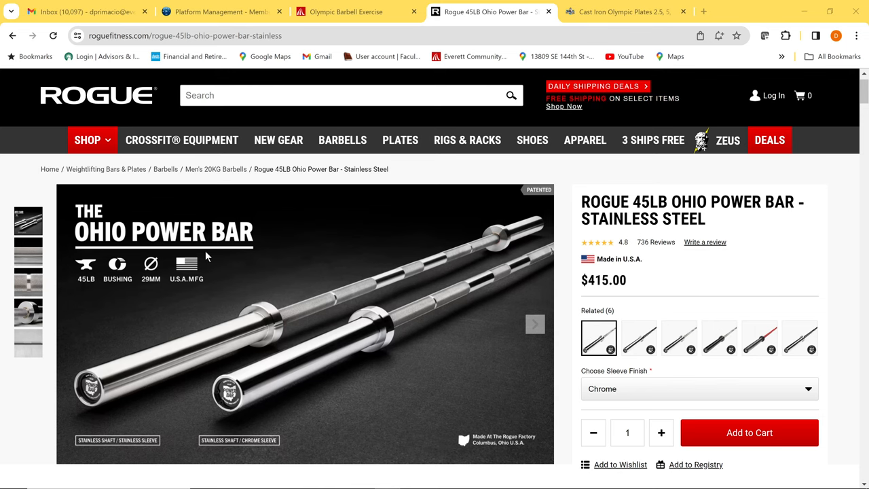
- Scroll the Rogue Ohio Power Bar page down to its dimension diagram and Gear Specs
scroll("down", 3)
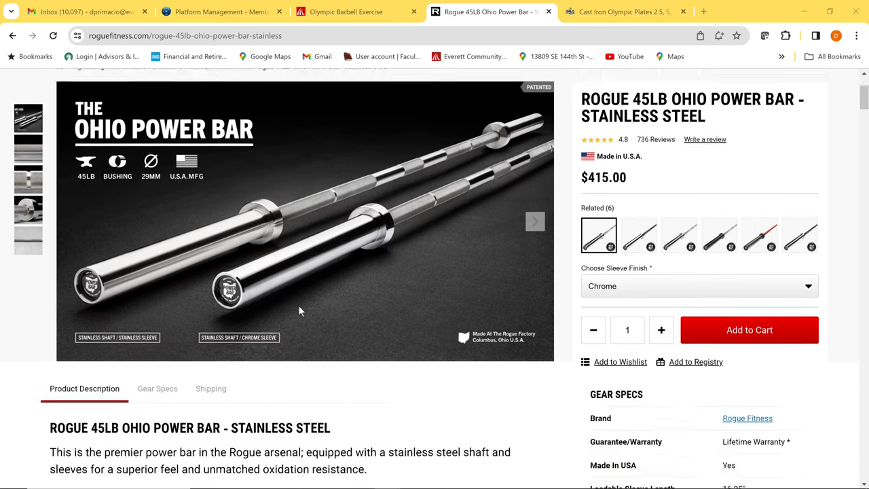
scroll("down", 3)
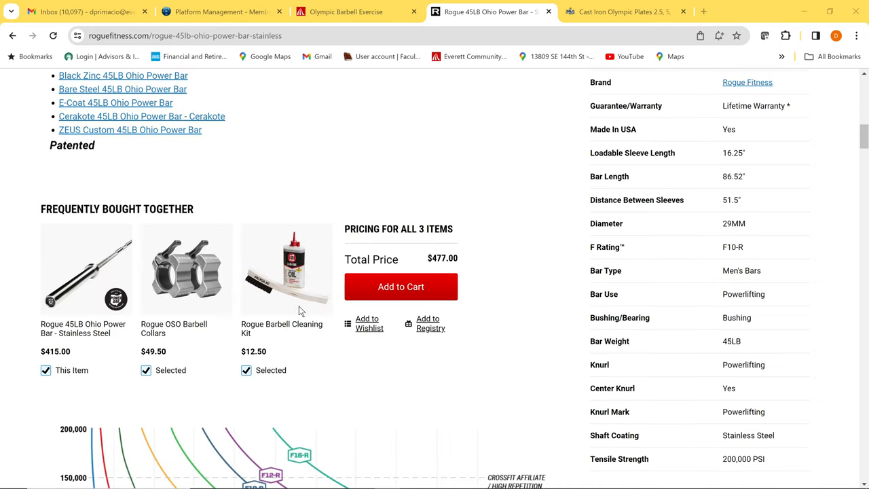
scroll("down", 3)
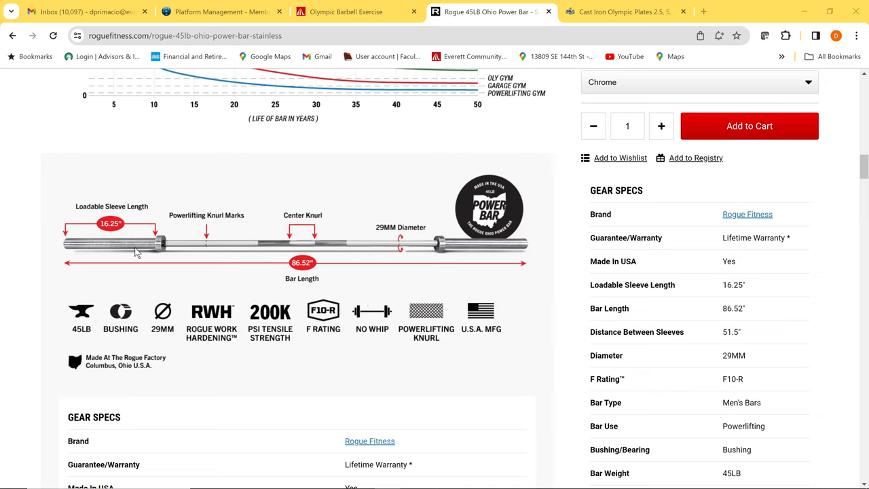
mouse_move(140, 248)
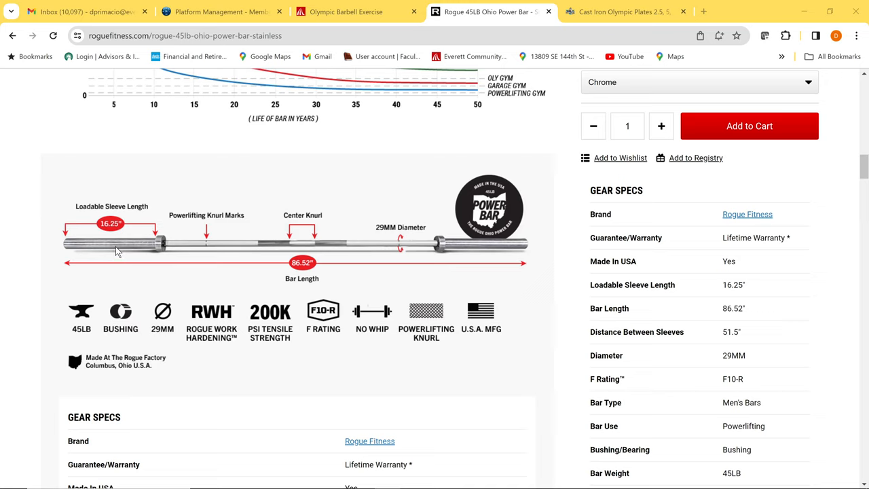
mouse_move(47, 251)
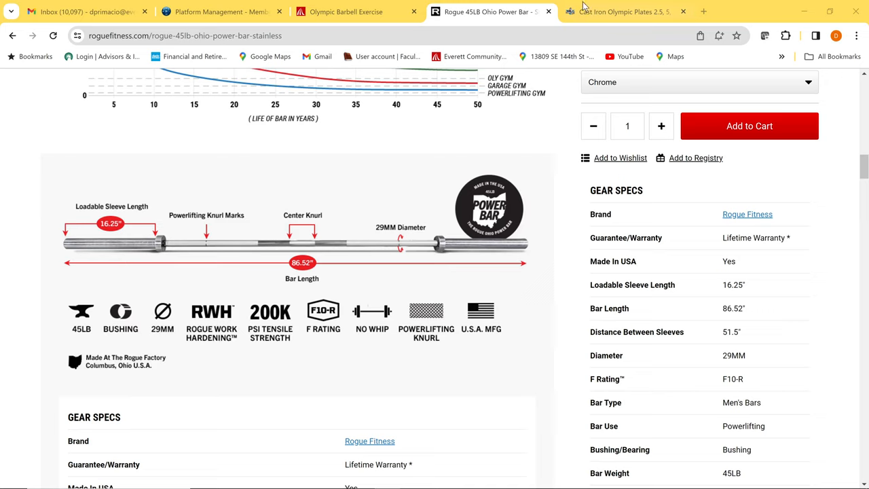
- Review the Fitness Factory cast iron plates page and its listed plate heights and thicknesses
left_click(621, 12)
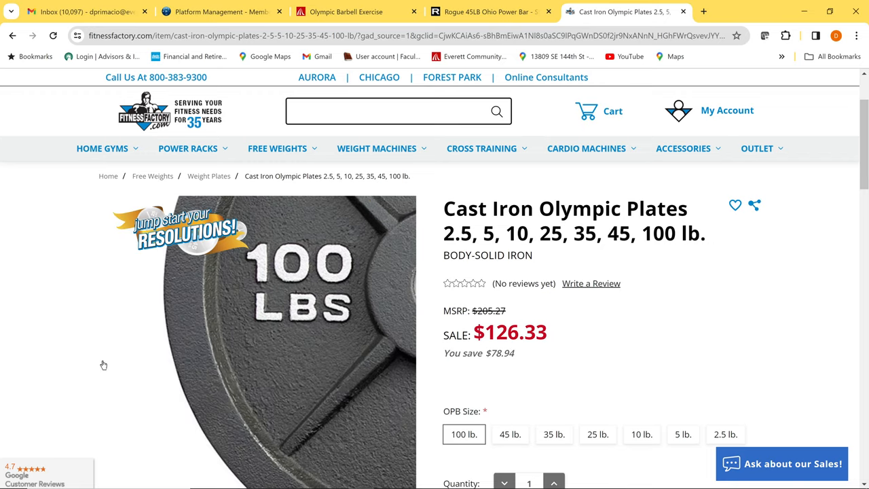
scroll("down", 3)
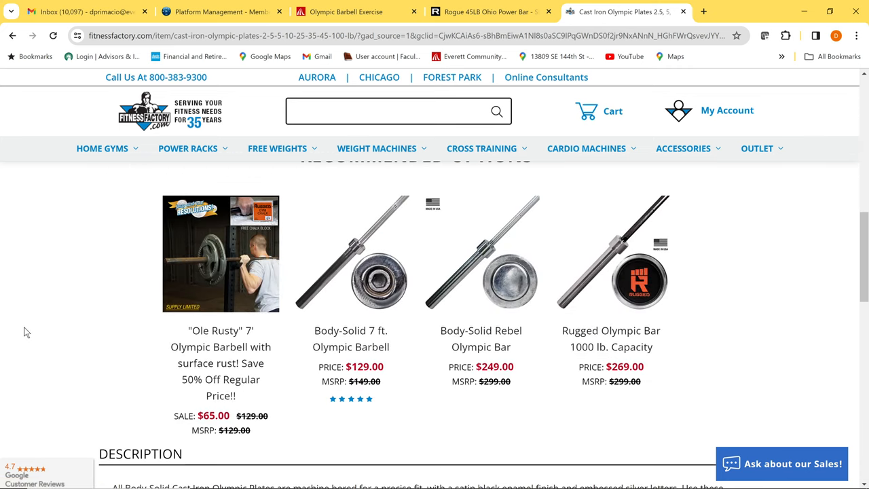
scroll("down", 3)
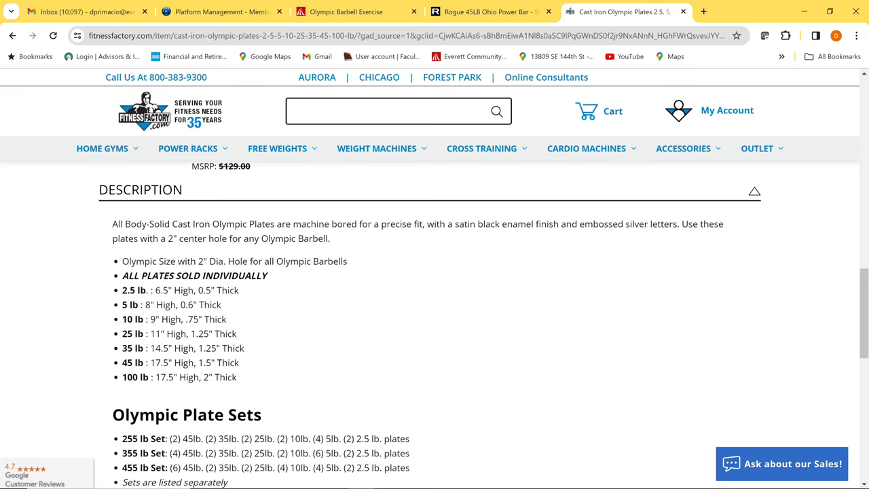
left_click_drag(161, 239, 231, 238)
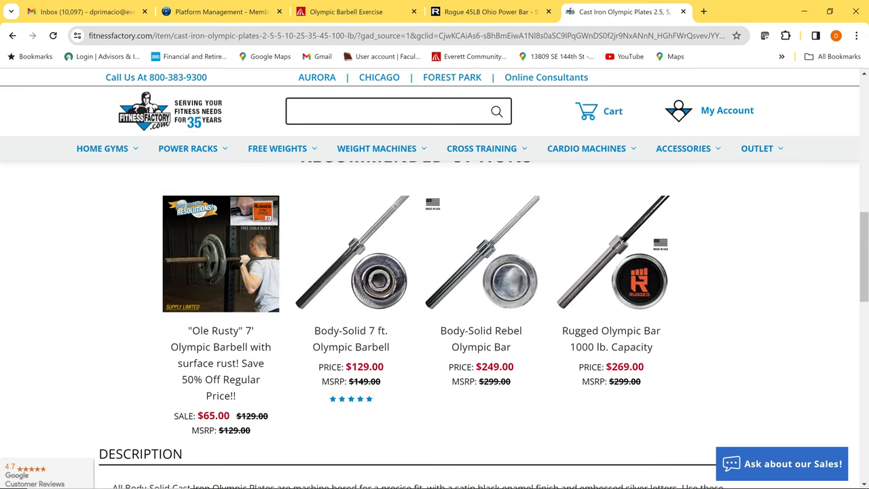
- Return to the Rogue Ohio Power Bar page to check the 86.52-inch bar length
left_click(485, 12)
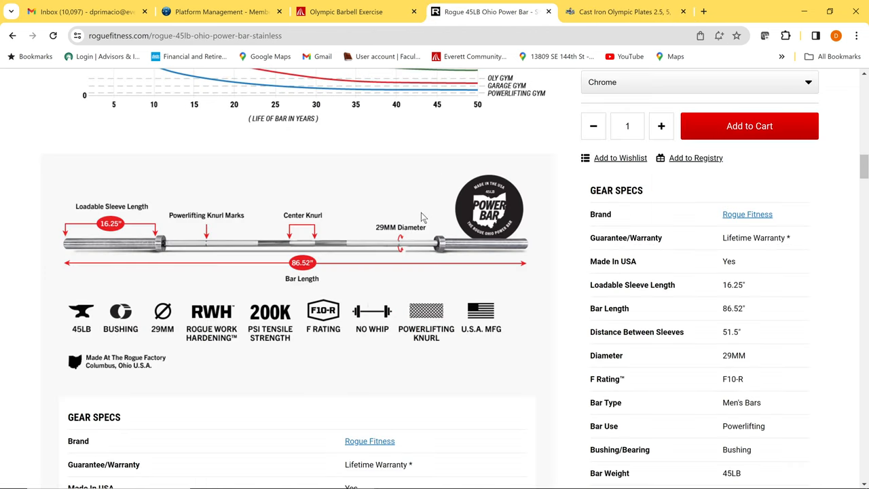
mouse_move(297, 273)
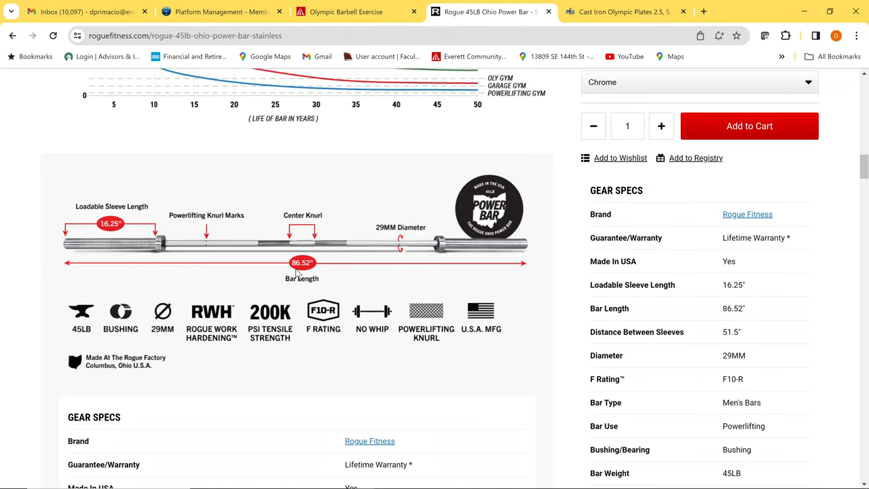
mouse_move(311, 272)
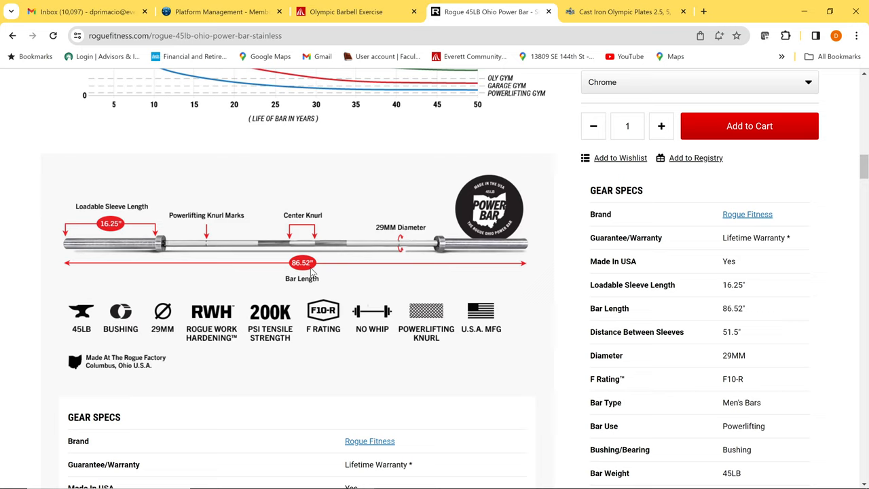
mouse_move(353, 246)
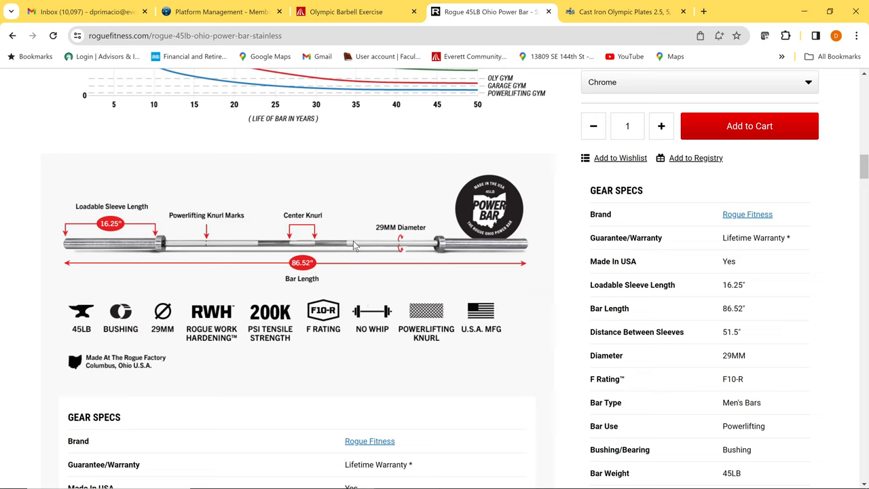
mouse_move(453, 467)
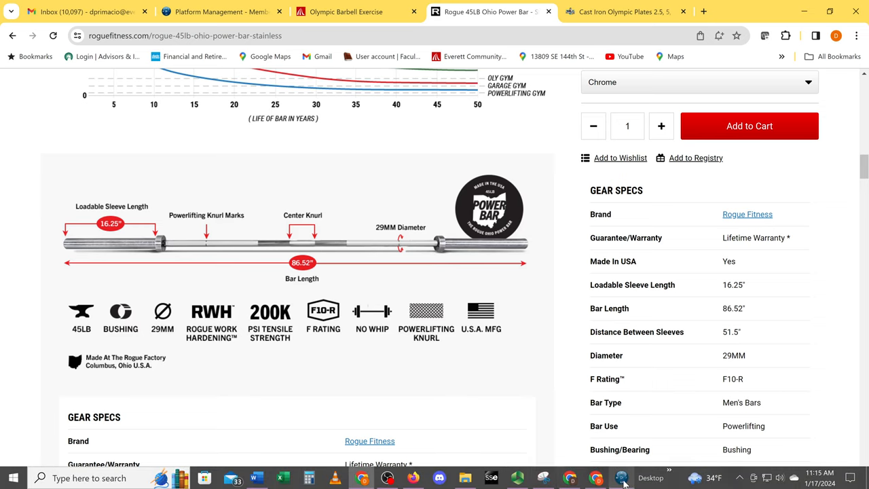
- Bring up the CATIA part session and start a new sketch on the yz plane
left_click(621, 477)
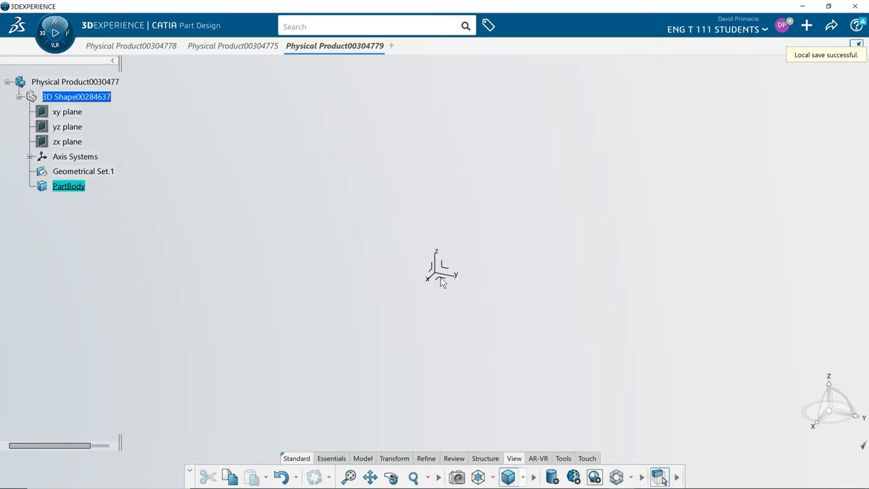
left_click(31, 156)
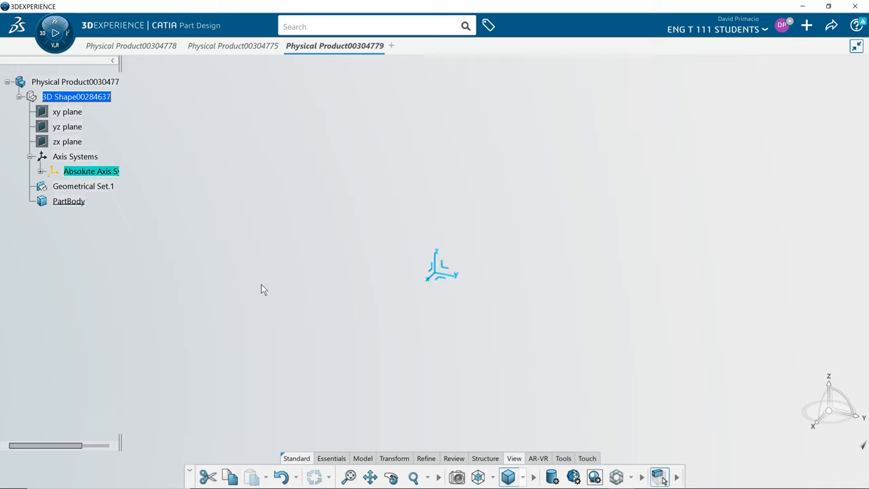
mouse_move(81, 210)
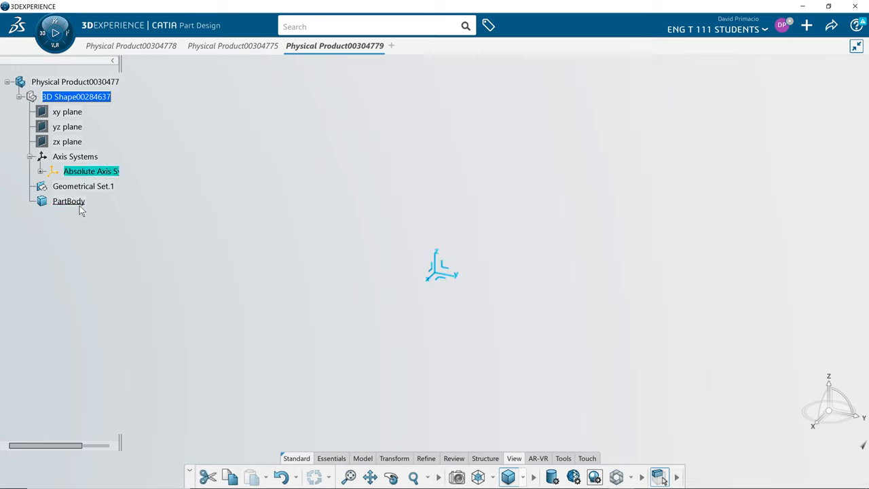
mouse_move(68, 201)
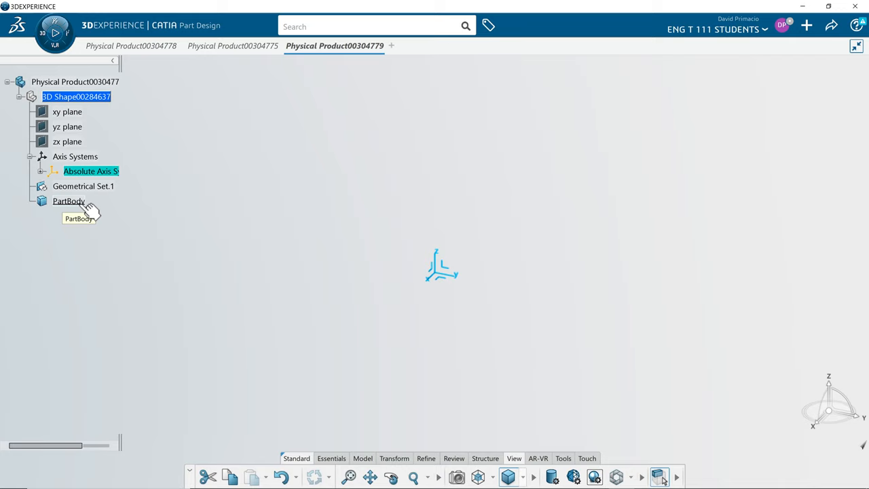
mouse_move(444, 274)
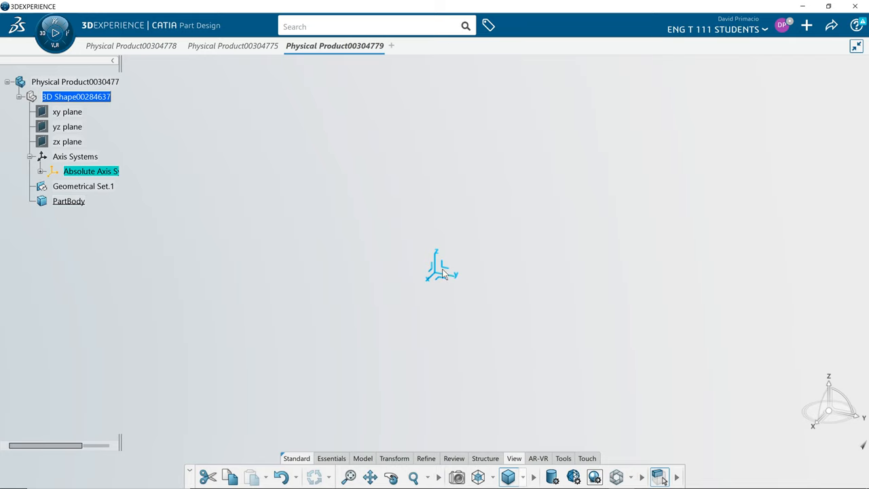
mouse_move(445, 272)
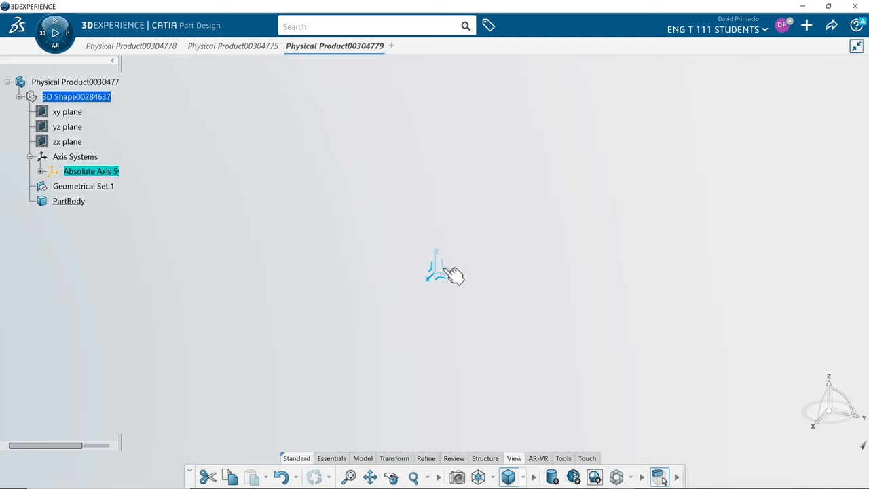
mouse_move(482, 261)
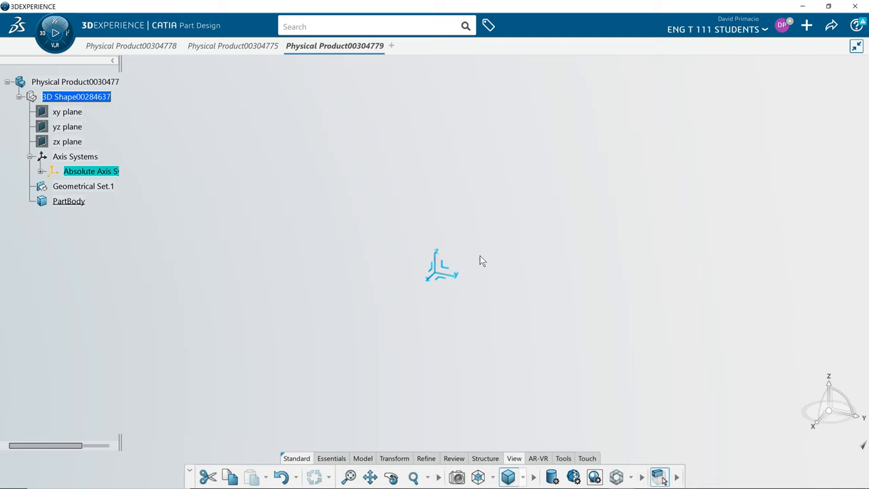
mouse_move(461, 283)
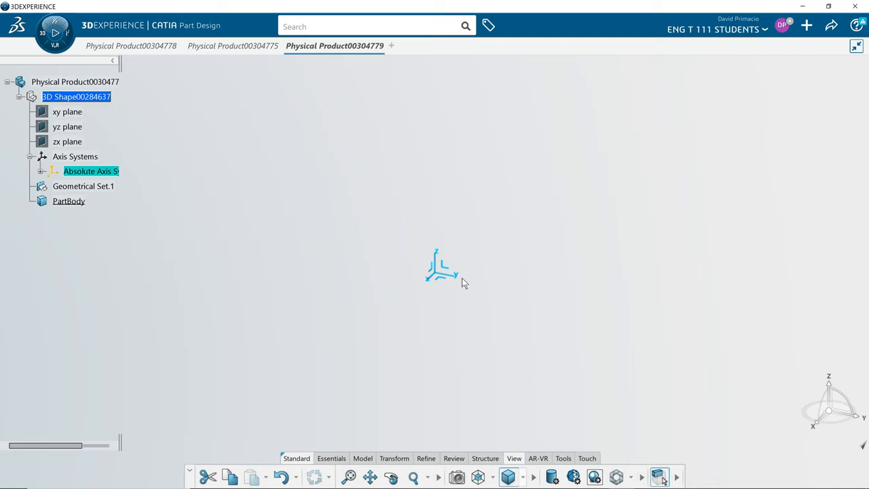
mouse_move(598, 304)
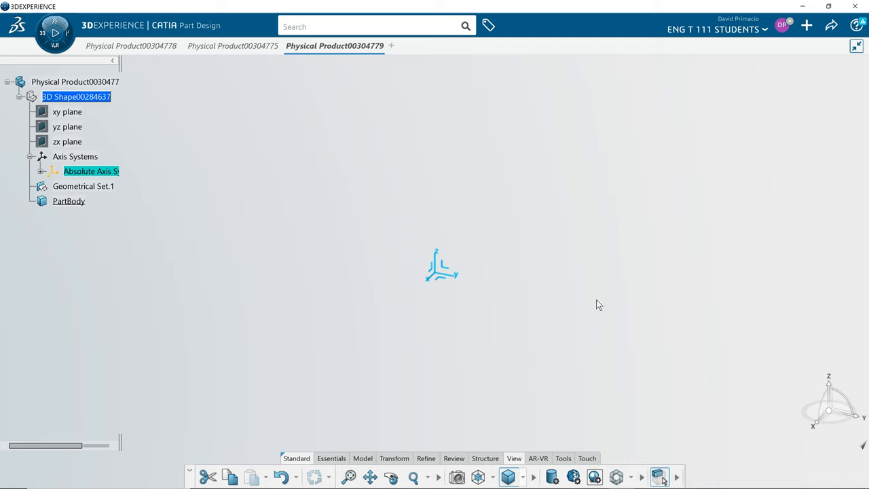
mouse_move(611, 319)
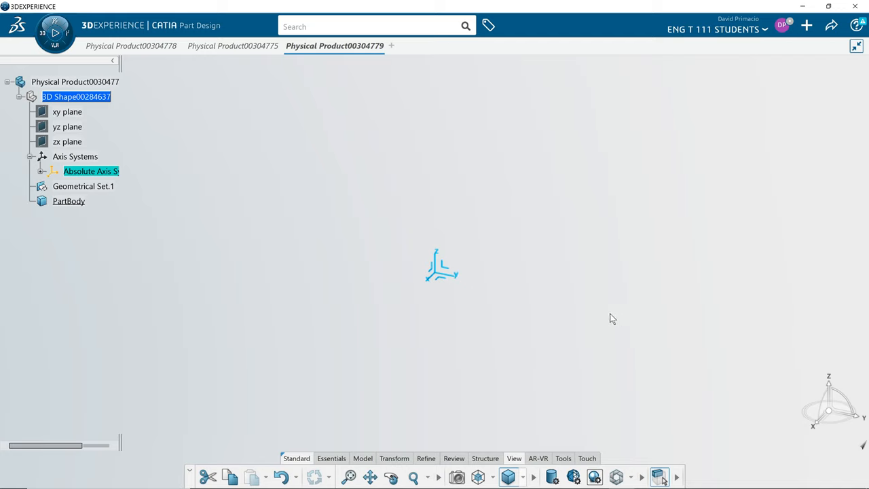
mouse_move(275, 209)
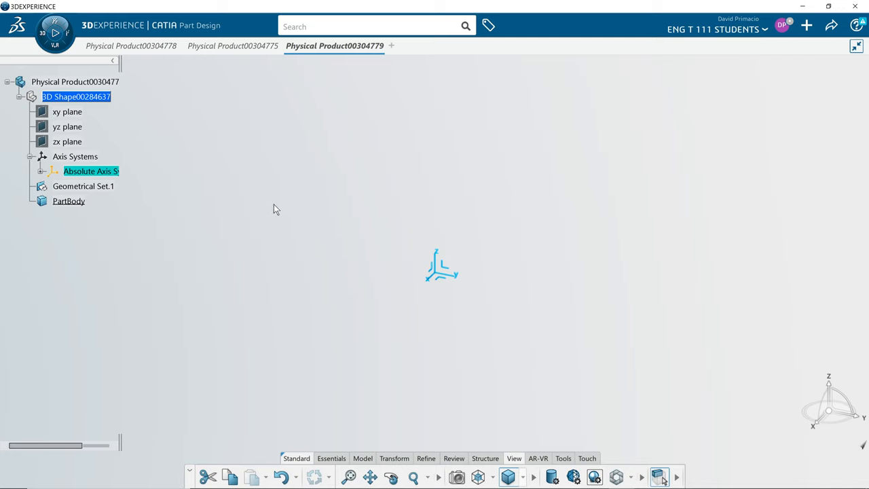
mouse_move(339, 245)
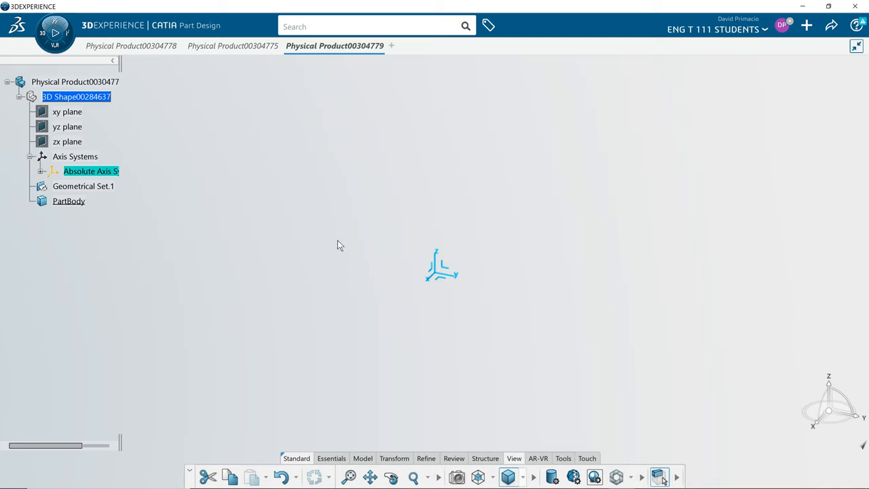
mouse_move(28, 251)
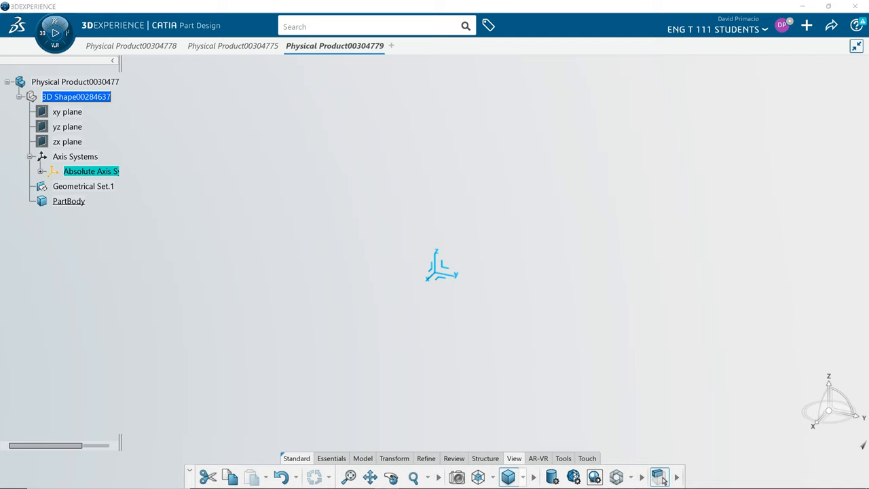
mouse_move(447, 266)
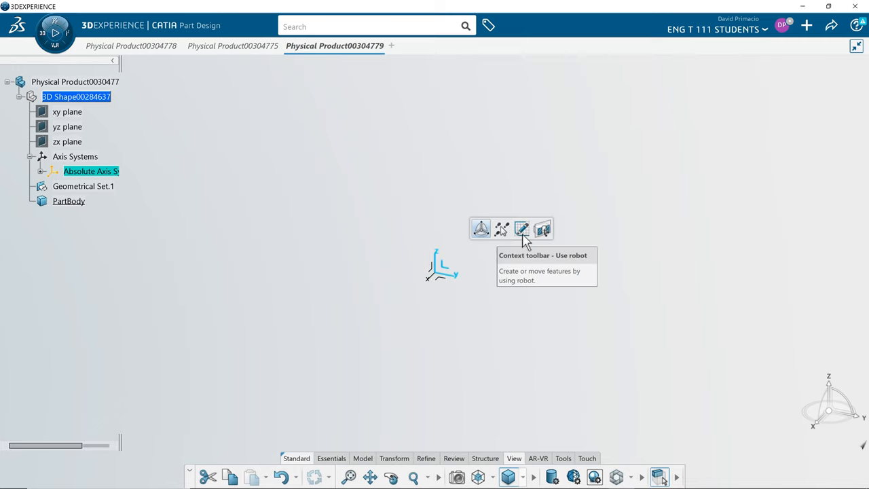
left_click(521, 228)
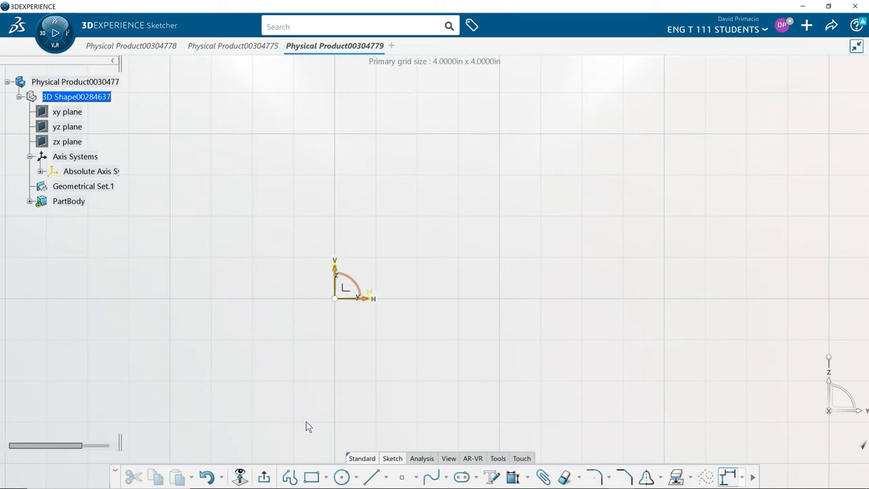
mouse_move(311, 476)
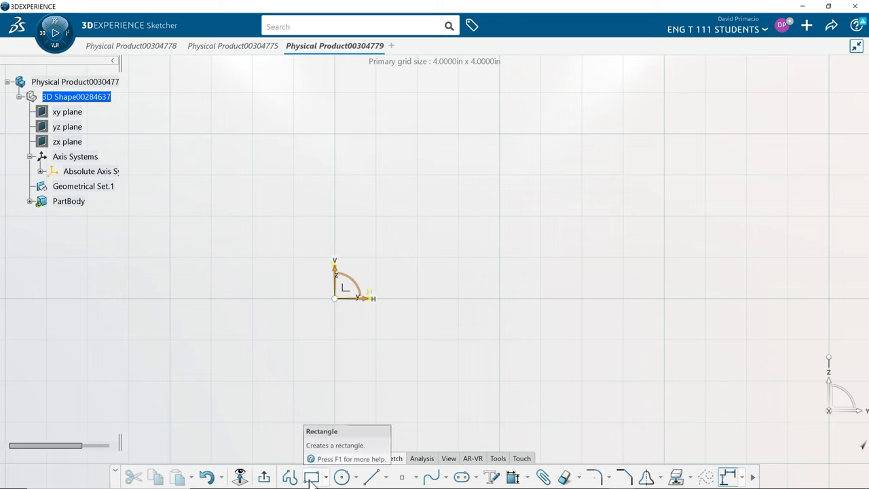
- Draw a rectangle from the origin with width 86.52/2 and height 29mm/2
left_click(311, 476)
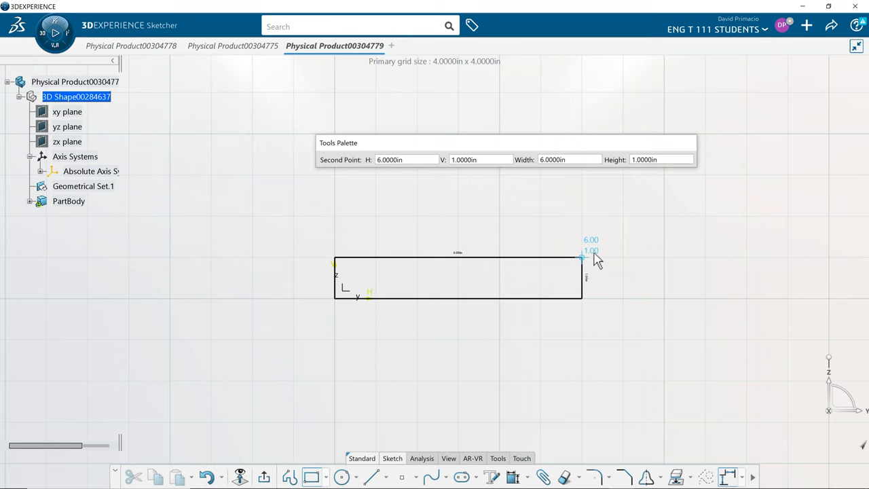
mouse_move(595, 259)
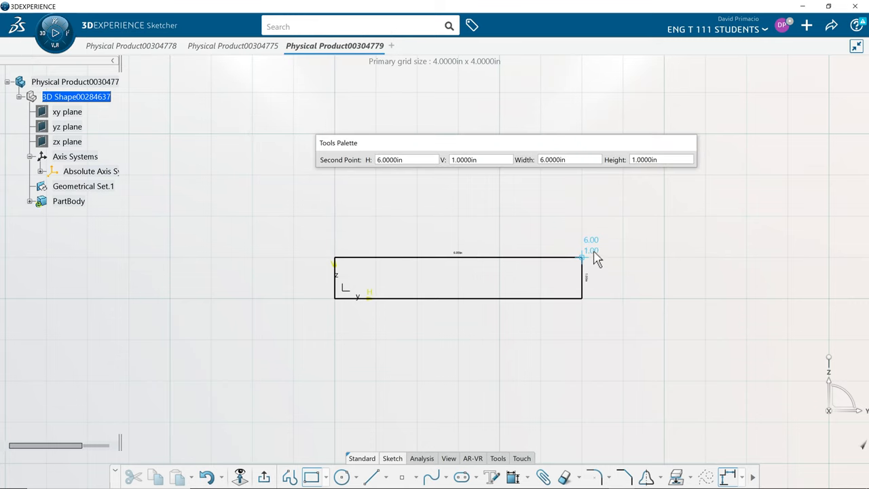
left_click(569, 159)
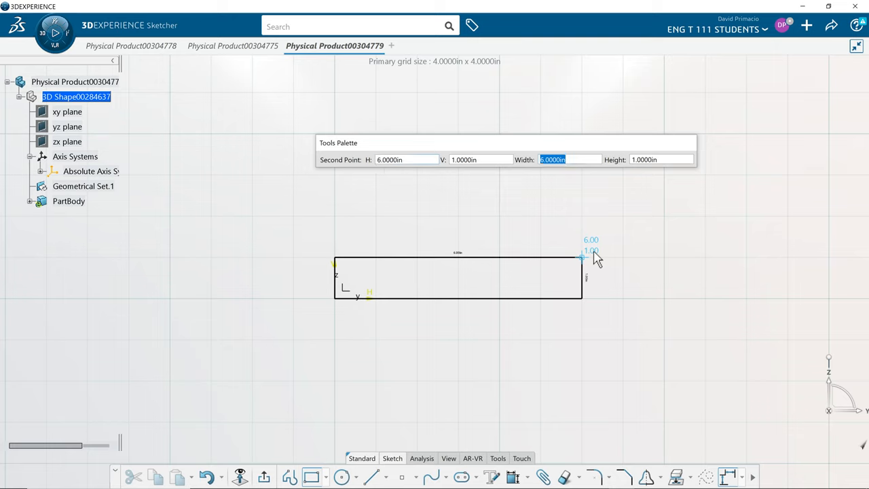
type("86.52/2")
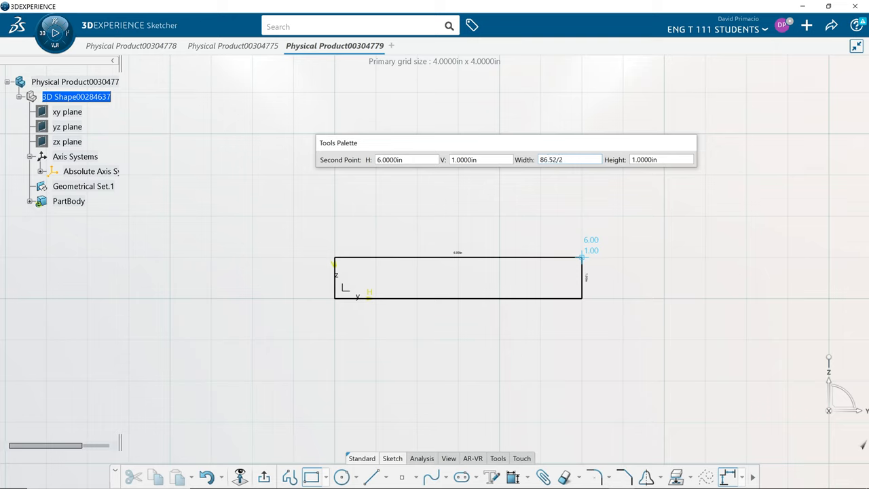
left_click(568, 159)
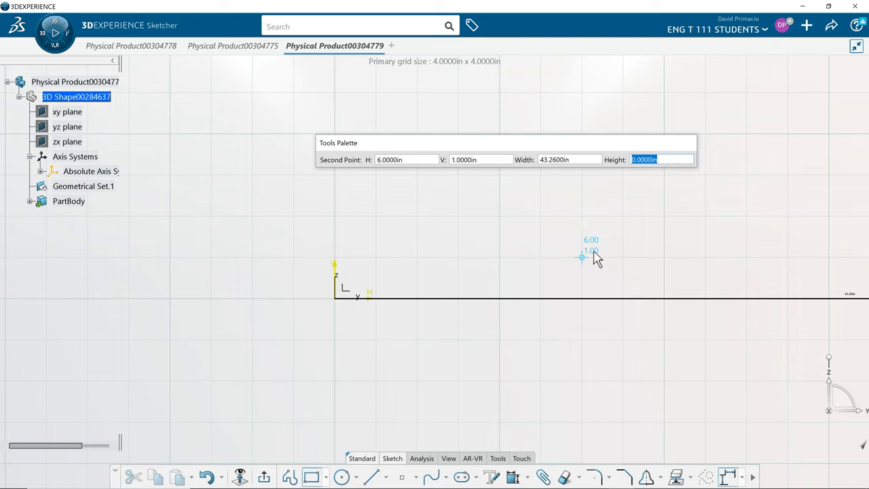
type("29mm")
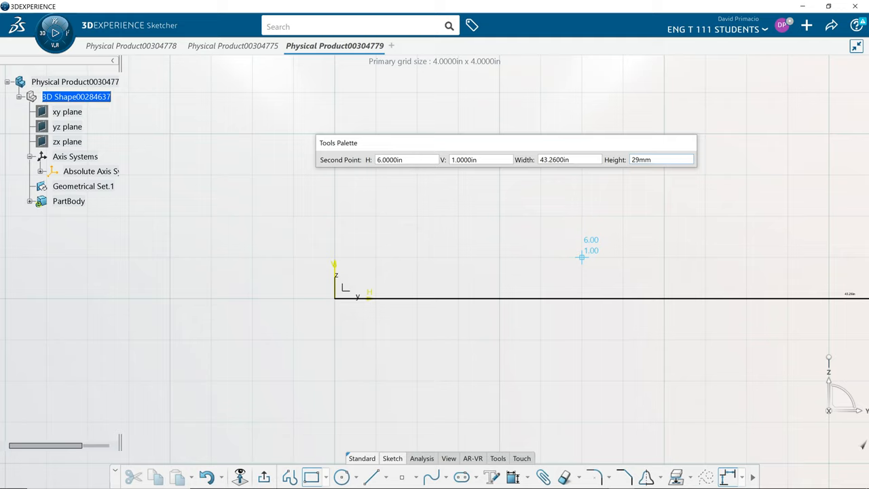
type("/2")
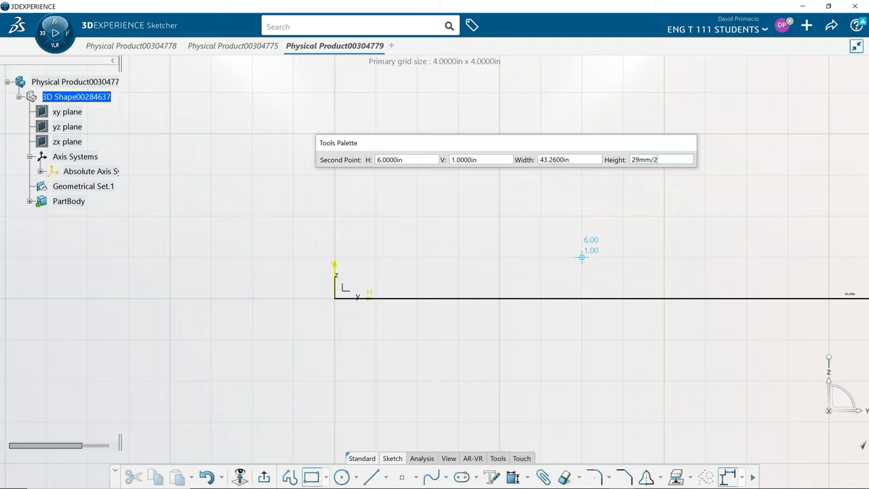
- Confirm the halved height, creating the 43.26 in by about 0.57 in rectangle
left_click(582, 257)
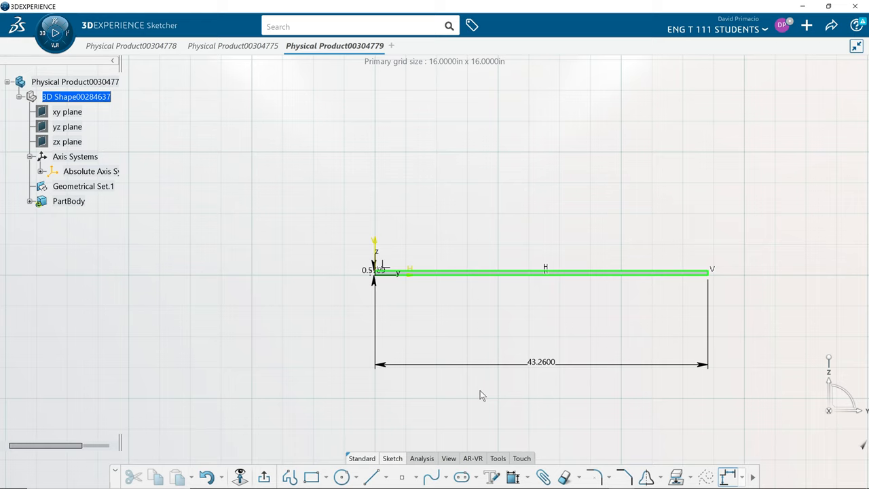
mouse_move(475, 368)
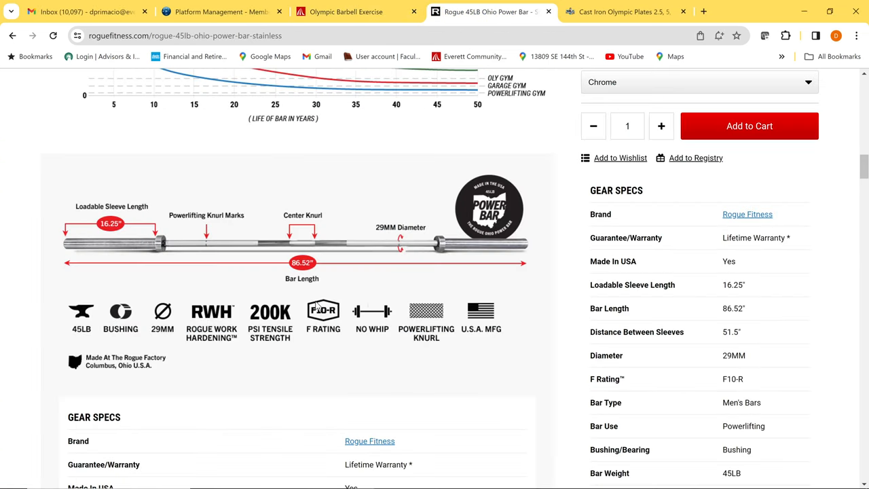
mouse_move(455, 258)
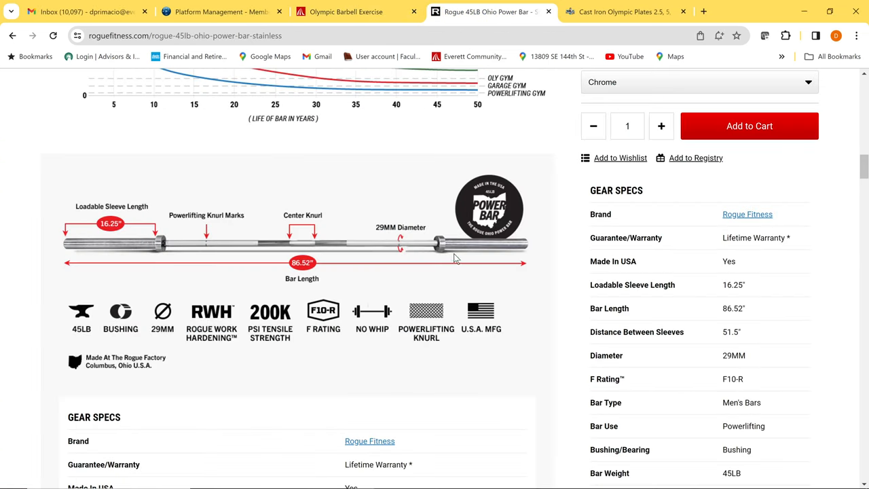
mouse_move(119, 235)
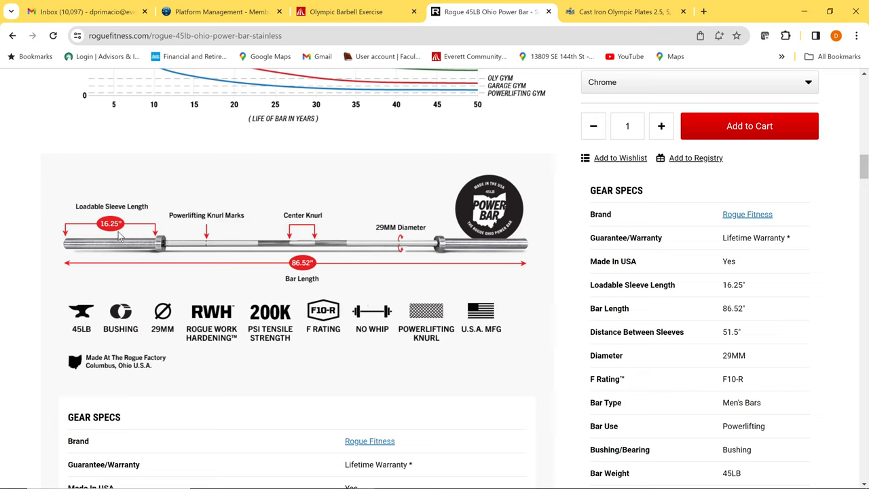
mouse_move(62, 257)
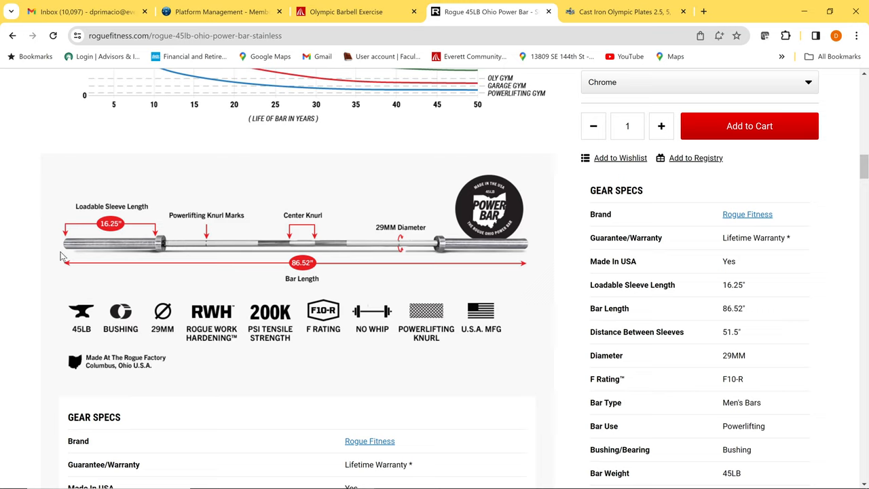
mouse_move(494, 262)
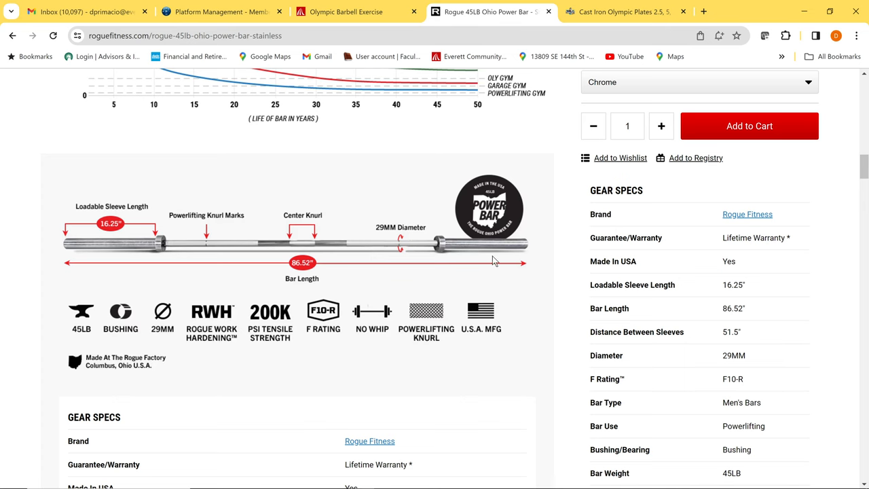
mouse_move(499, 170)
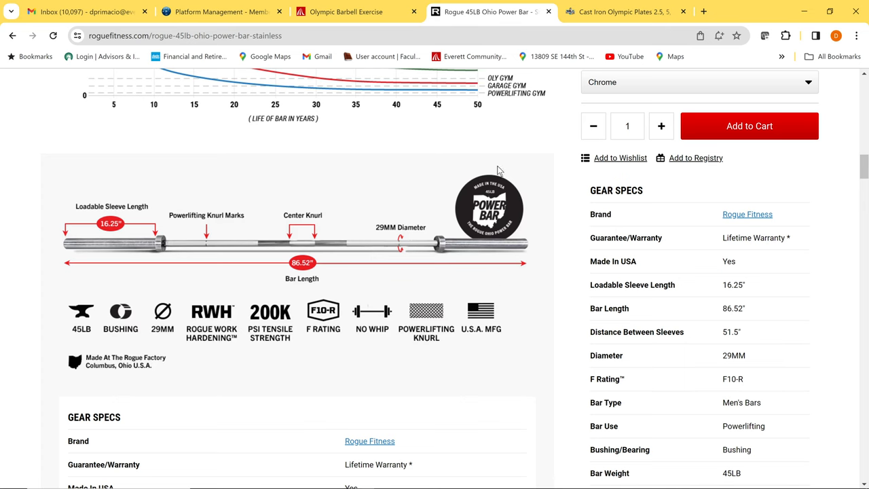
left_click(621, 12)
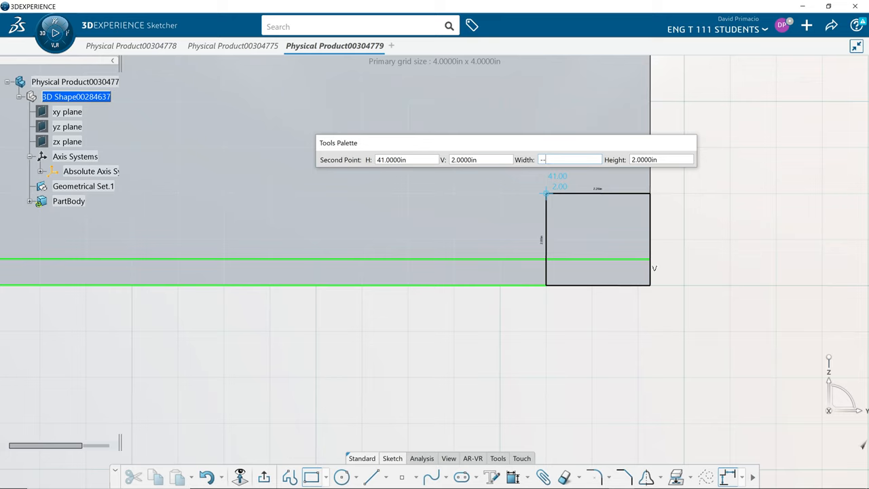
- Enter width -16.2 in and height 2 in for the second sleeve rectangle
type("16.2000in")
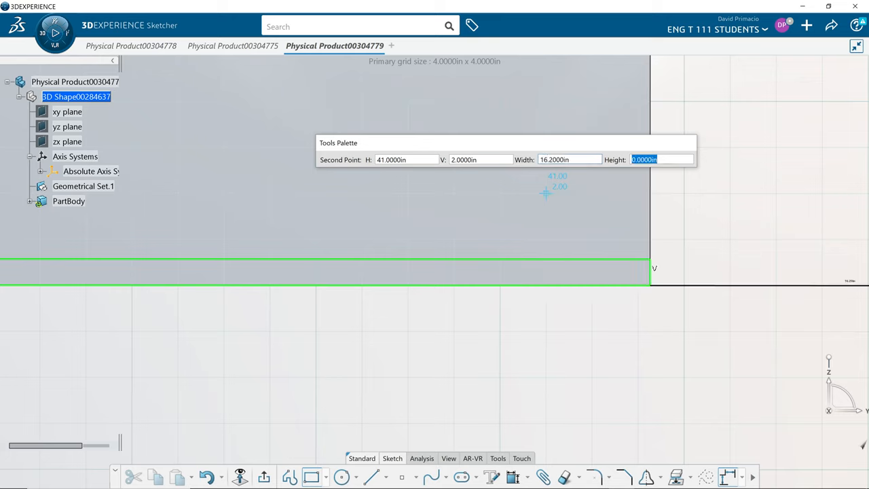
type("2.0000in")
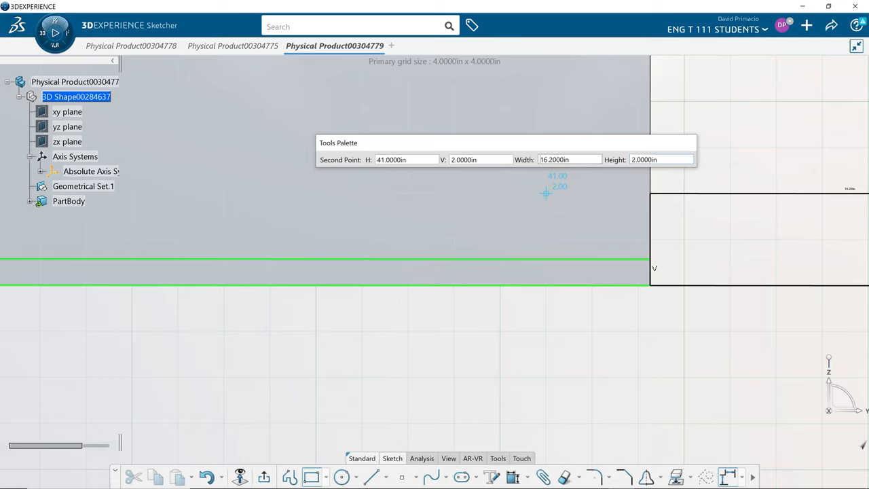
type("-16.0000in")
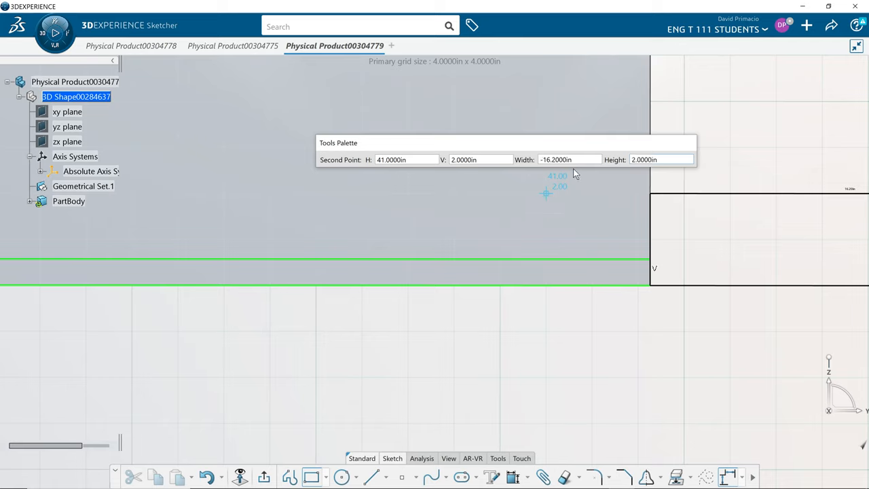
mouse_move(641, 180)
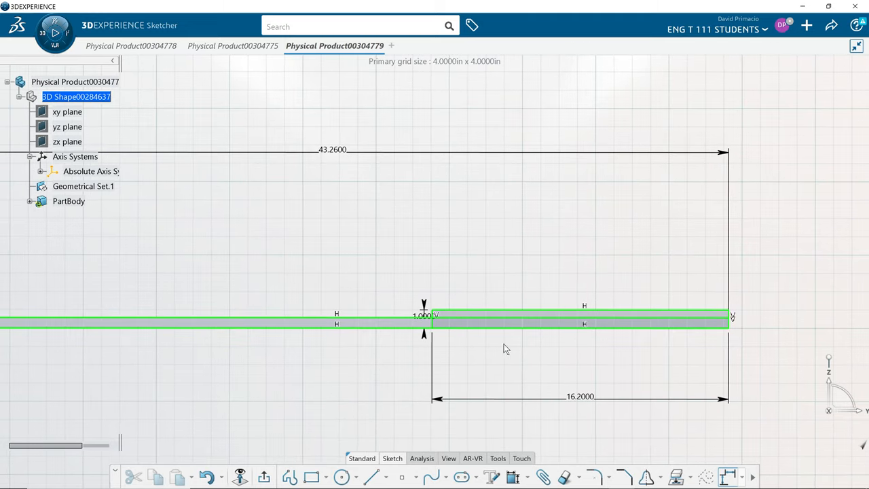
mouse_move(301, 431)
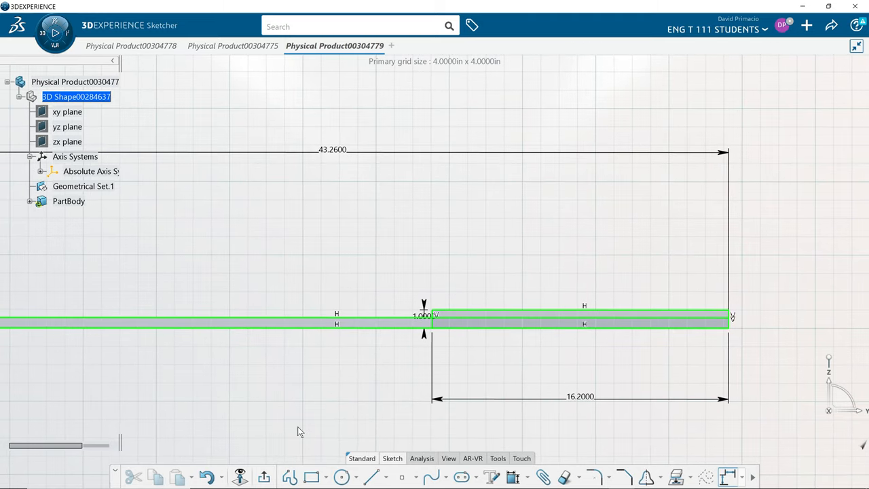
mouse_move(581, 397)
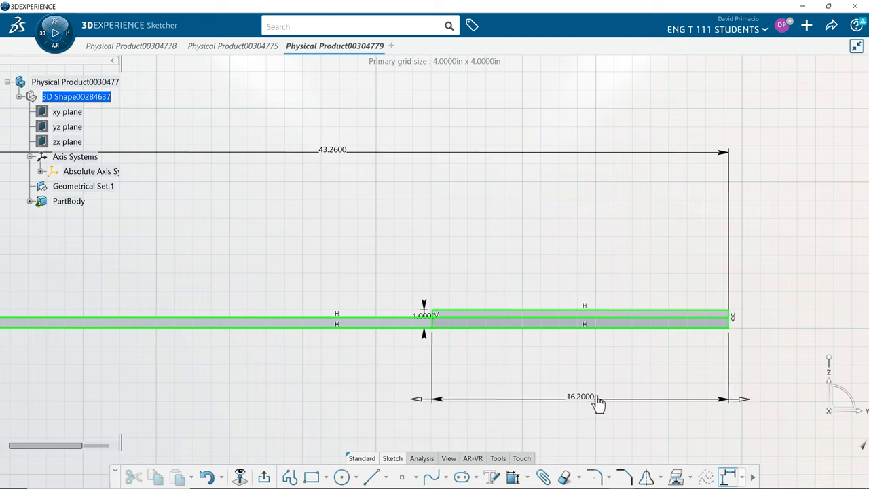
- Edit the sleeve's 16.2 length dimension toward the website's sleeve length
double_click(580, 396)
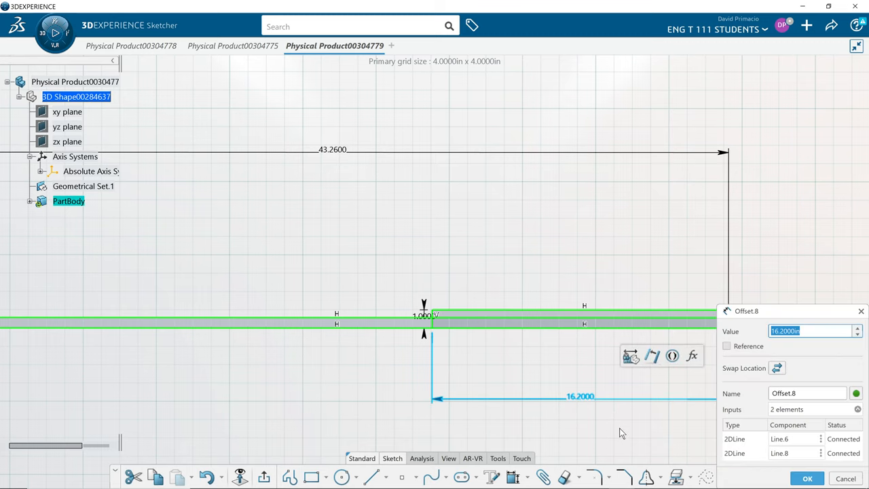
type("16.")
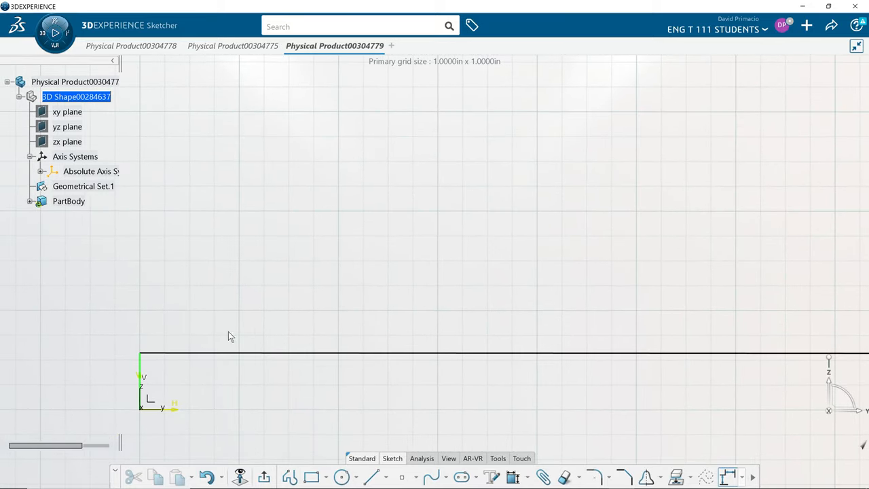
mouse_move(139, 370)
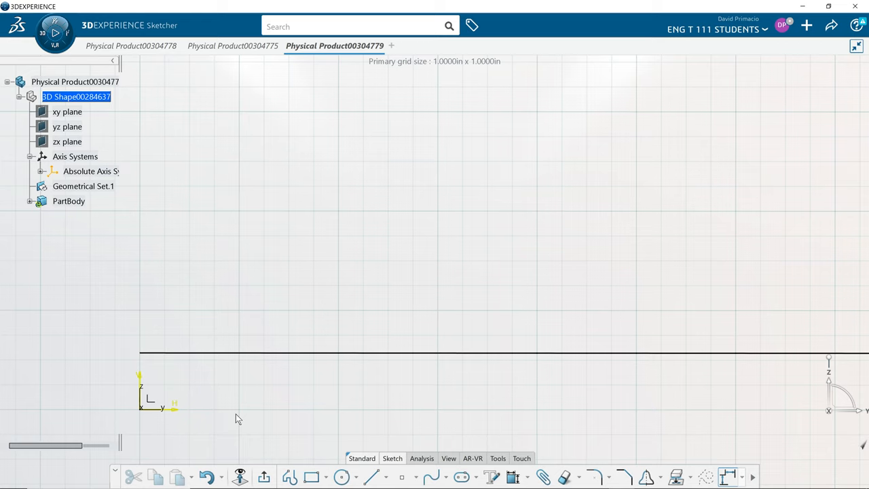
mouse_move(180, 381)
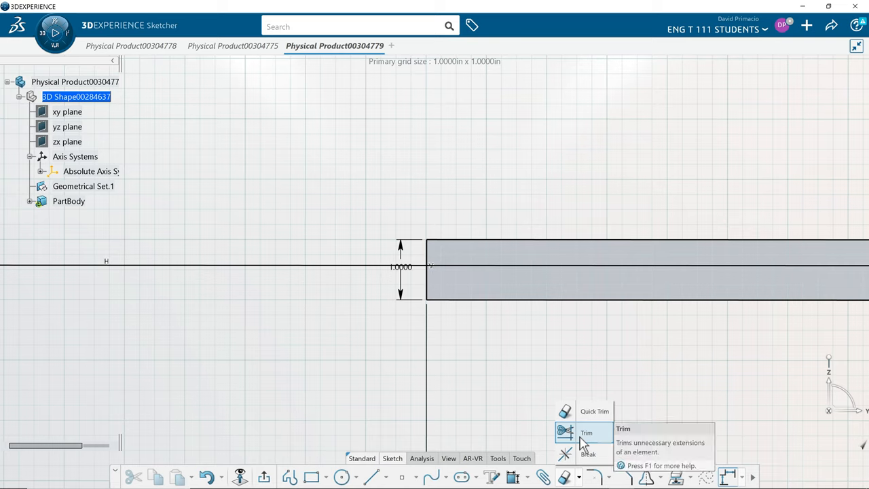
- Trim the unneeded rectangle edge where the bar meets the sleeve
left_click(586, 432)
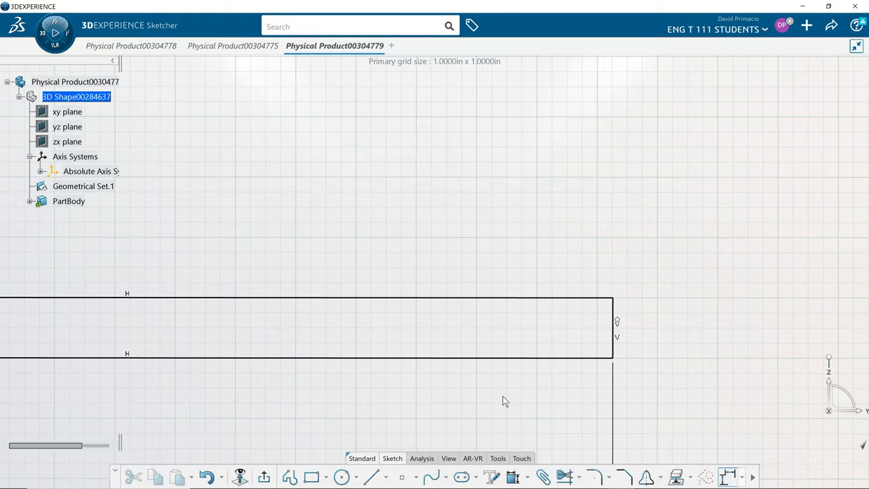
left_click(306, 353)
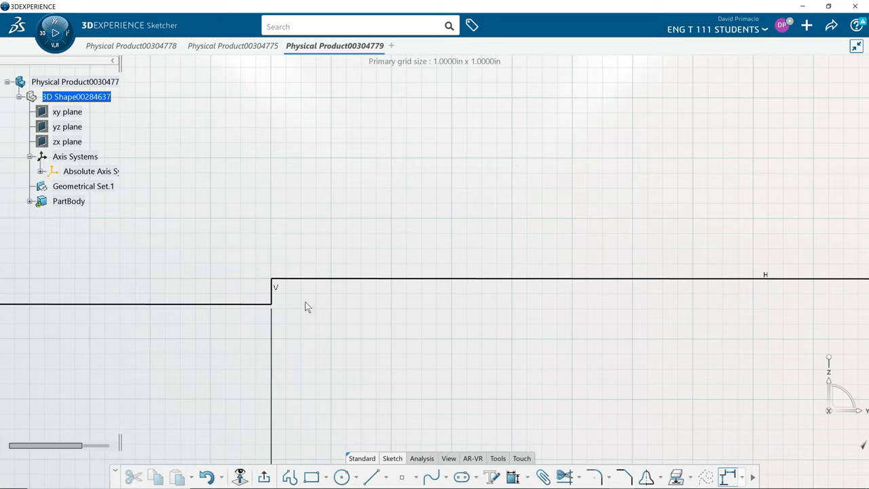
mouse_move(238, 306)
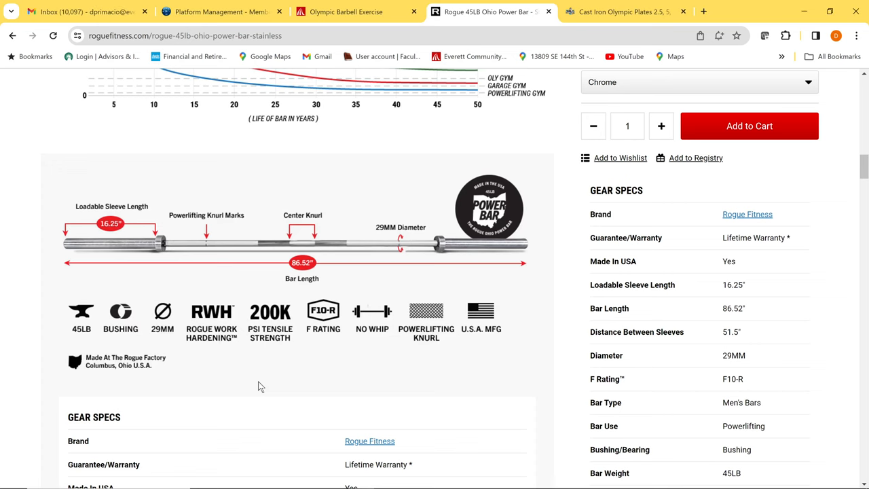
mouse_move(434, 281)
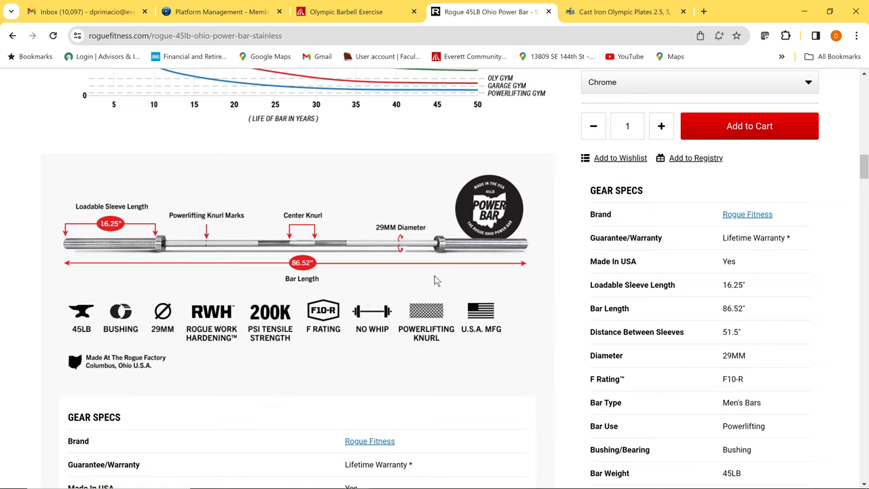
mouse_move(442, 251)
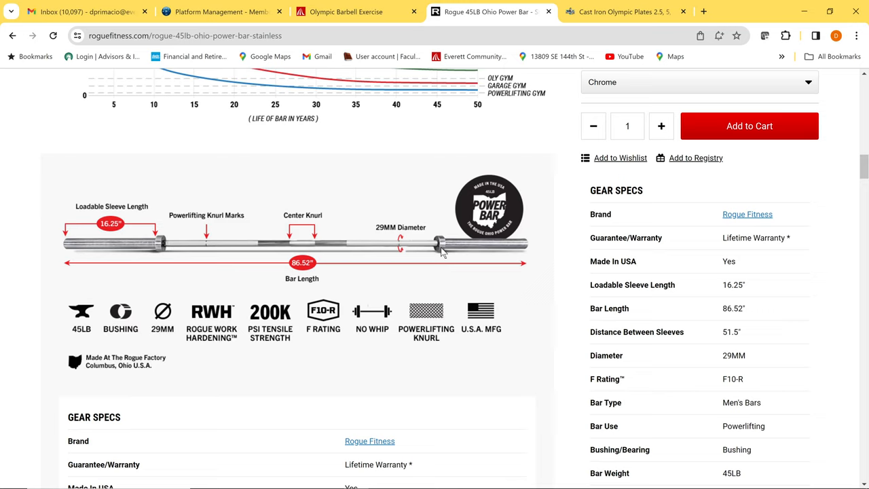
mouse_move(513, 341)
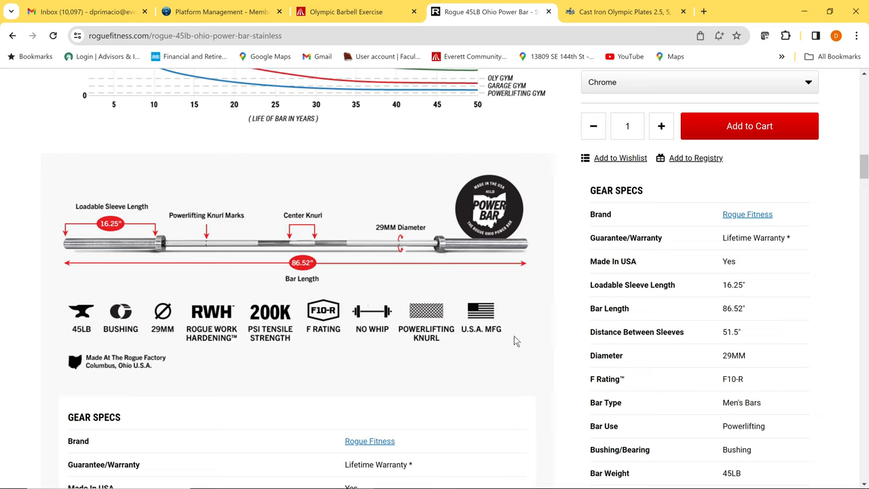
mouse_move(705, 348)
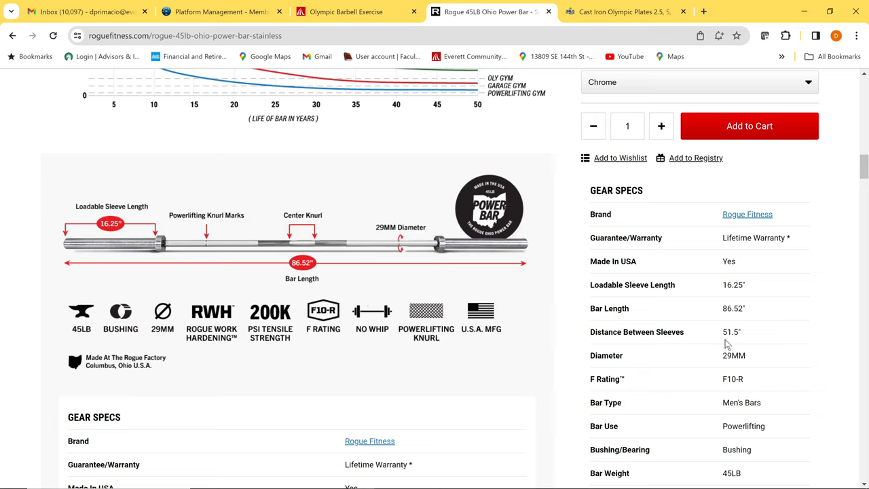
mouse_move(739, 344)
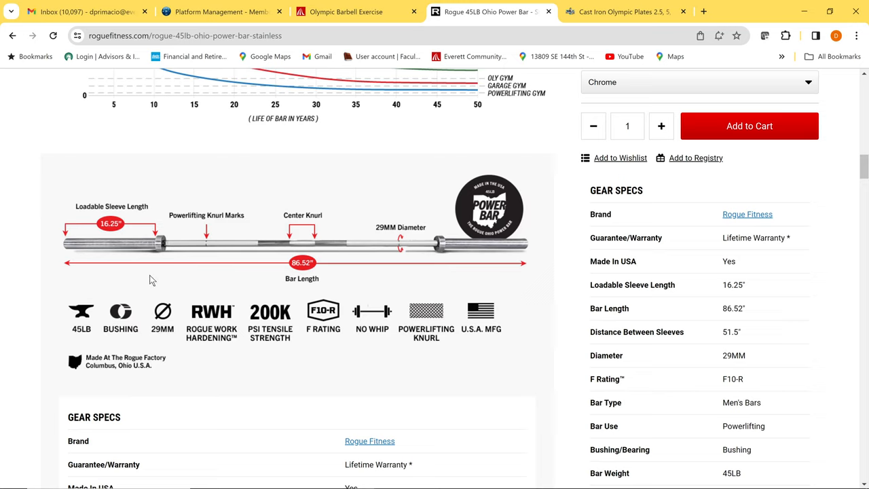
mouse_move(133, 244)
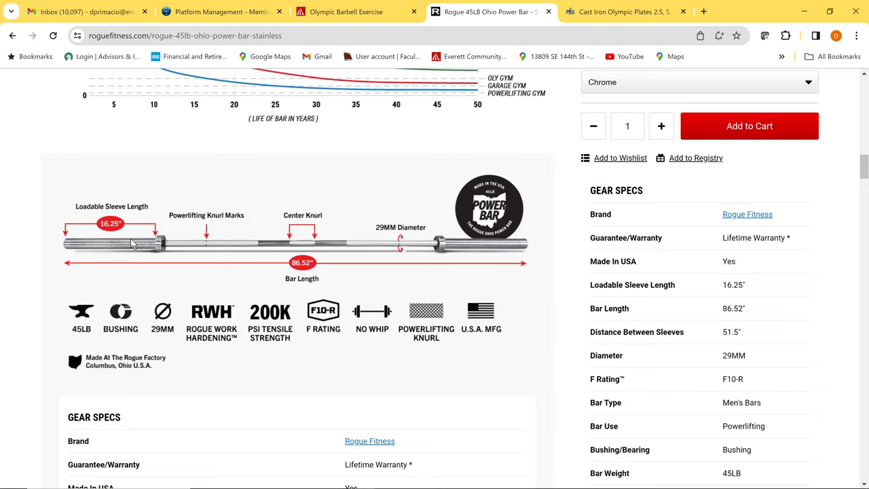
mouse_move(159, 246)
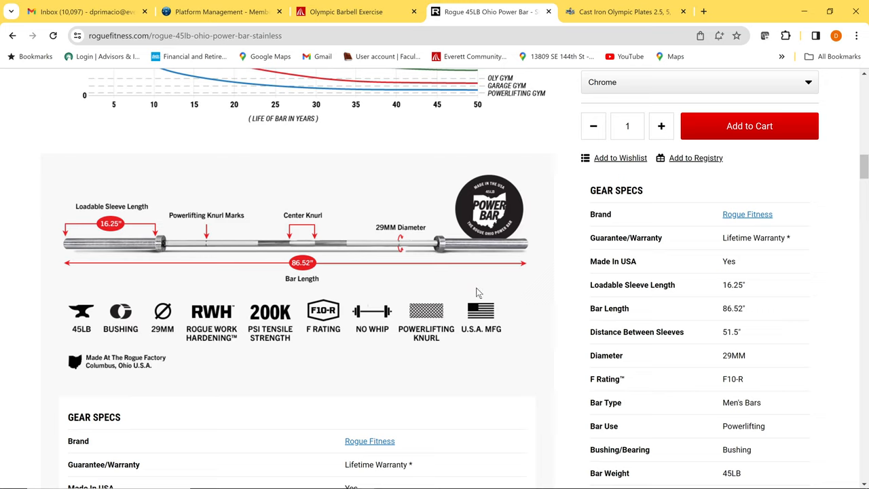
- Recheck the Rogue bar's 16.25-inch sleeve and 86.52-inch length, then return to CATIA
scroll("down", 3)
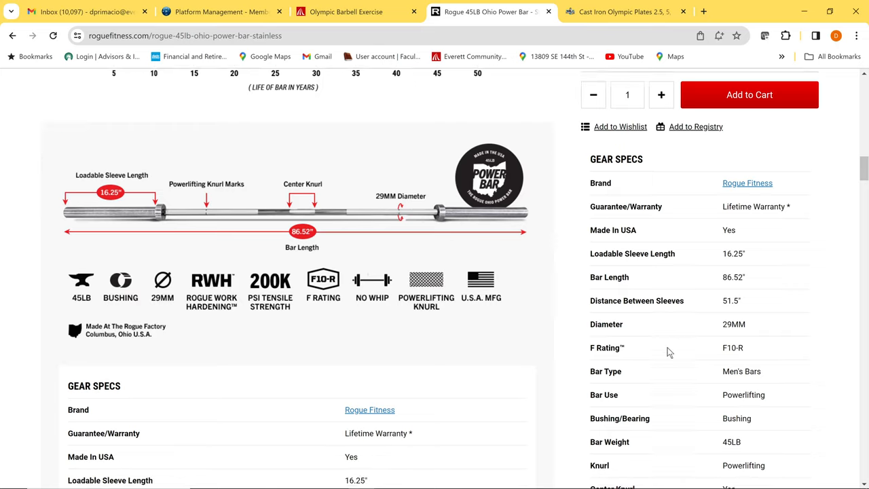
scroll("down", 3)
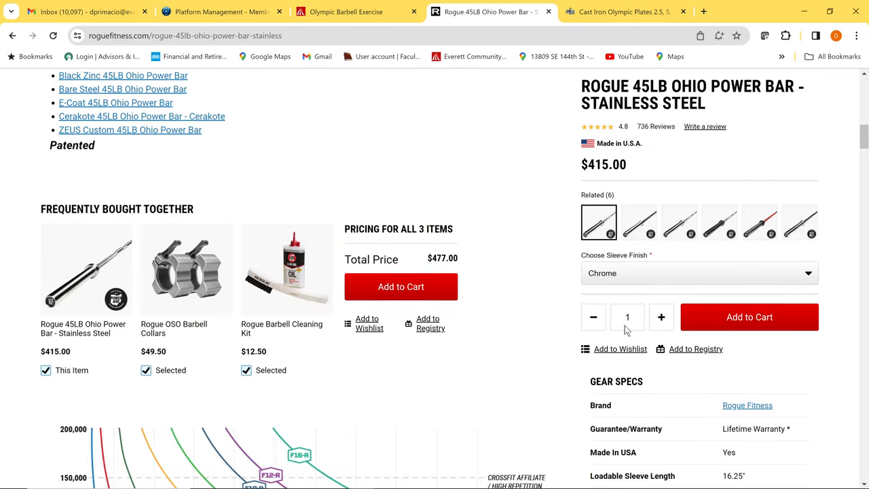
scroll("up", 3)
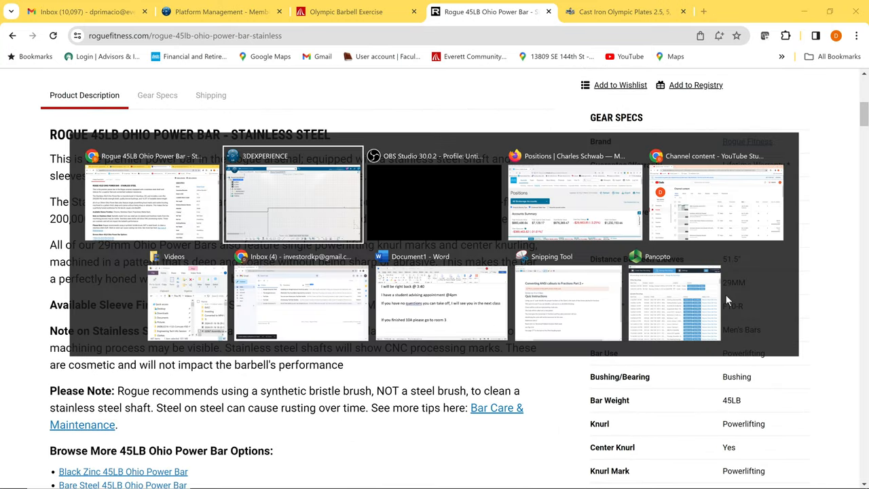
left_click(293, 196)
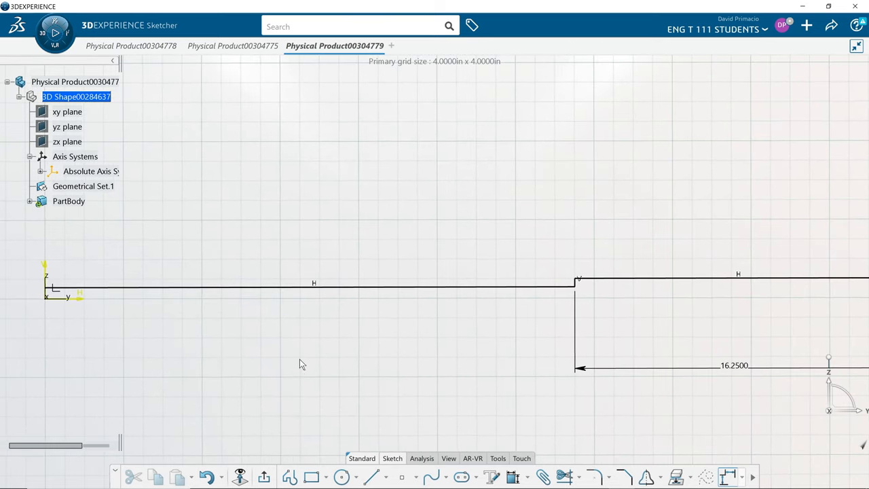
mouse_move(574, 155)
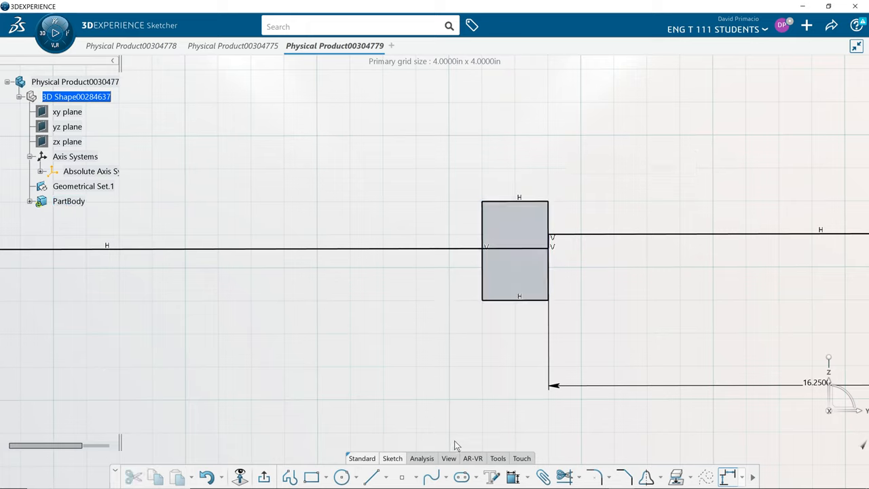
mouse_move(490, 455)
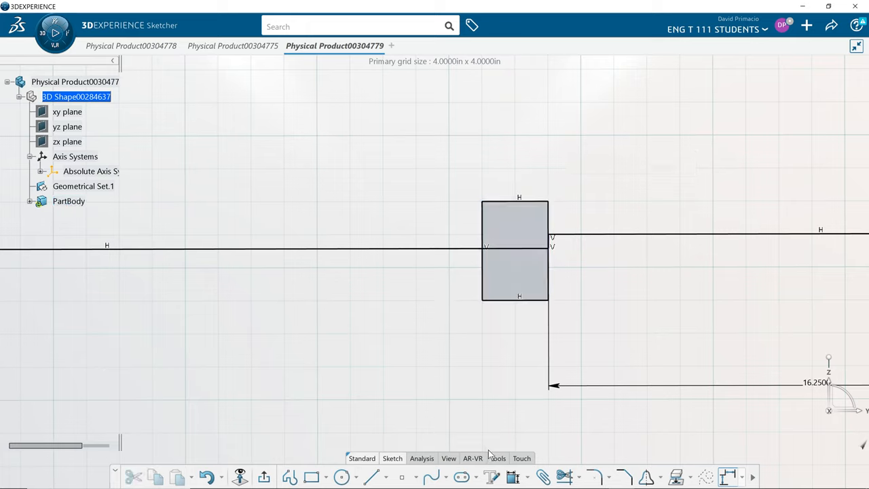
mouse_move(512, 477)
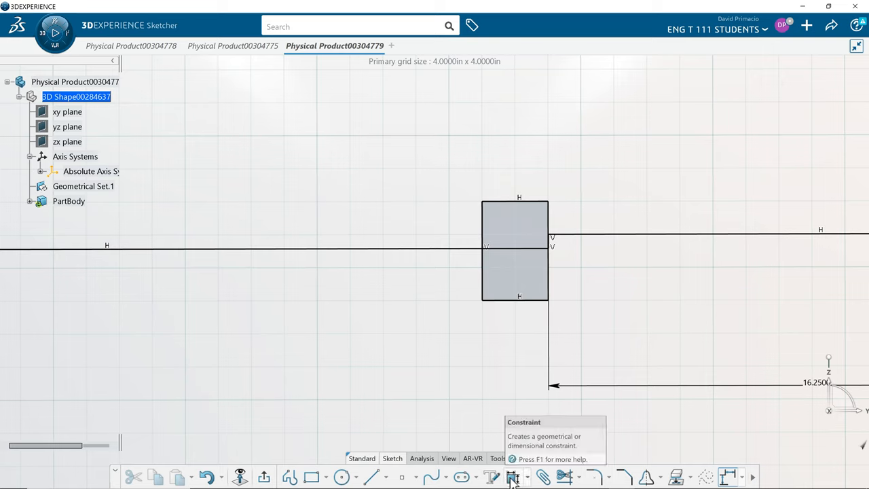
mouse_move(442, 442)
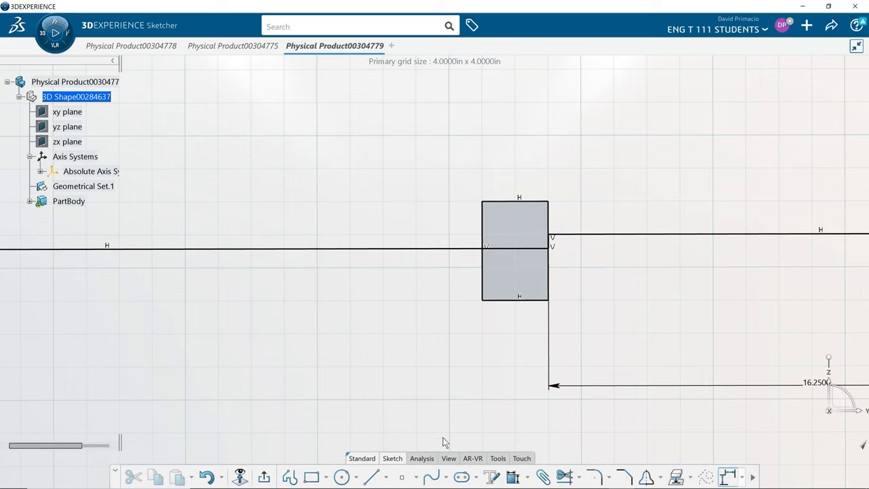
- Delete the rectangle's bottom edge and trim the overlapping lines, leaving a collar bump
left_click(515, 296)
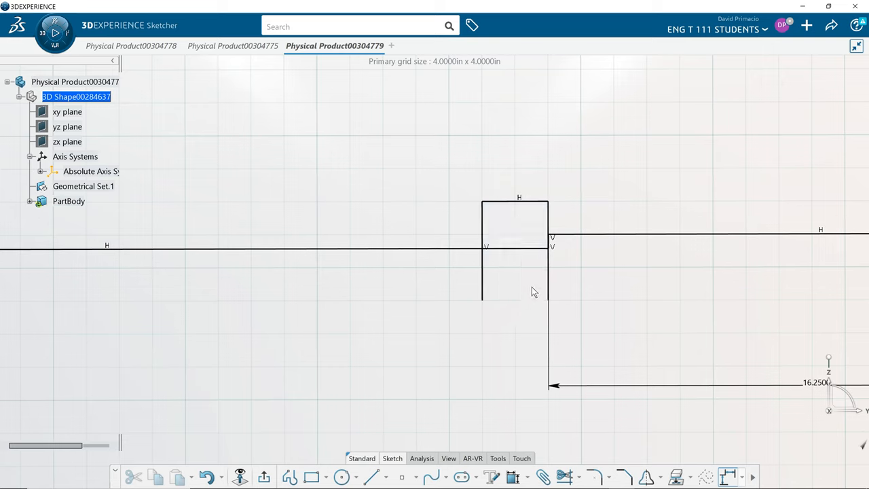
mouse_move(574, 220)
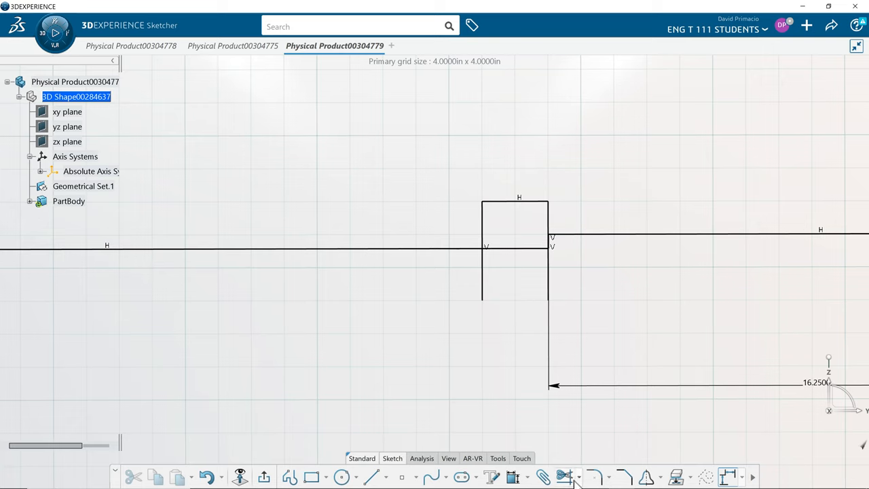
left_click(565, 476)
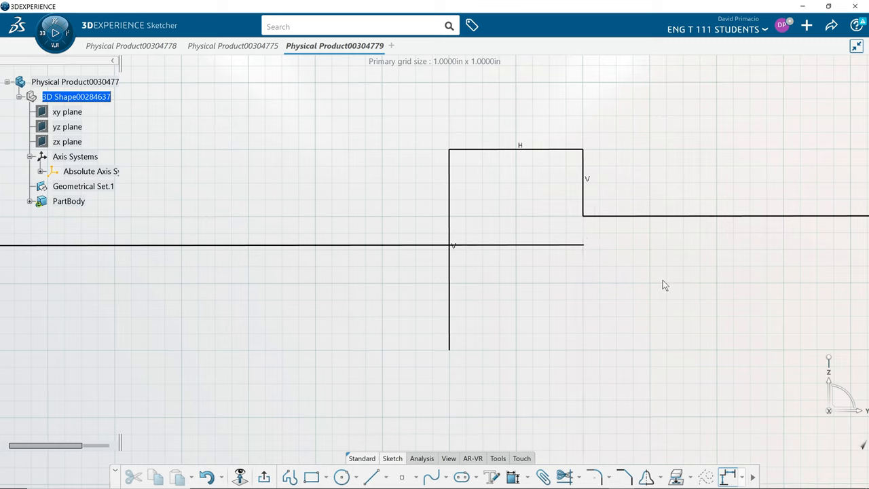
mouse_move(513, 477)
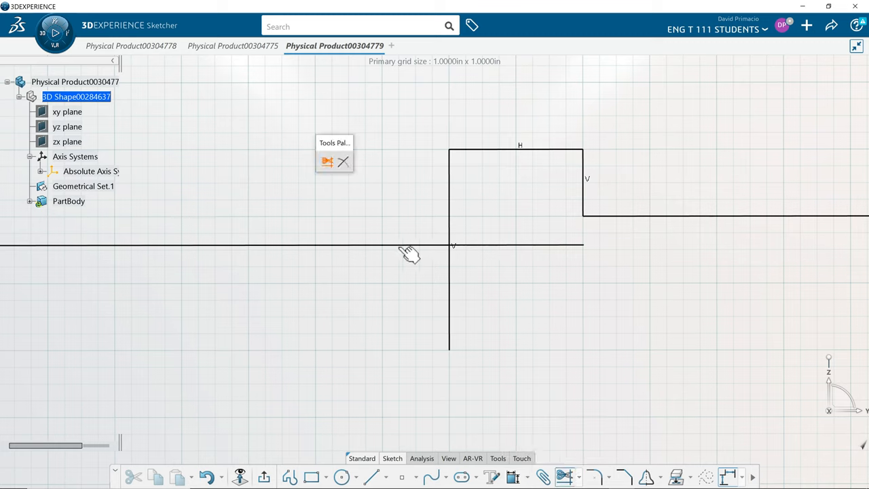
mouse_move(419, 251)
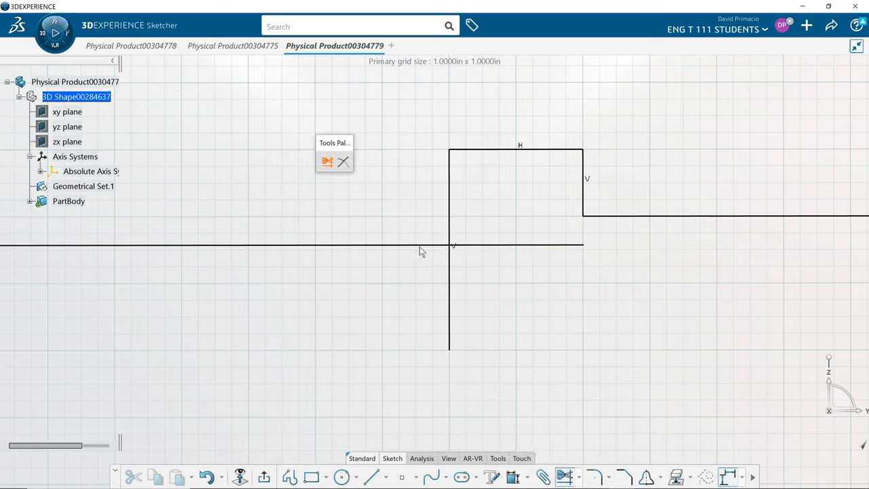
left_click(224, 245)
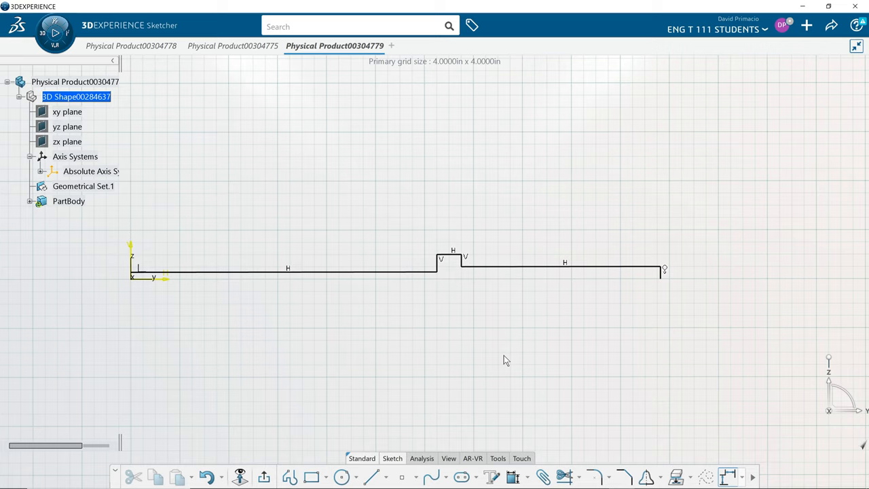
mouse_move(627, 331)
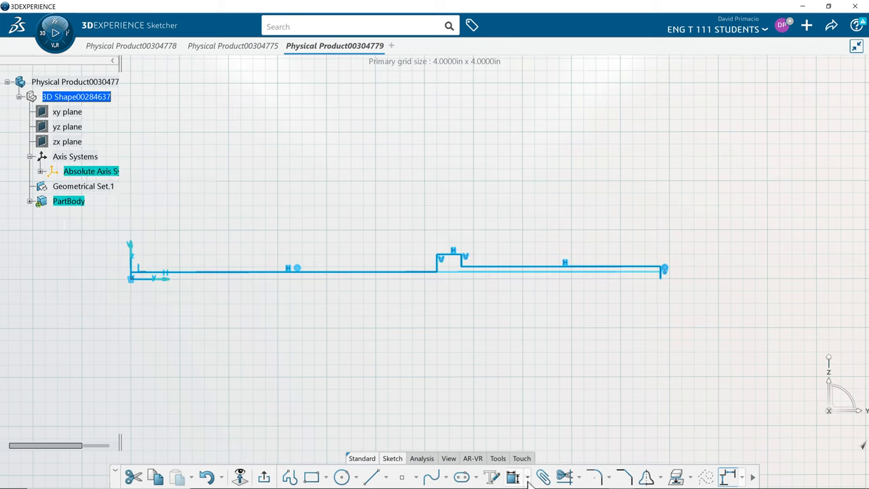
- Run Auto Constraint from the Constraint dropdown on the stepped profile
left_click(511, 477)
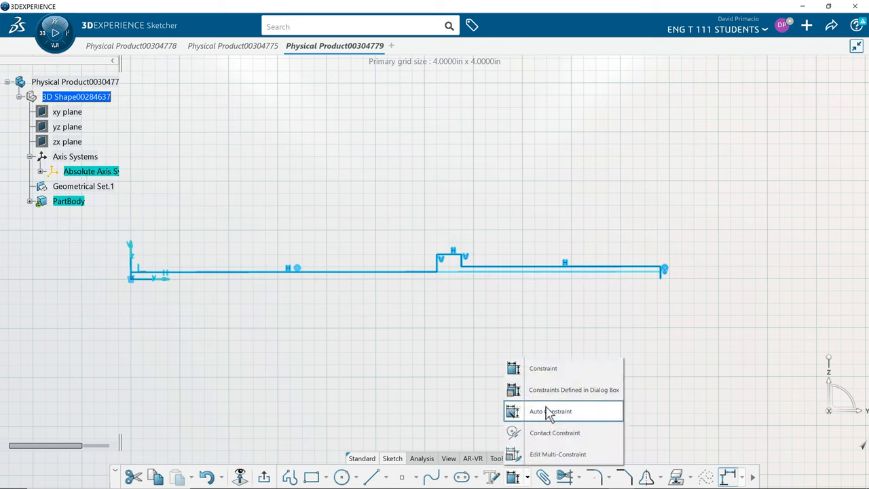
left_click(550, 410)
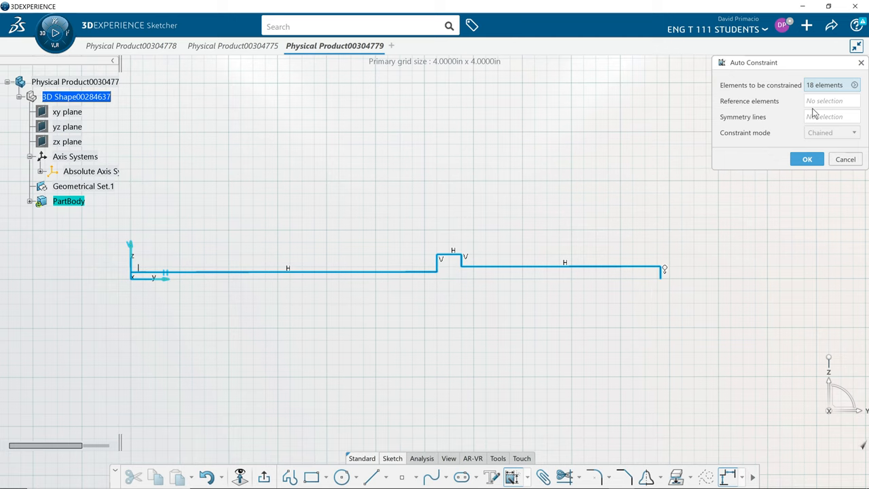
mouse_move(548, 369)
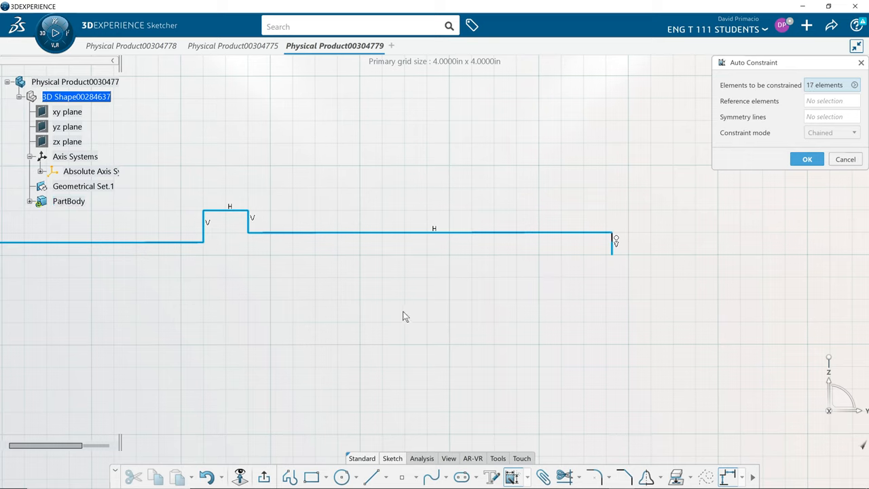
mouse_move(696, 245)
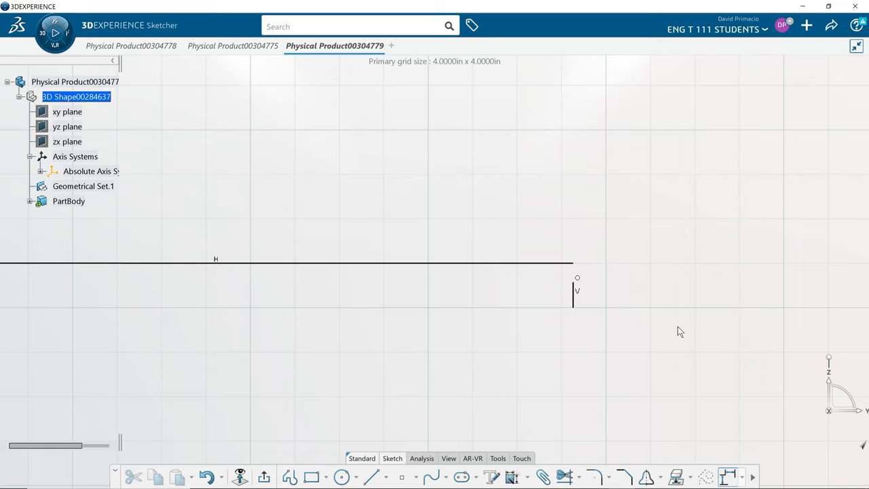
mouse_move(521, 329)
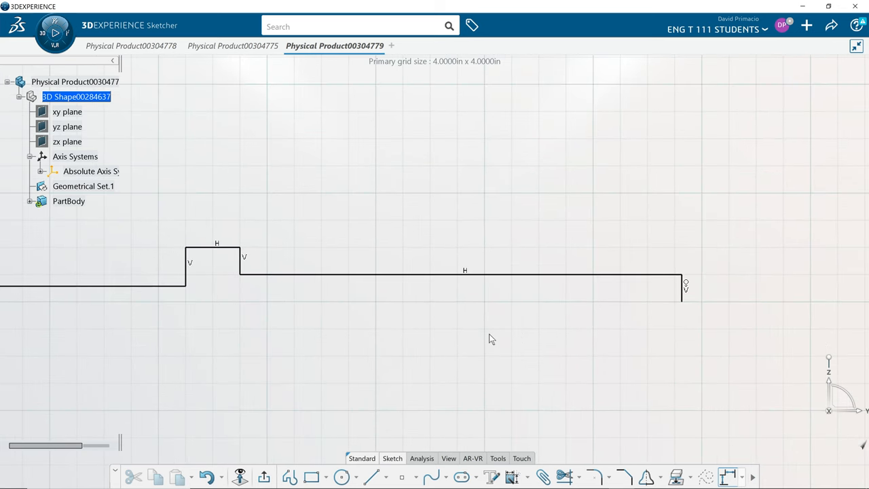
mouse_move(401, 470)
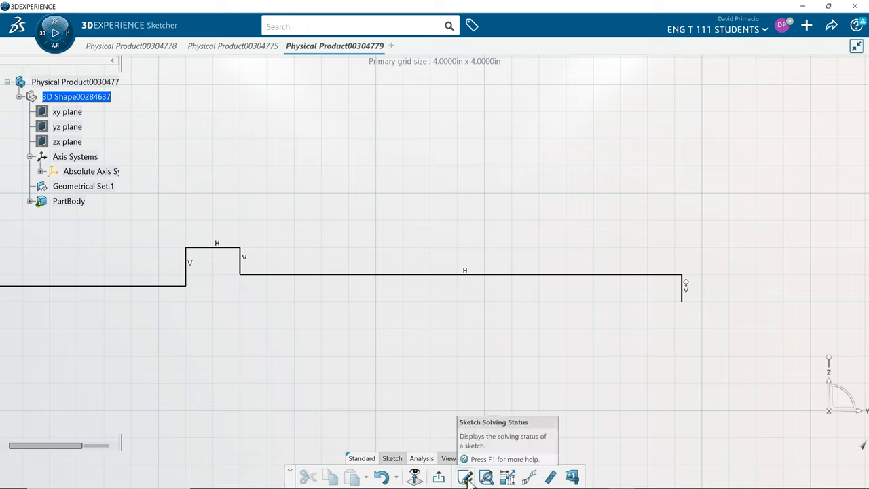
mouse_move(486, 477)
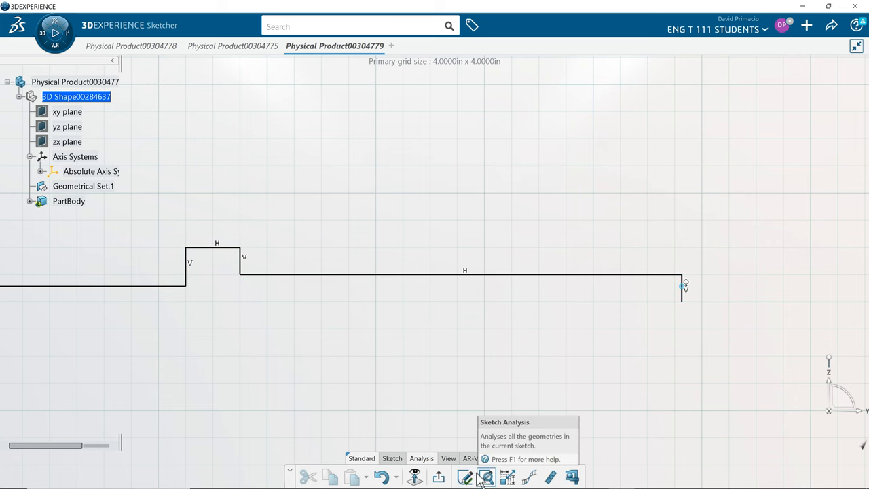
left_click(485, 477)
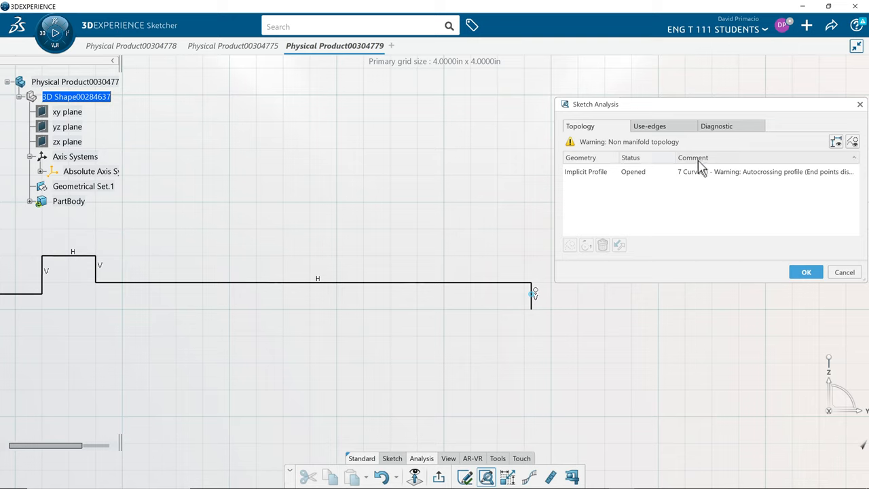
left_click(649, 126)
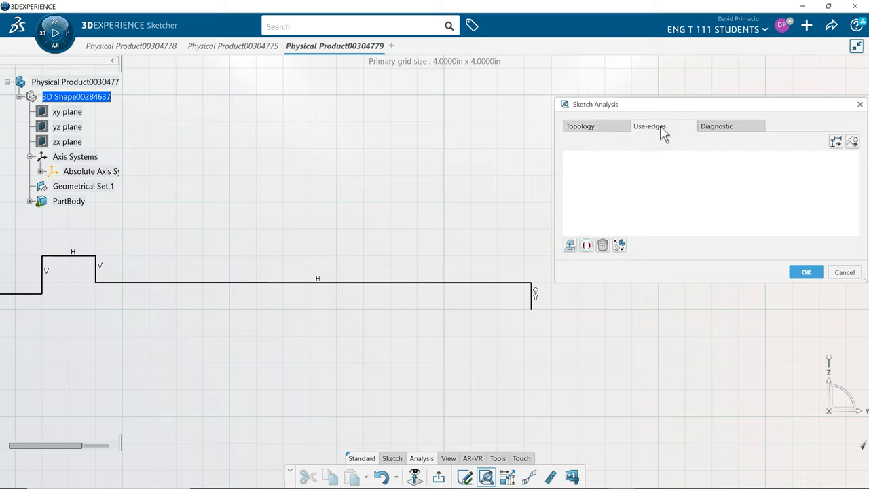
left_click(716, 125)
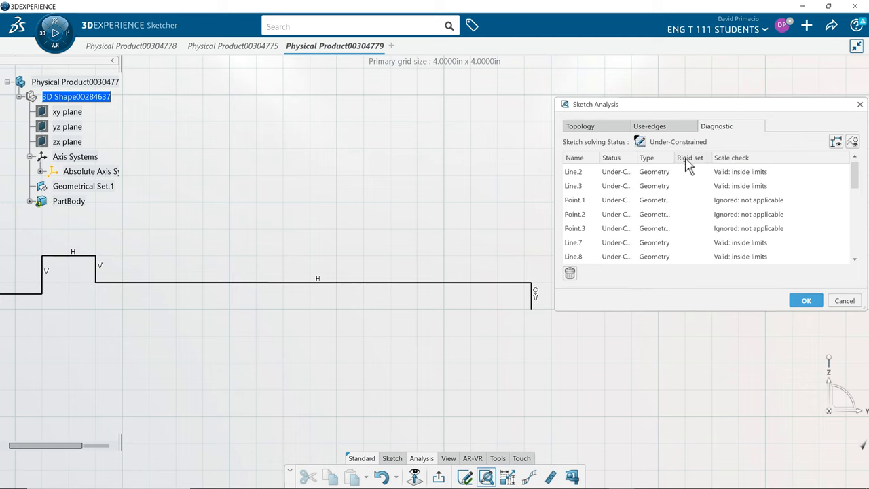
mouse_move(723, 139)
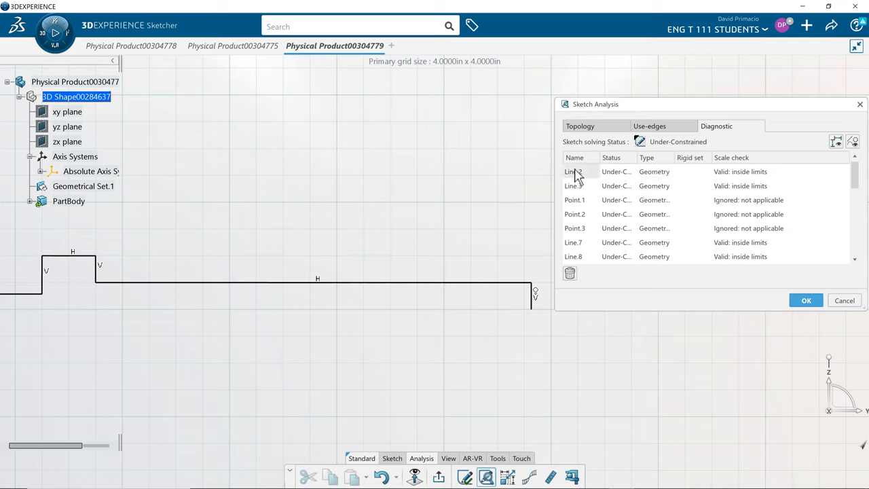
left_click(573, 171)
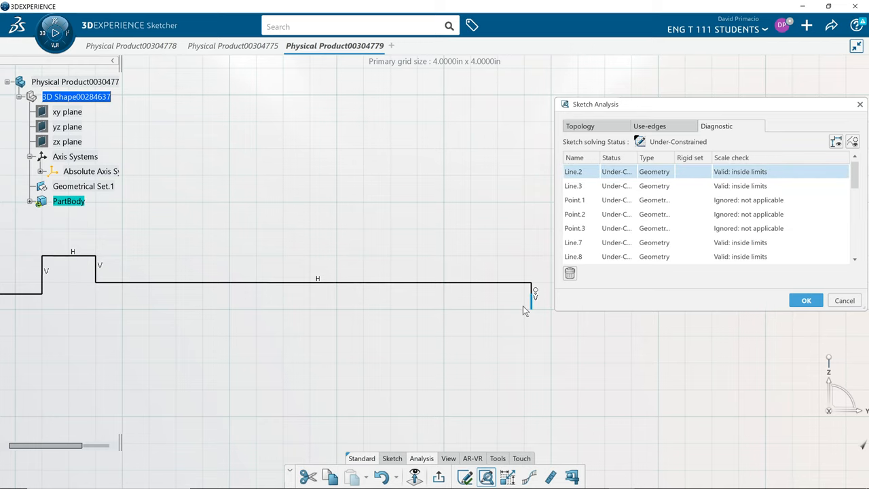
mouse_move(528, 311)
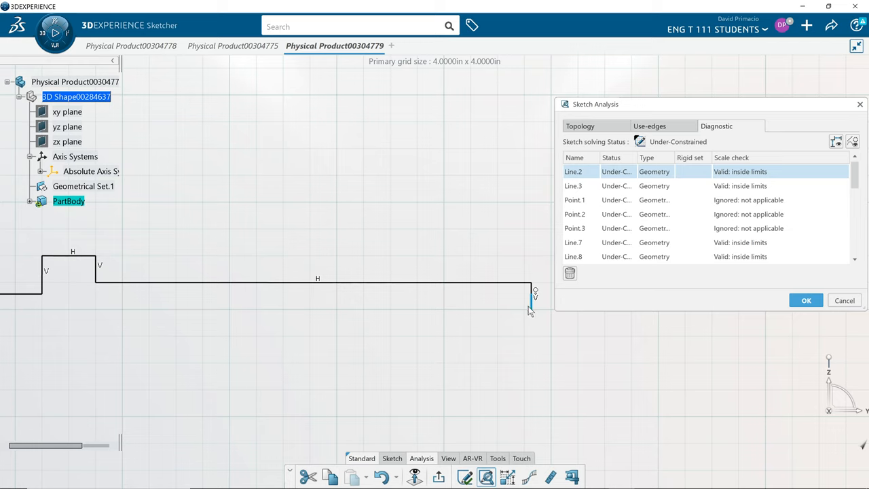
mouse_move(628, 197)
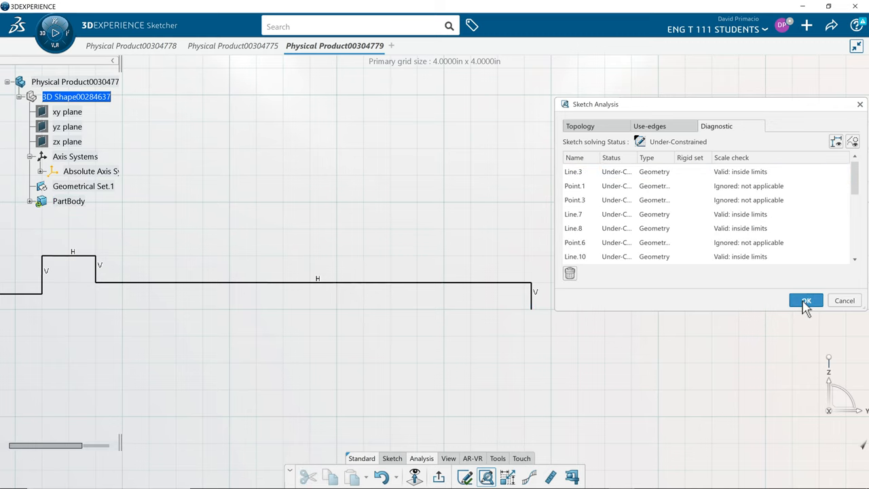
left_click(806, 300)
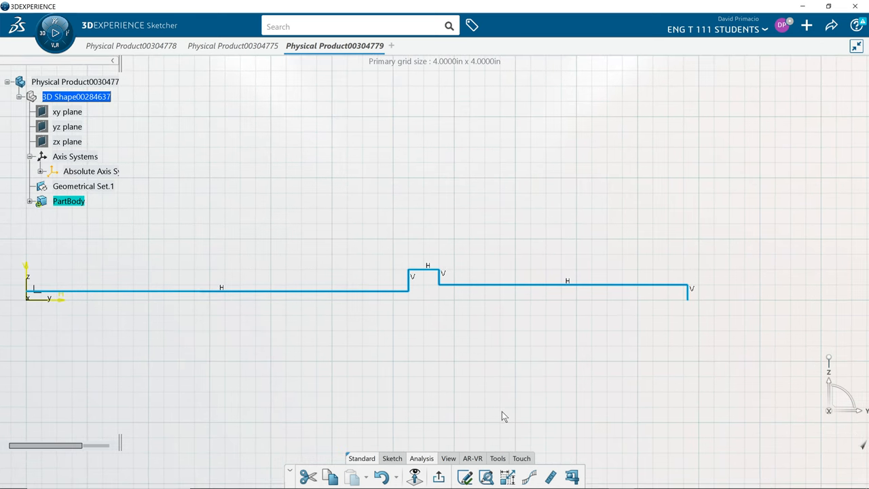
mouse_move(414, 465)
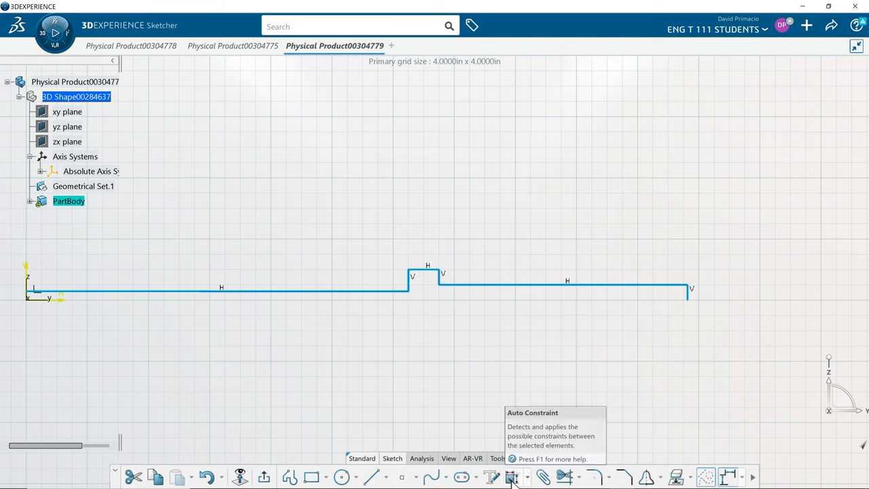
- Run Auto Constraint with the end vertical line and H axis as references, and choose the constraint mode
left_click(511, 477)
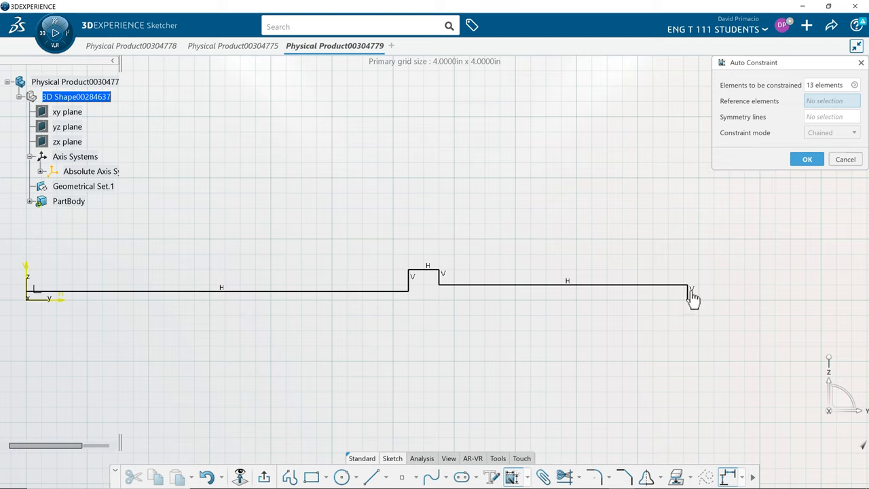
left_click(689, 289)
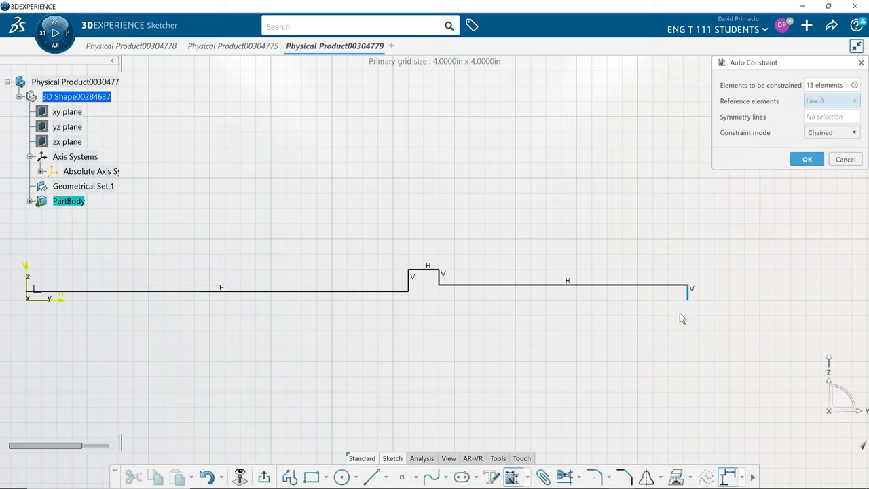
mouse_move(65, 310)
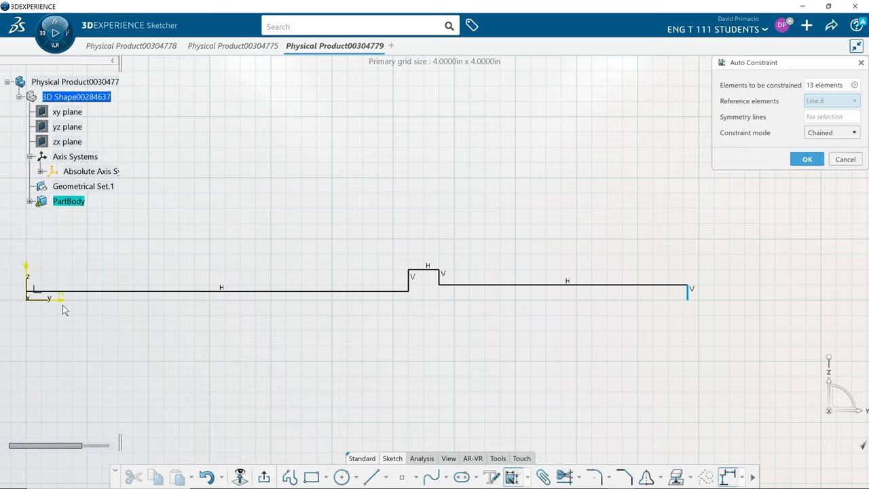
left_click(60, 297)
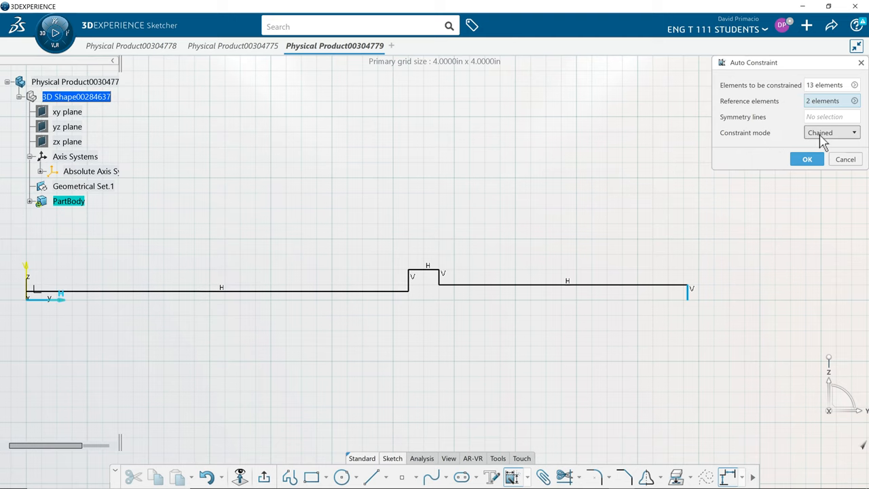
left_click(807, 159)
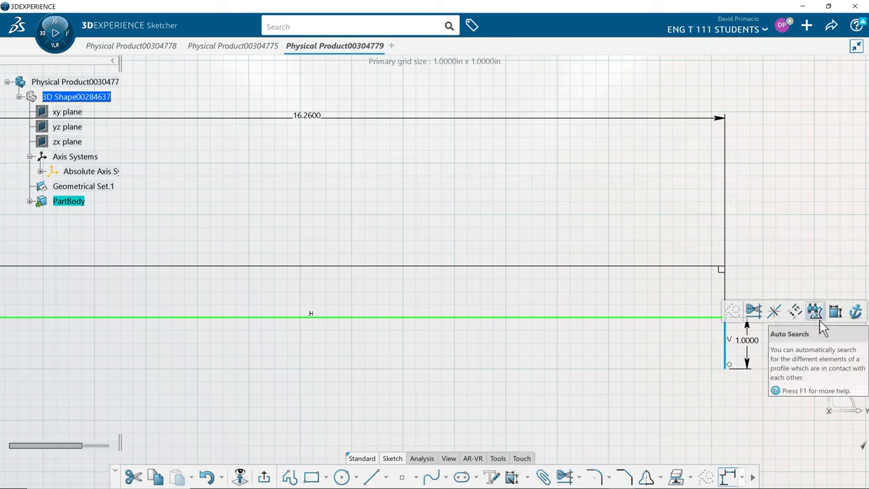
mouse_move(556, 409)
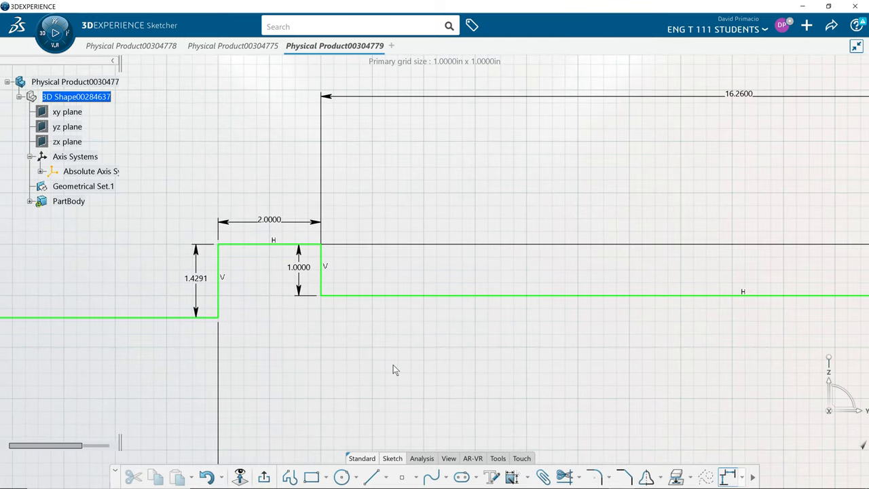
mouse_move(312, 287)
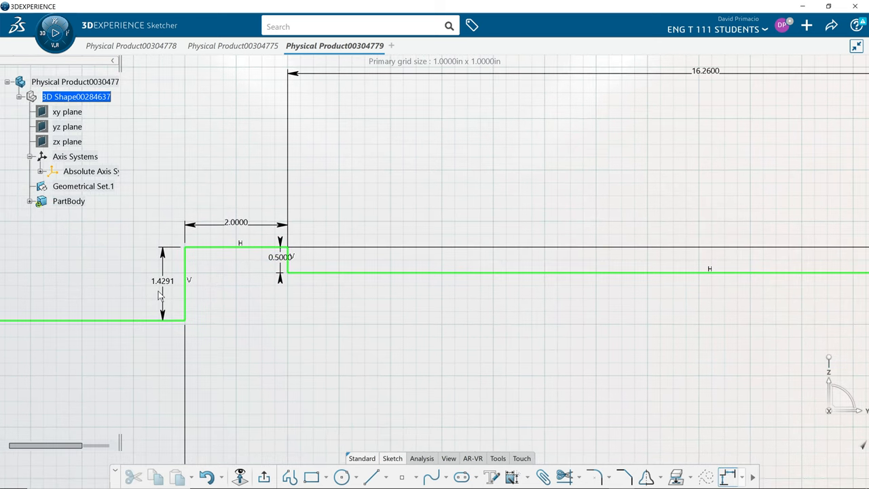
- Select the 1.4291 collar height dimension for editing
left_click(163, 280)
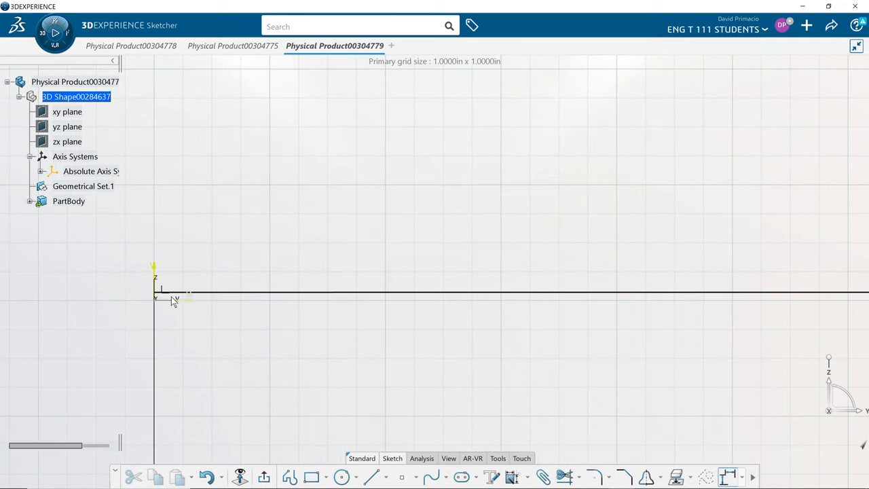
mouse_move(565, 477)
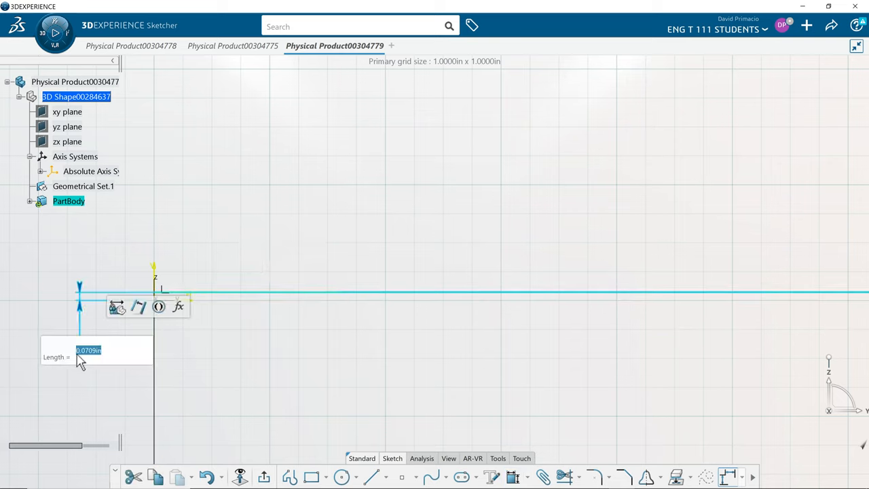
- Set the shaft's height offset dimension to 29mm/2
type(".5")
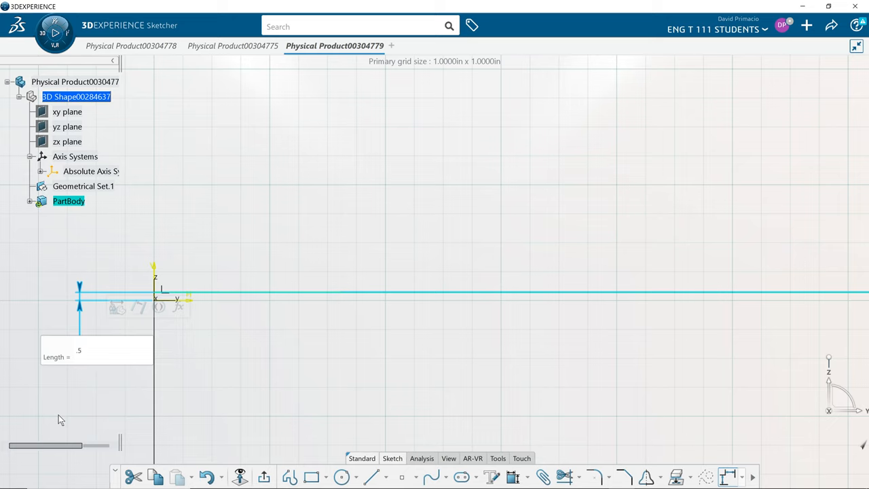
type(".29")
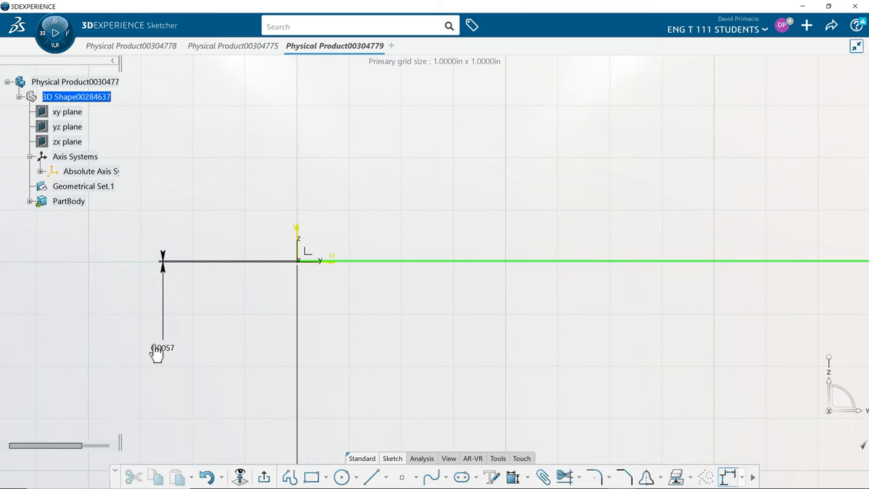
double_click(162, 348)
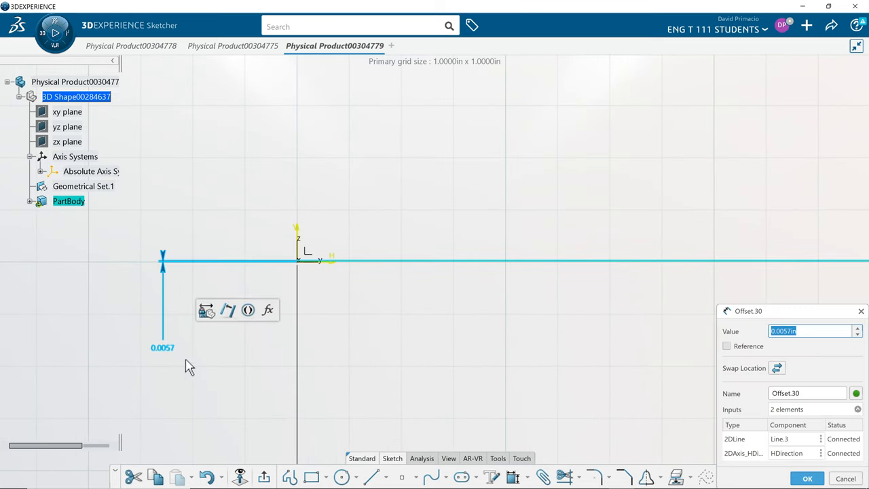
type("29")
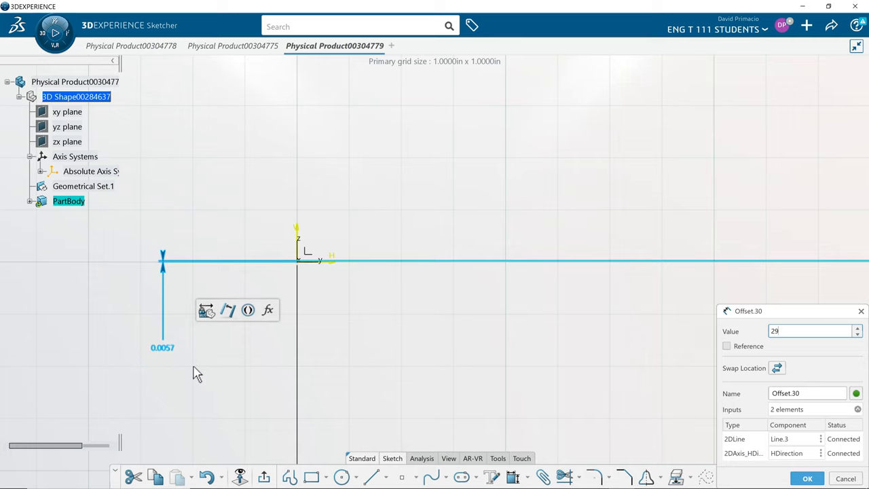
type("mm/")
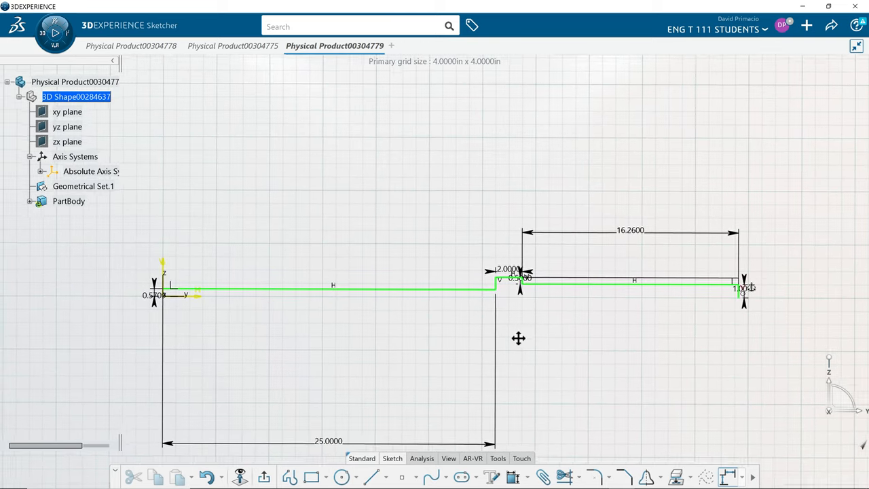
key("alt+tab")
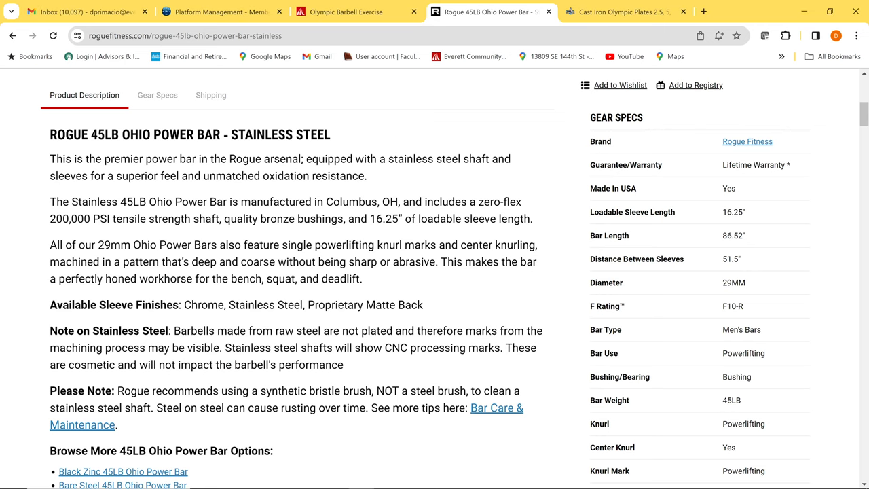
mouse_move(668, 284)
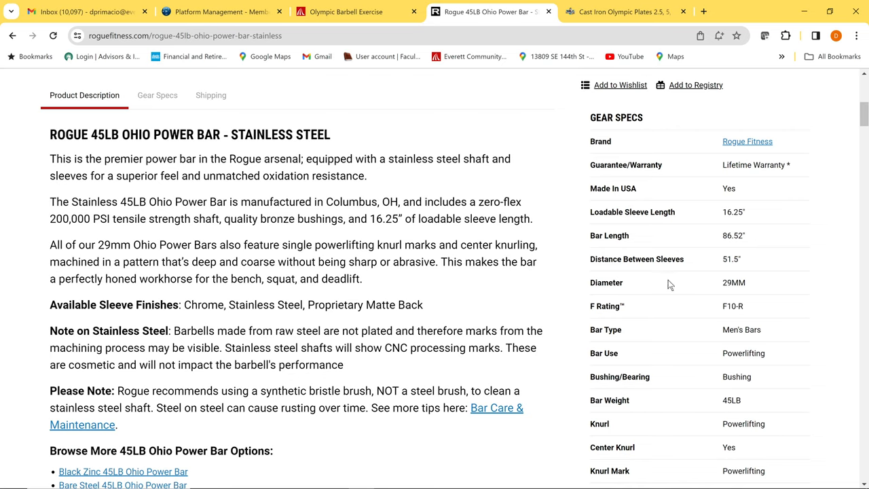
mouse_move(670, 272)
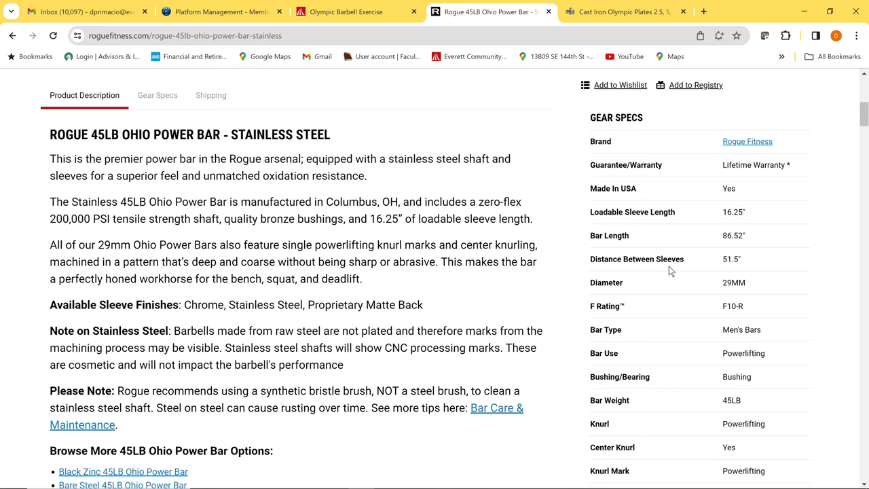
mouse_move(731, 273)
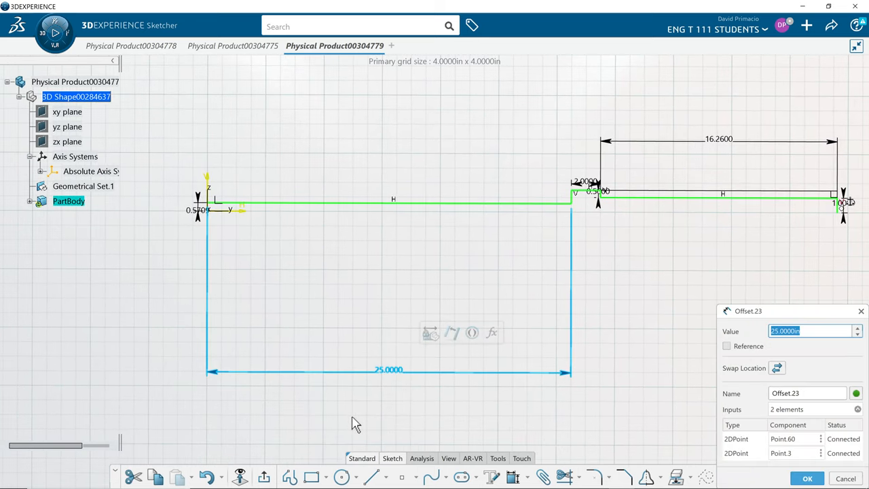
mouse_move(306, 448)
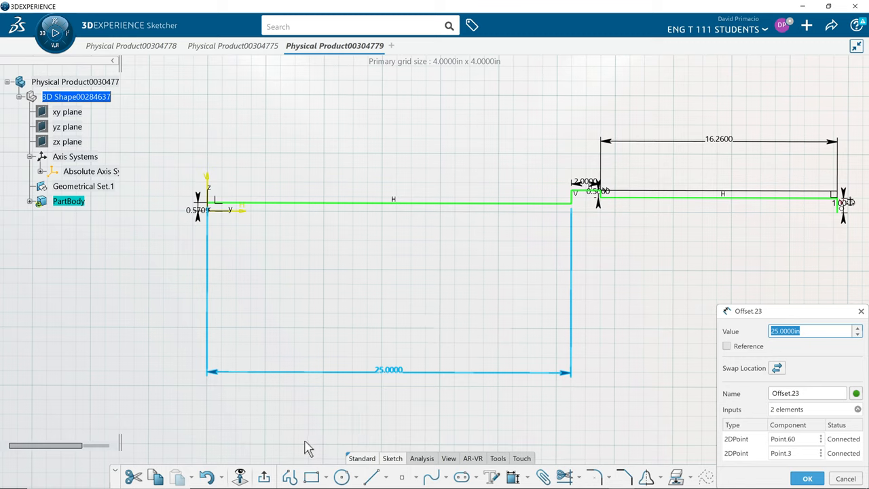
- Enter 51.25/2 for the shaft length so it reads 25.625 in
type("51.2")
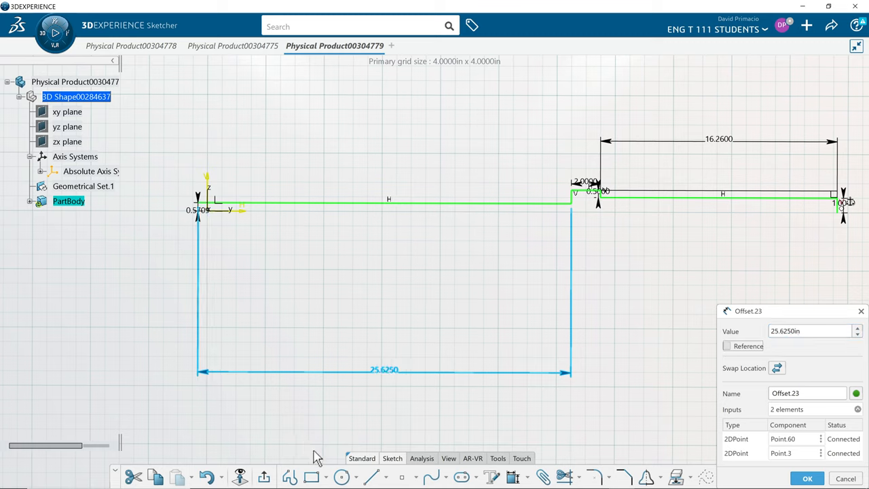
left_click(807, 477)
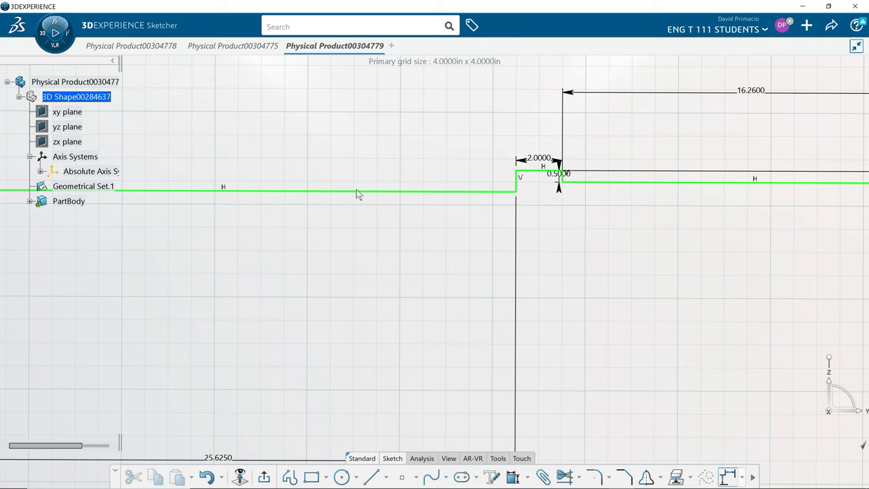
mouse_move(629, 266)
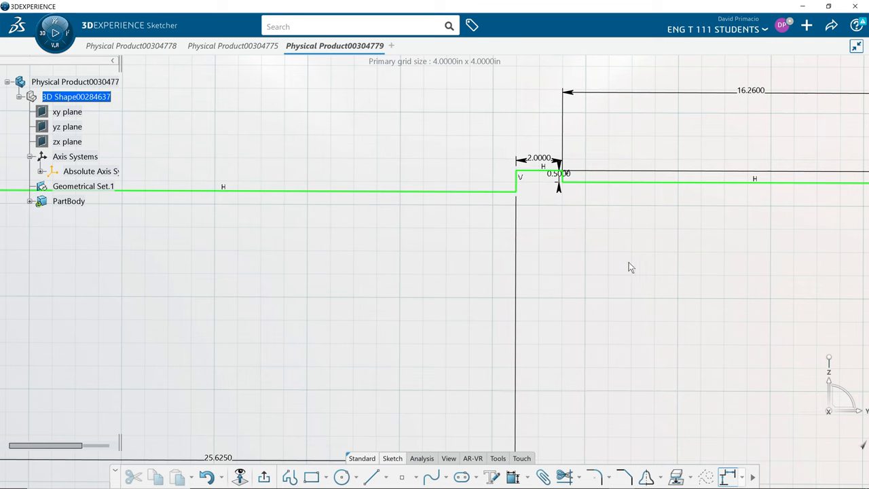
scroll("down", 3)
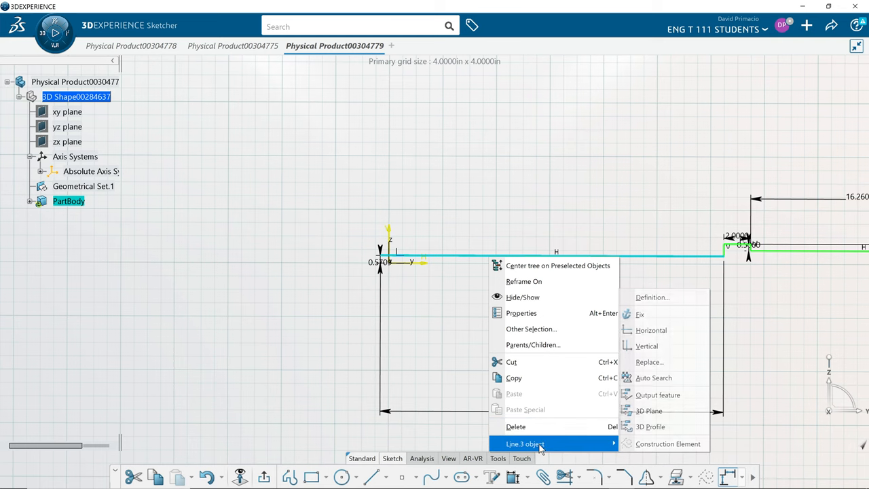
mouse_move(653, 377)
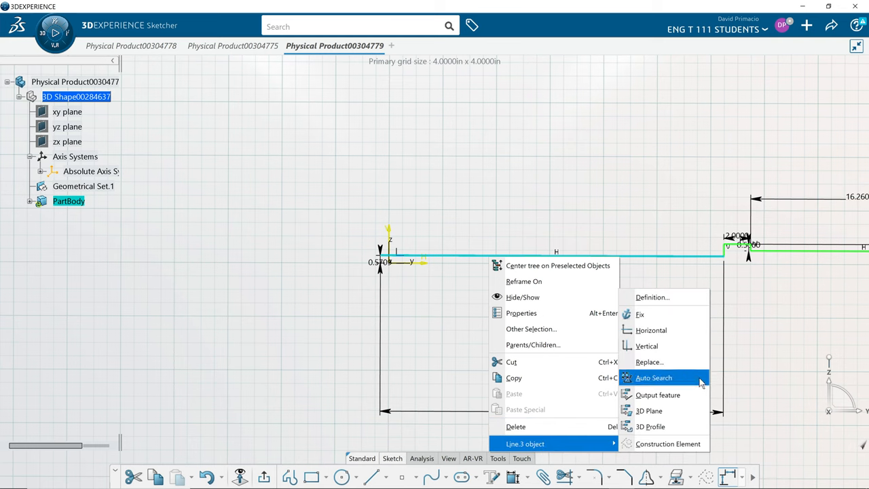
mouse_move(697, 387)
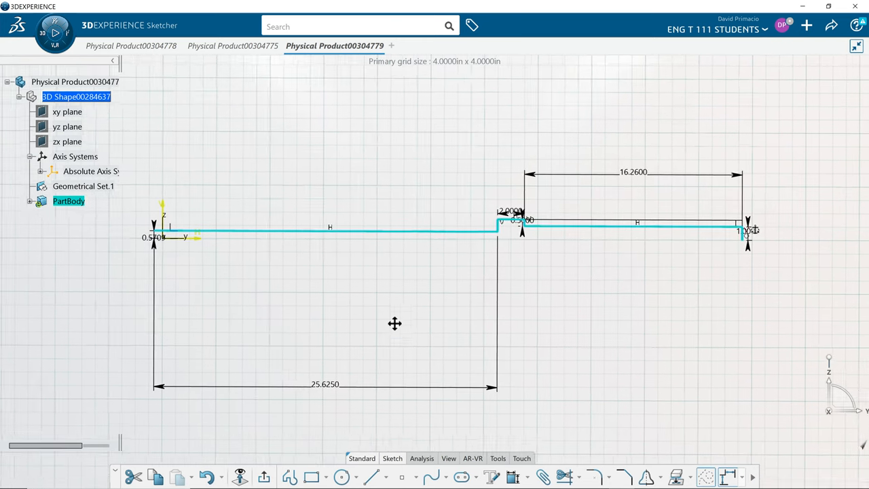
mouse_move(646, 477)
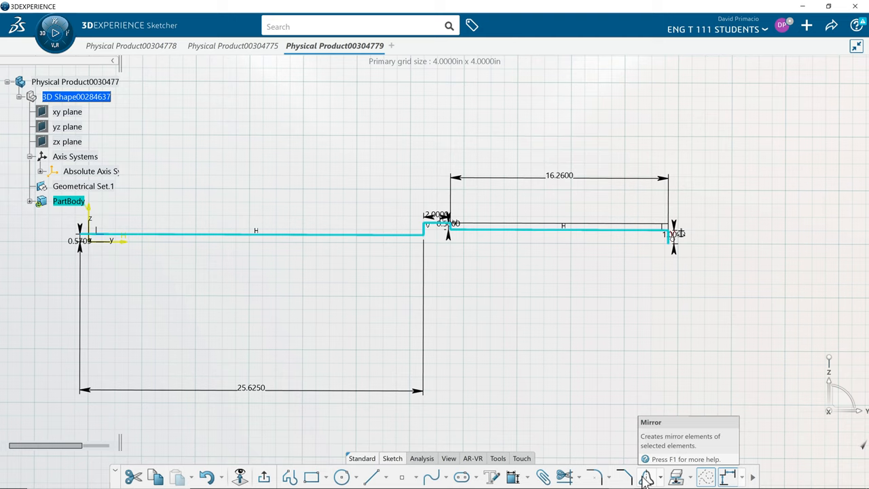
- Open the transformation operations dropdown for the selected profile chain
left_click(647, 477)
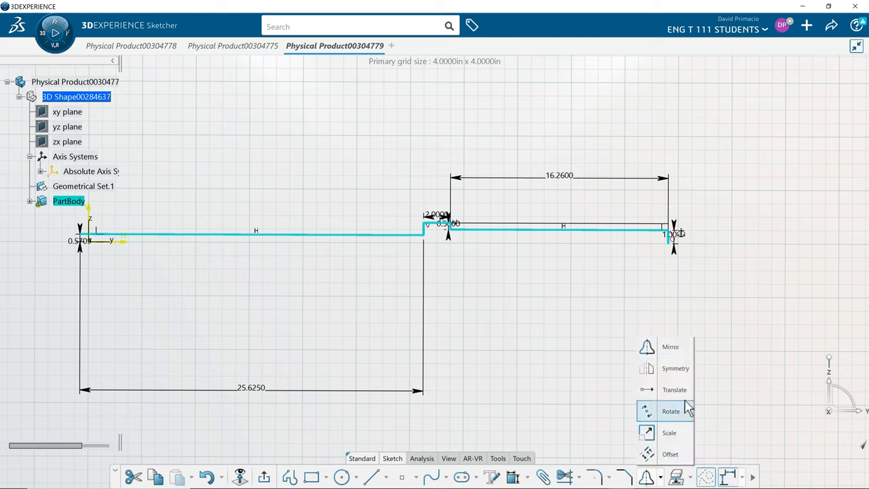
mouse_move(665, 368)
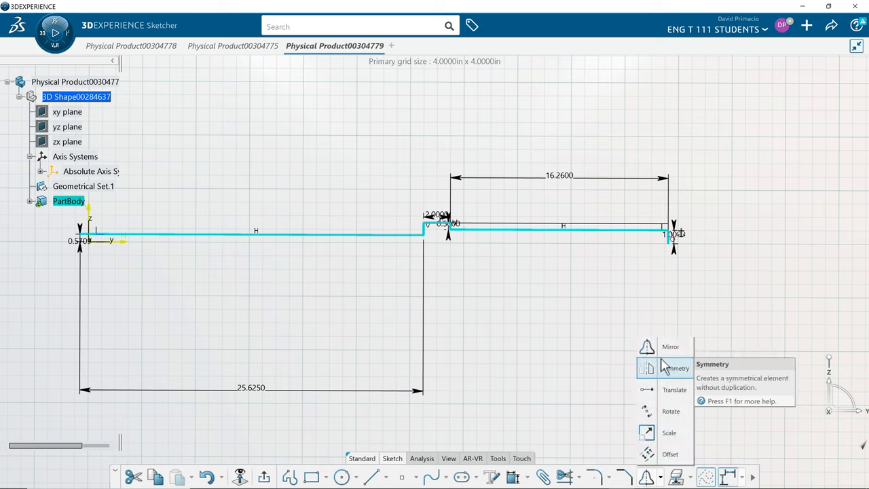
mouse_move(647, 347)
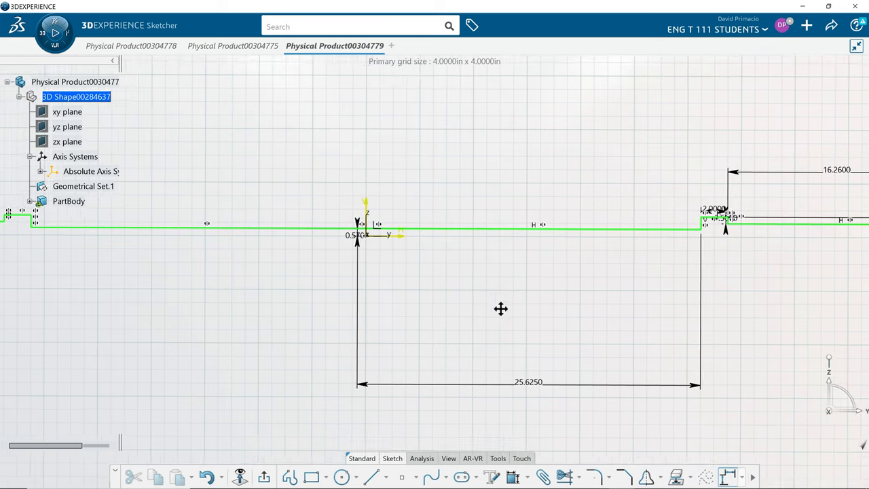
- Zoom the view to show the mirrored profile past the origin
scroll("down", 3)
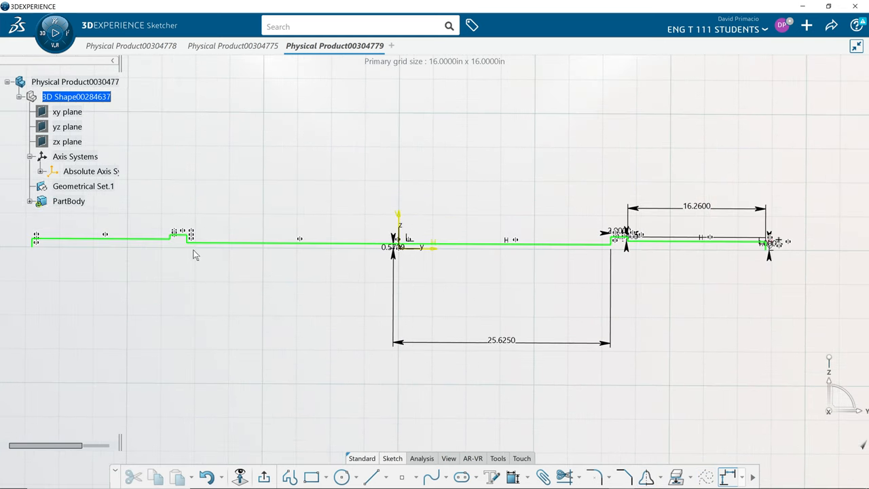
mouse_move(311, 230)
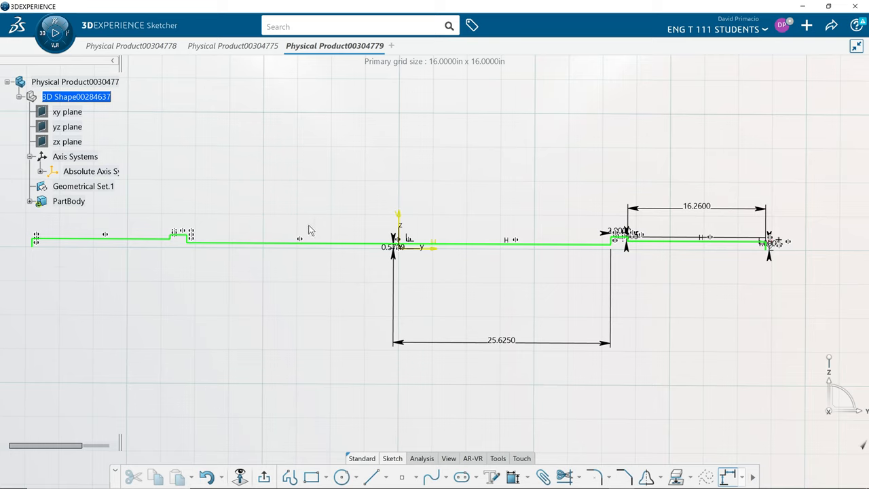
mouse_move(687, 227)
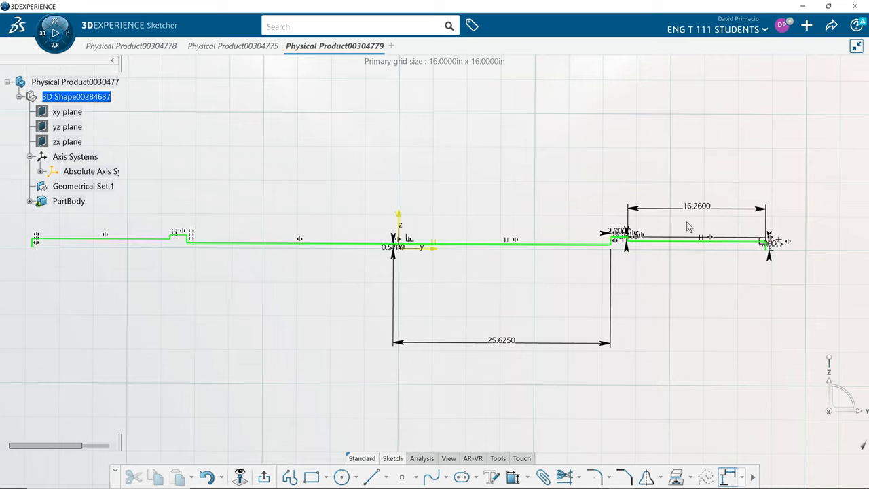
mouse_move(327, 316)
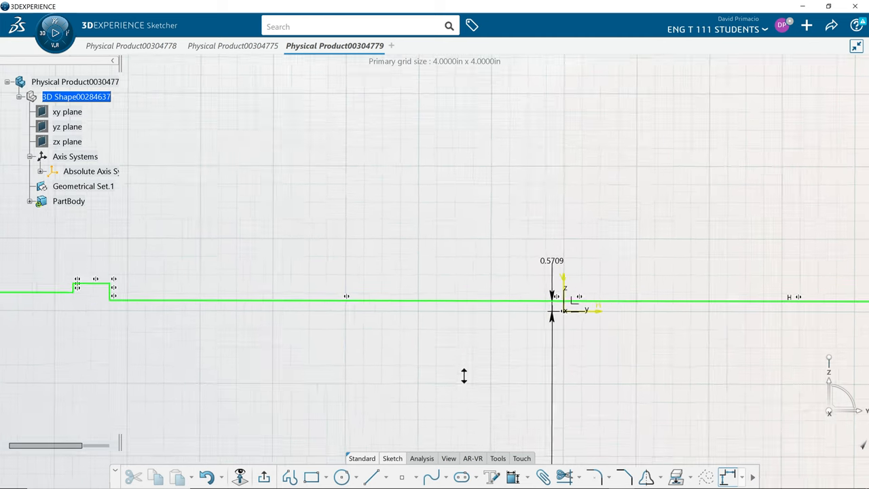
- Zoom out to view the mirrored left half with its collar and step
scroll("down", 3)
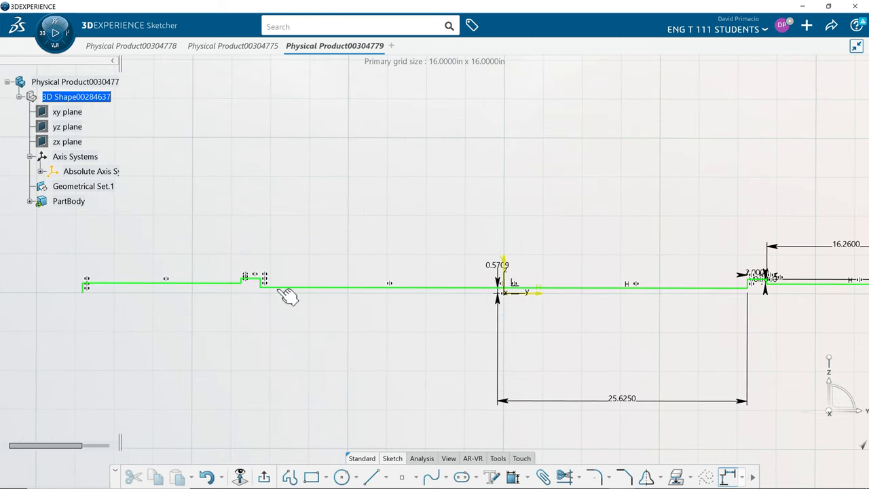
mouse_move(251, 289)
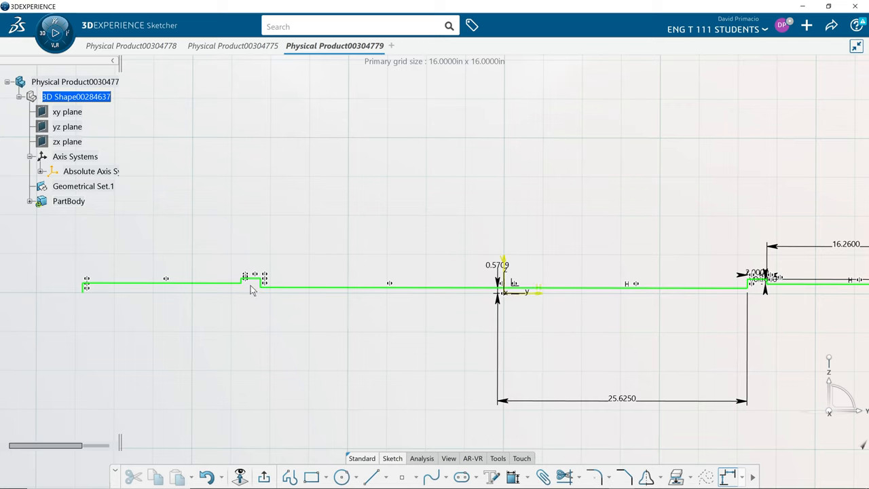
mouse_move(369, 373)
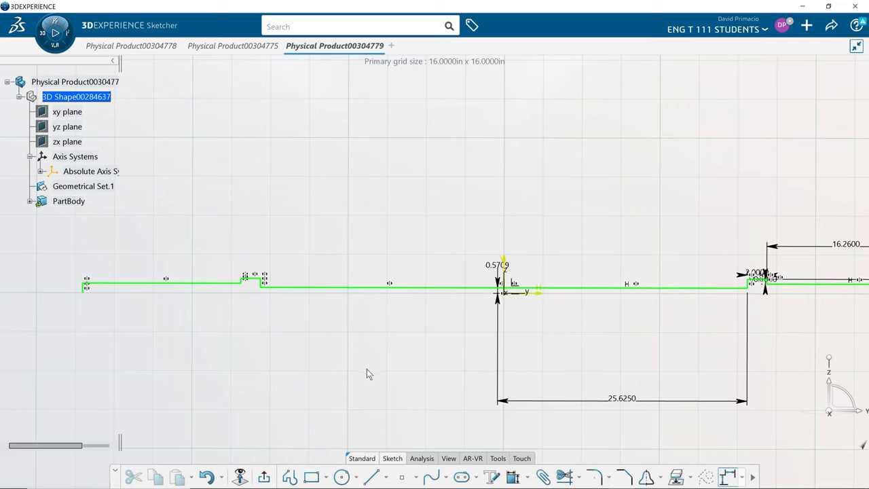
mouse_move(369, 377)
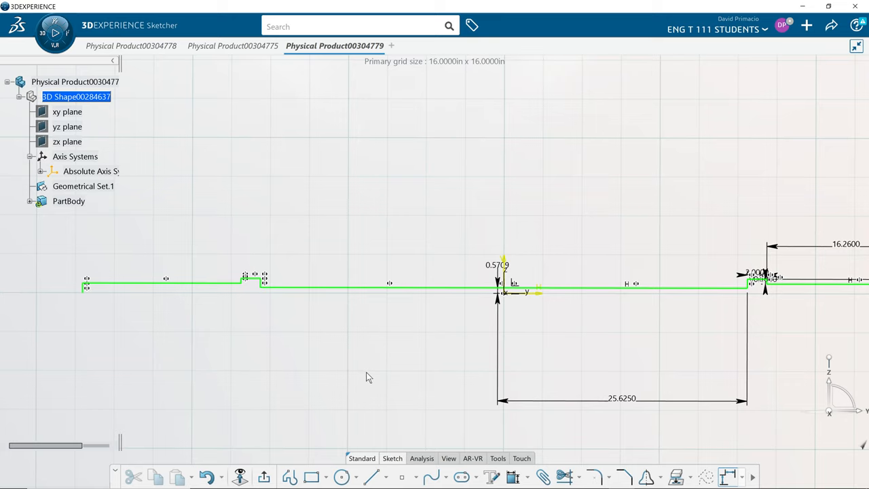
mouse_move(399, 366)
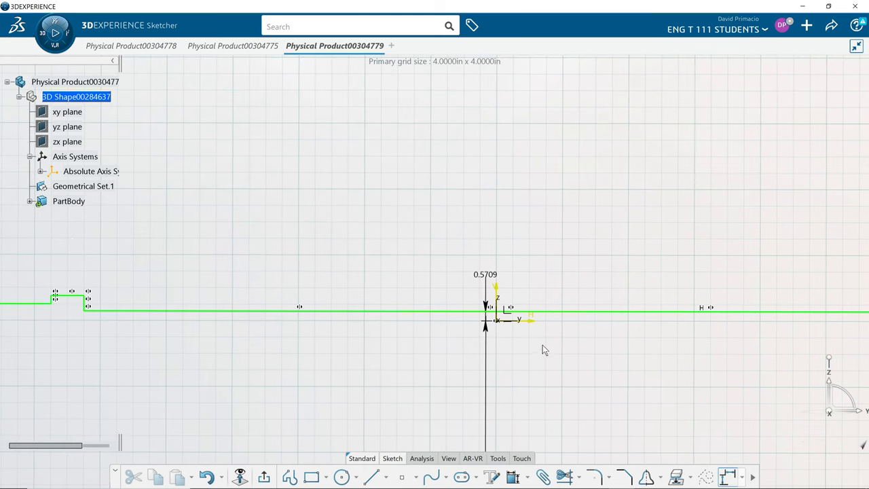
mouse_move(402, 314)
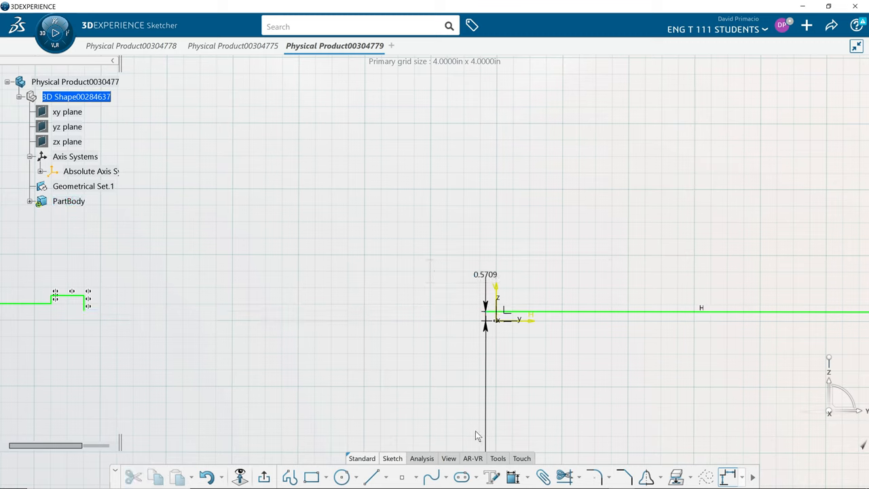
mouse_move(565, 476)
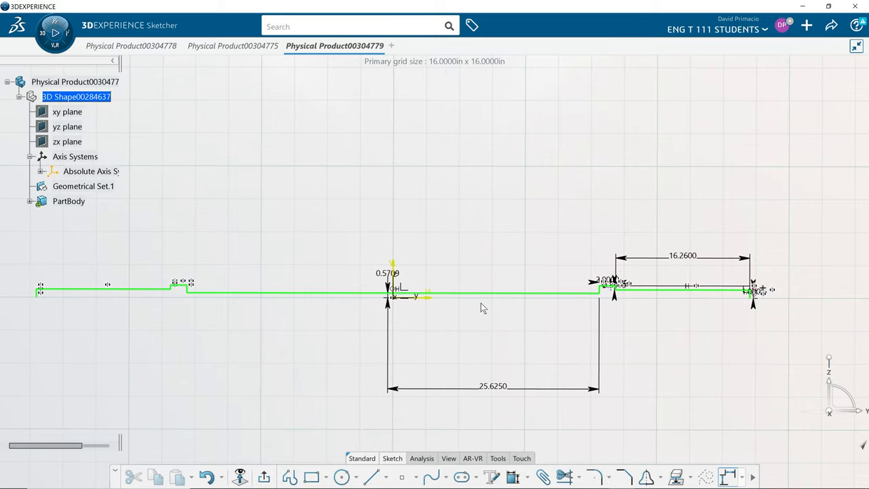
- Use Line.3's Auto Search to select both halves of the mirrored outline
right_click(488, 292)
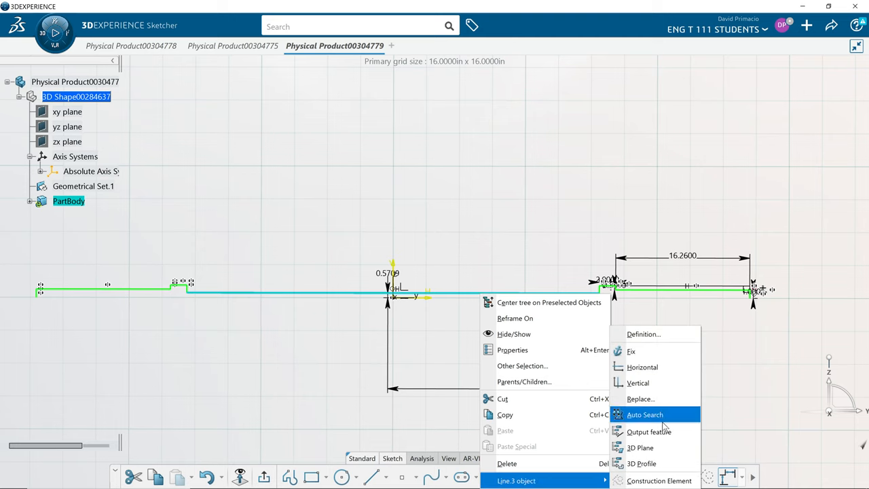
left_click(644, 414)
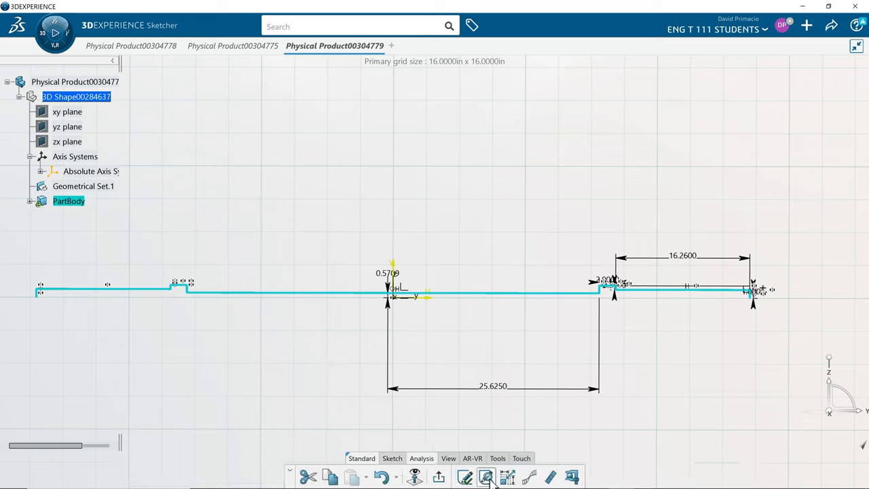
- Run Sketch Analysis to review the barbell outline's topology of 11 curves
left_click(486, 477)
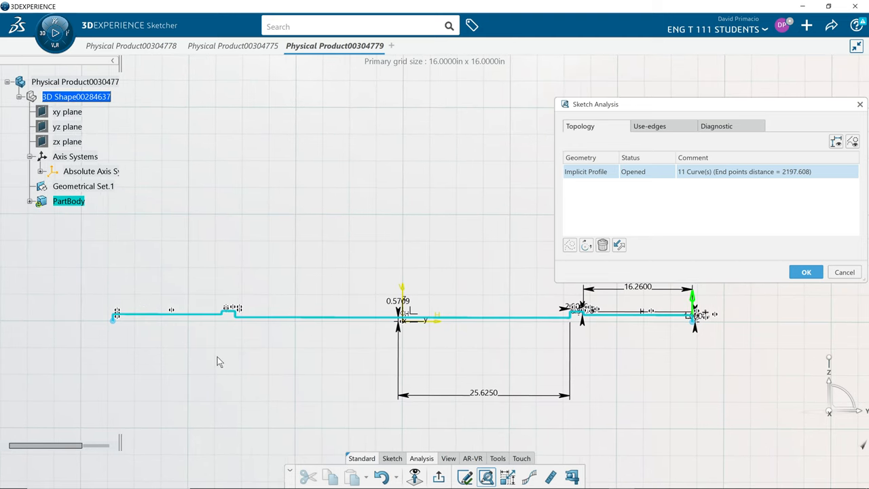
mouse_move(303, 374)
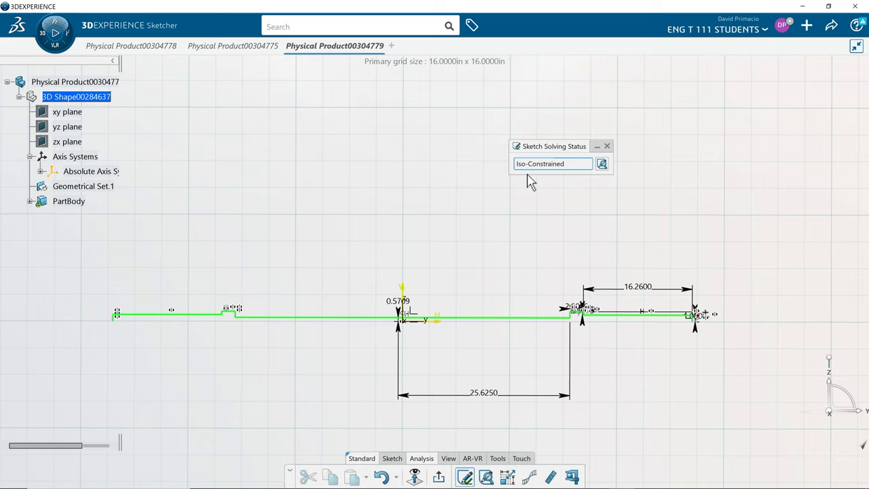
mouse_move(462, 321)
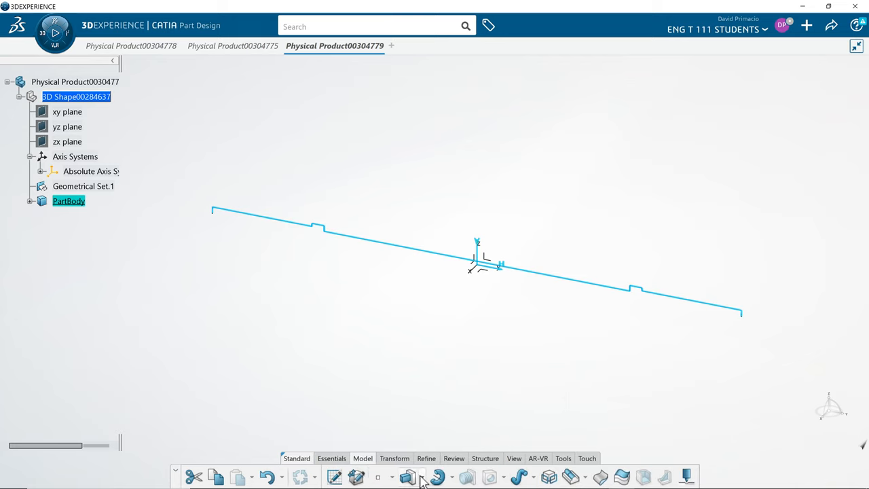
mouse_move(440, 477)
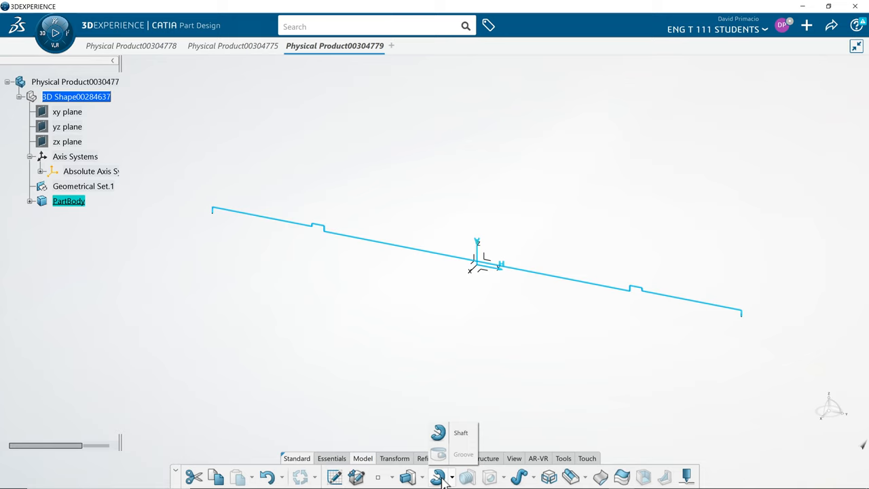
mouse_move(440, 477)
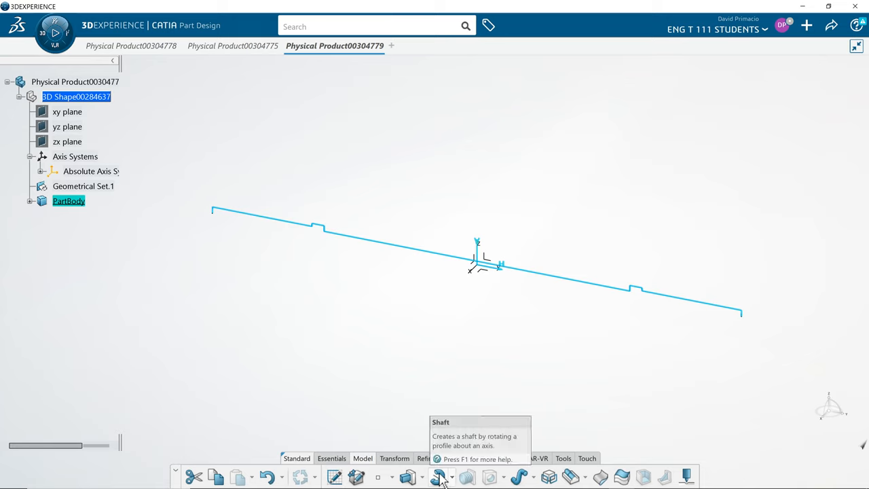
- Create a 360° Shaft from Sketch.1 with the Y axis as the revolution axis
left_click(440, 476)
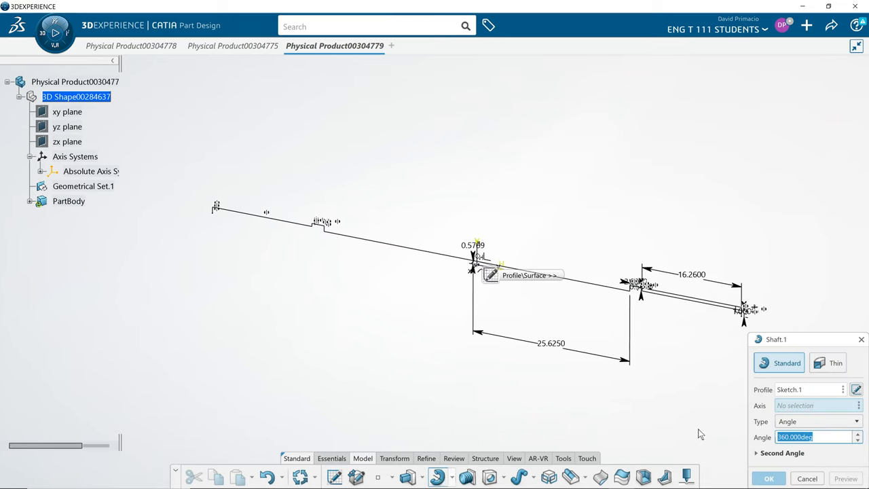
mouse_move(782, 453)
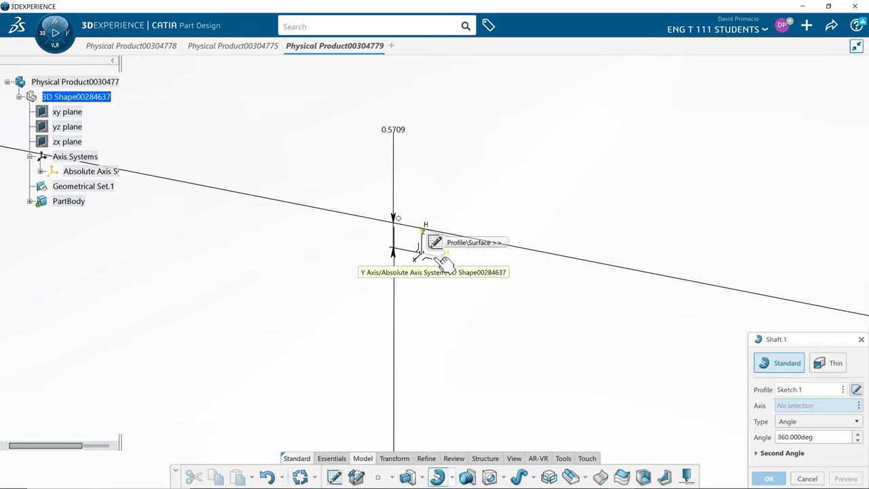
mouse_move(644, 427)
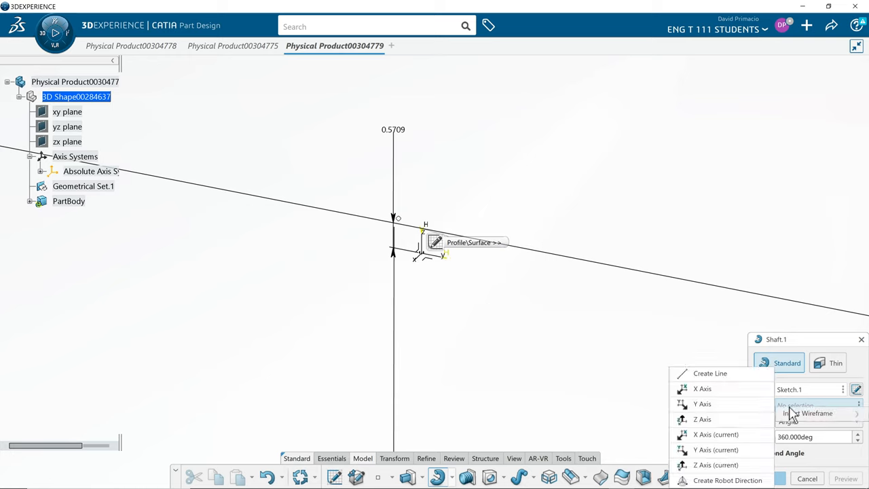
mouse_move(726, 415)
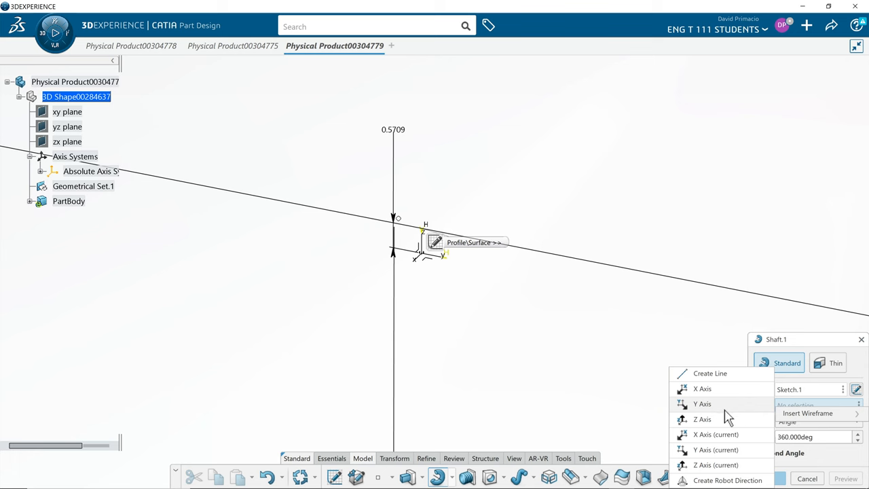
left_click(702, 403)
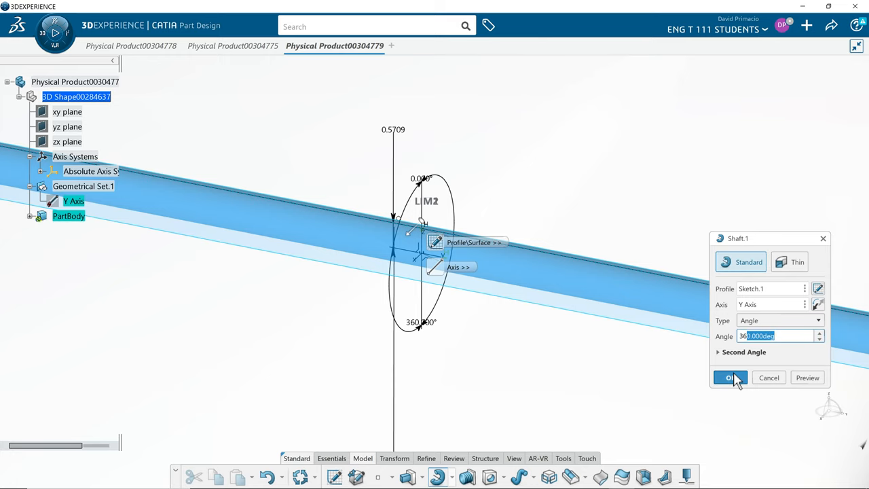
left_click(729, 377)
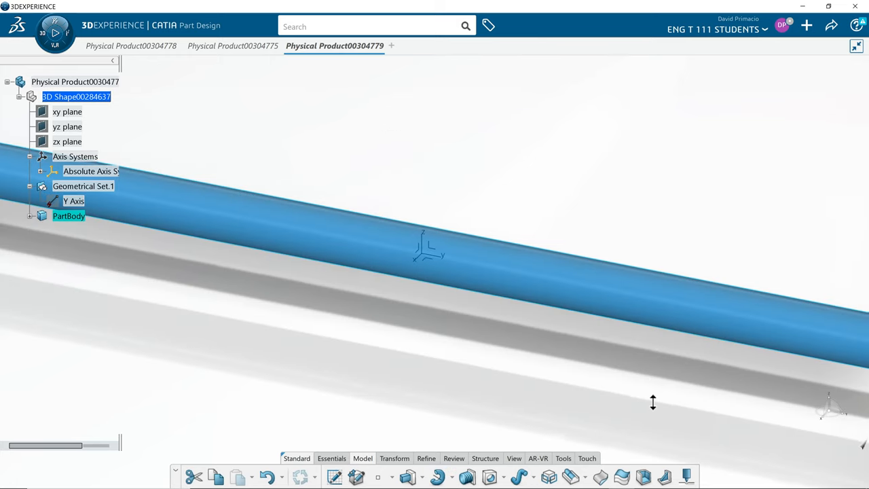
mouse_move(518, 475)
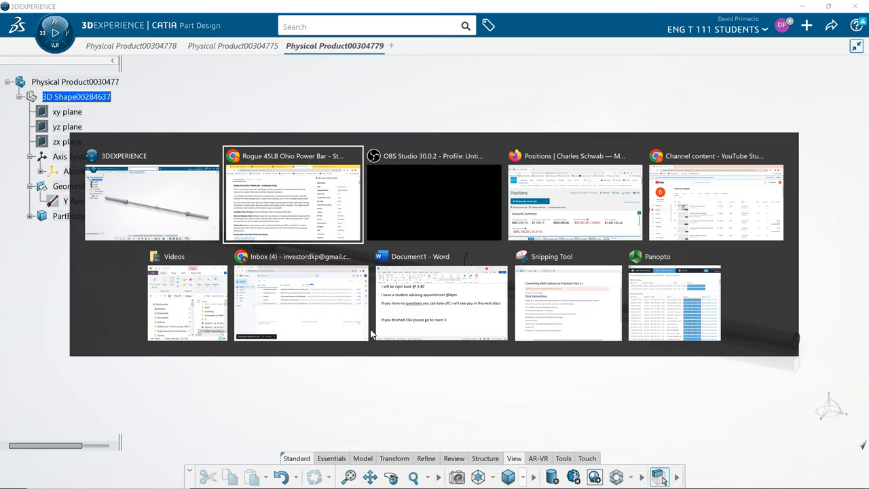
- Bring up Chrome's Rogue Ohio Power Bar page showing the product image and $415 price
left_click(293, 197)
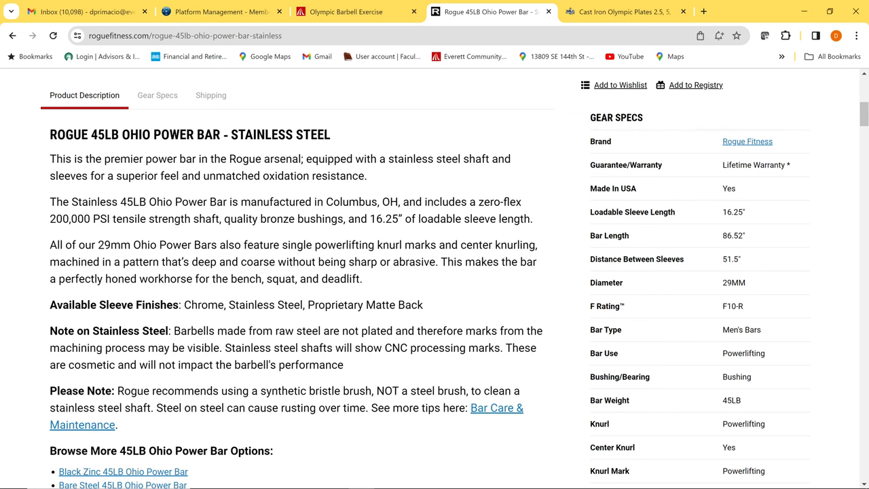
scroll("up", 3)
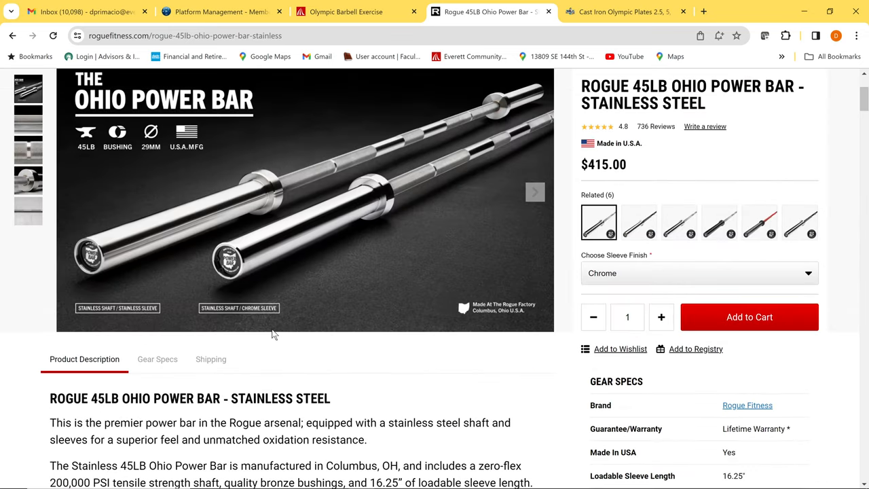
scroll("down", 3)
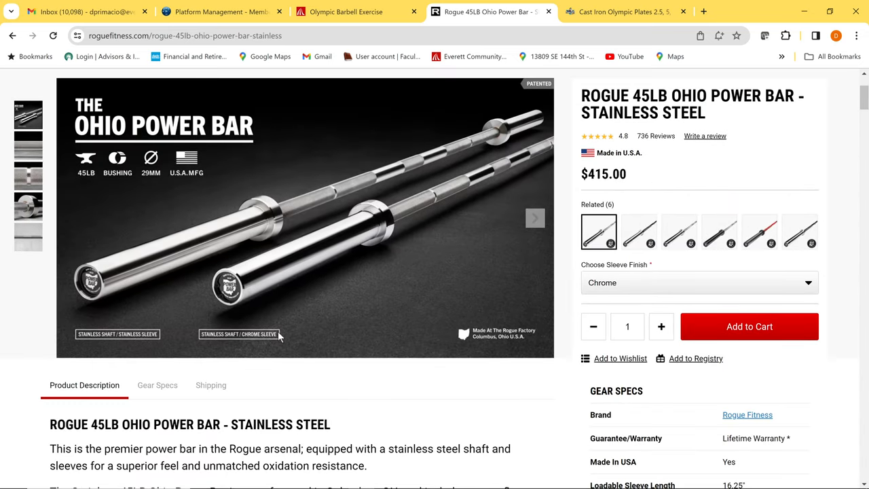
mouse_move(229, 294)
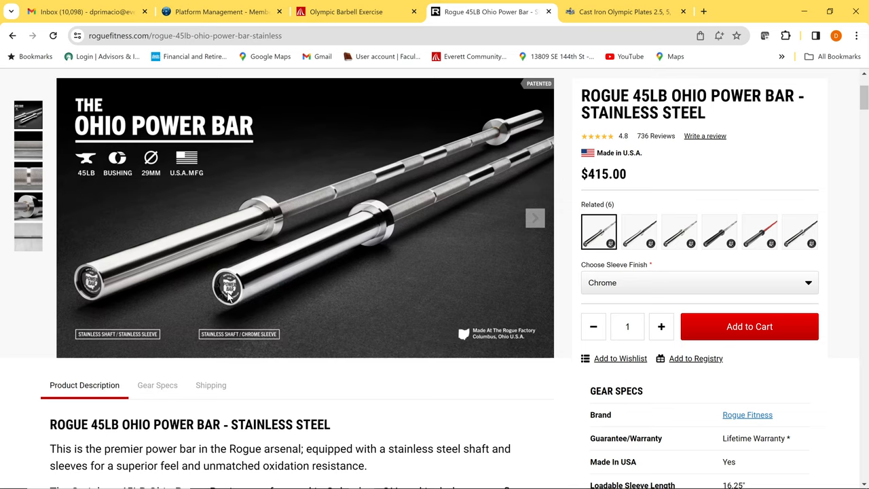
mouse_move(251, 305)
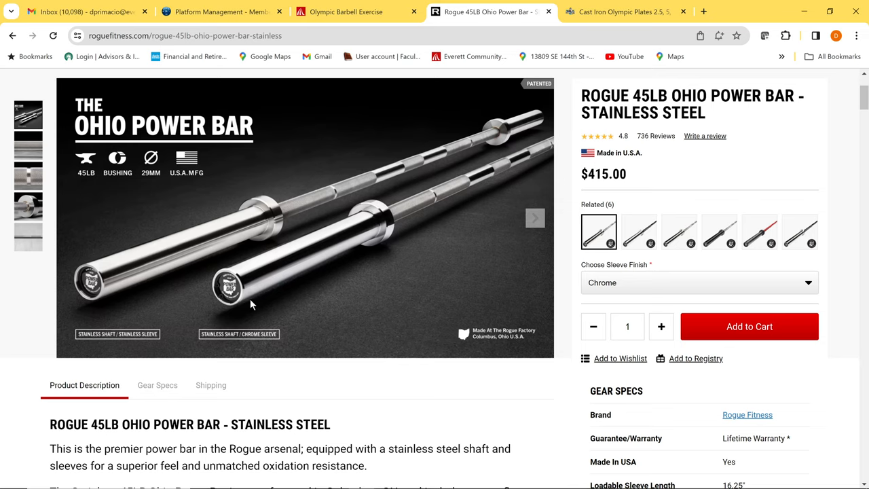
mouse_move(304, 307)
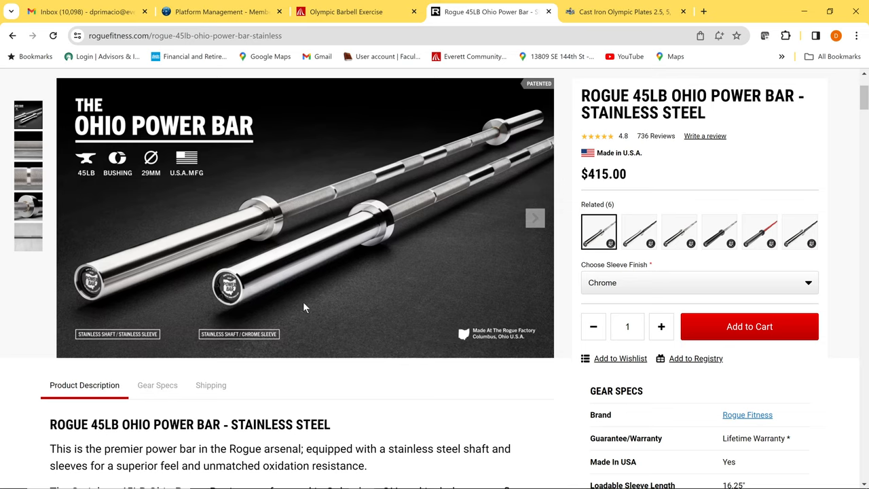
mouse_move(252, 291)
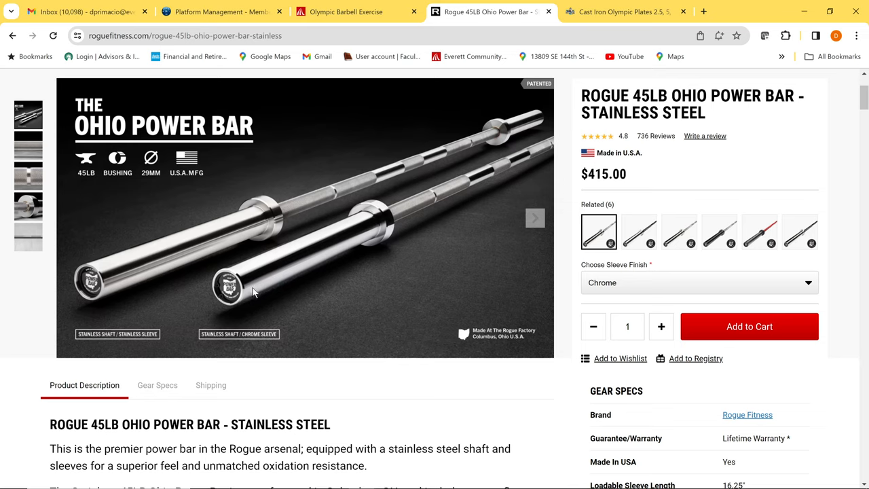
mouse_move(367, 227)
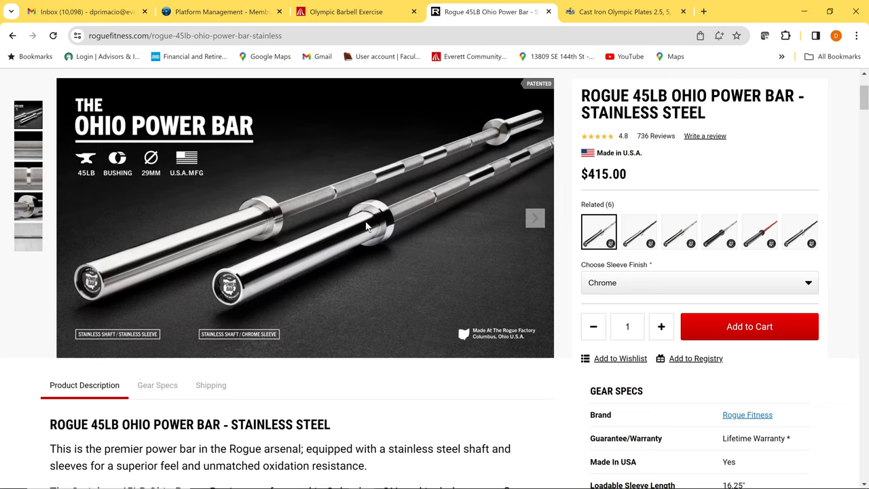
mouse_move(503, 182)
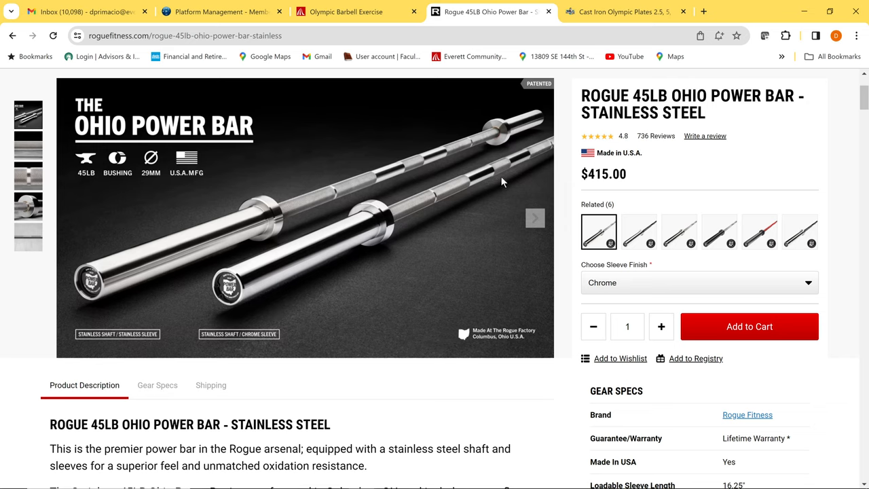
mouse_move(401, 271)
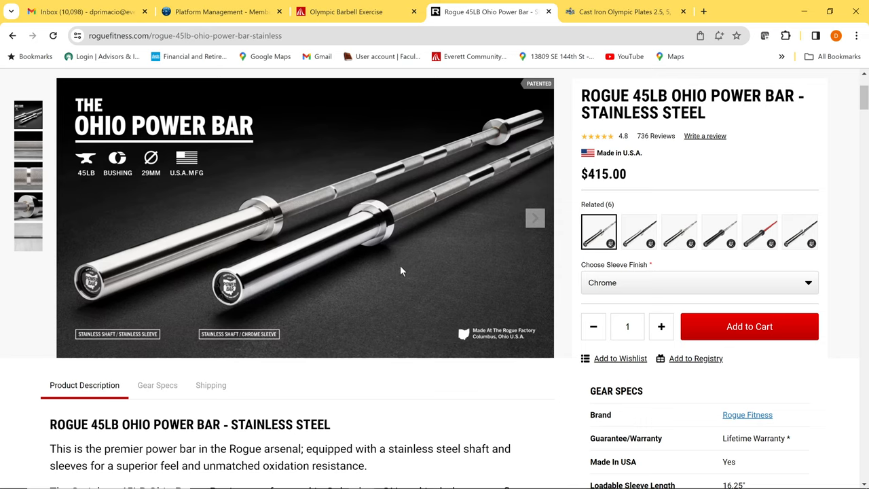
mouse_move(147, 158)
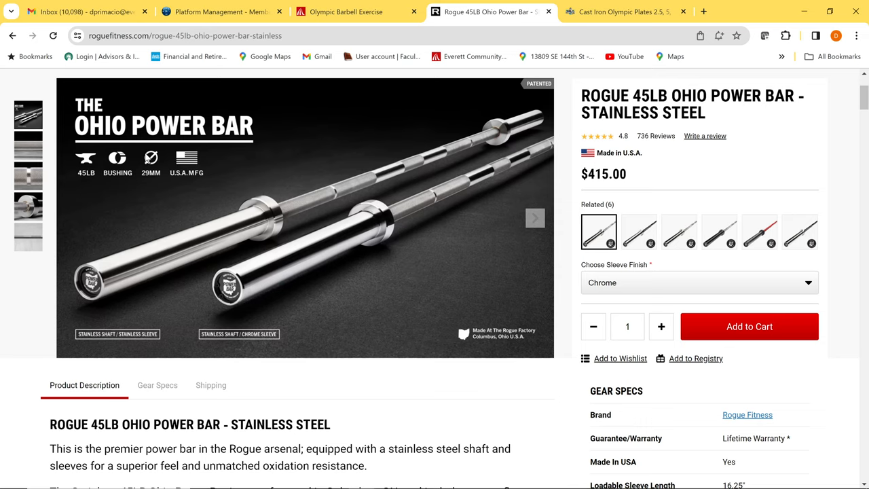